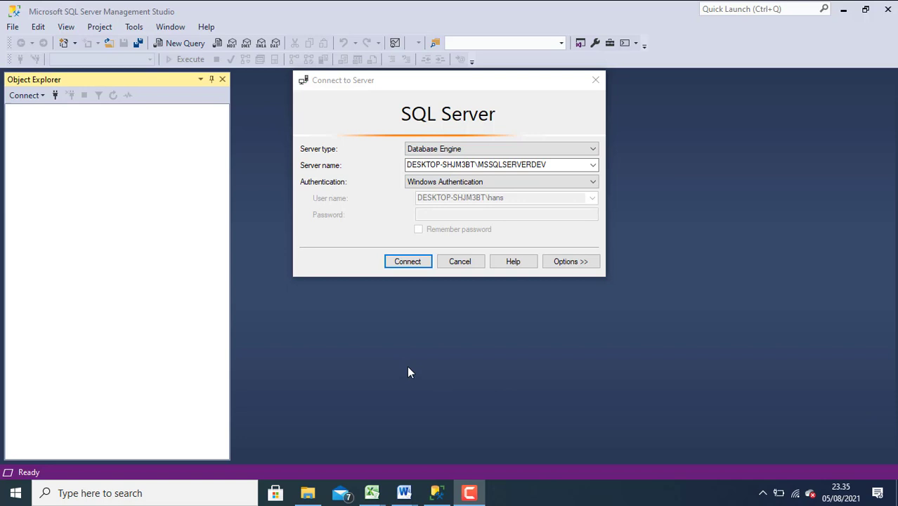
pyautogui.moveTo(497, 428)
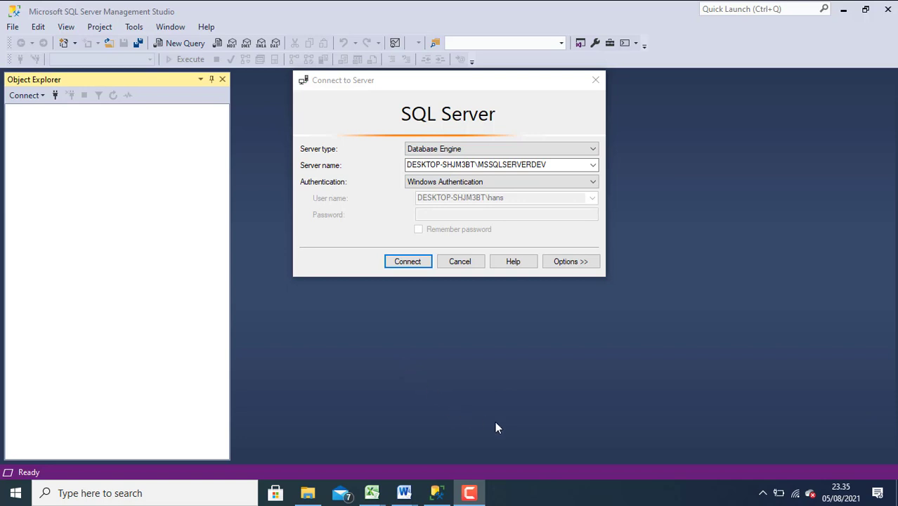
pyautogui.moveTo(411, 378)
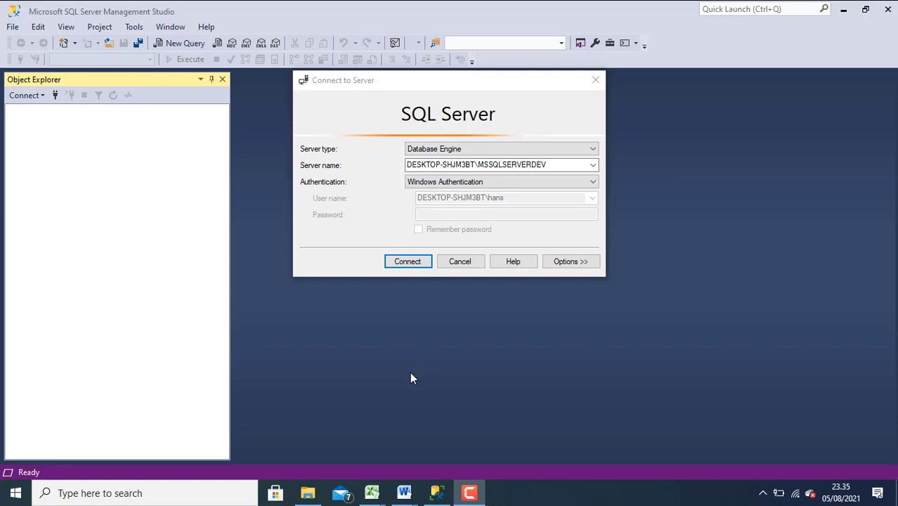
pyautogui.moveTo(362, 233)
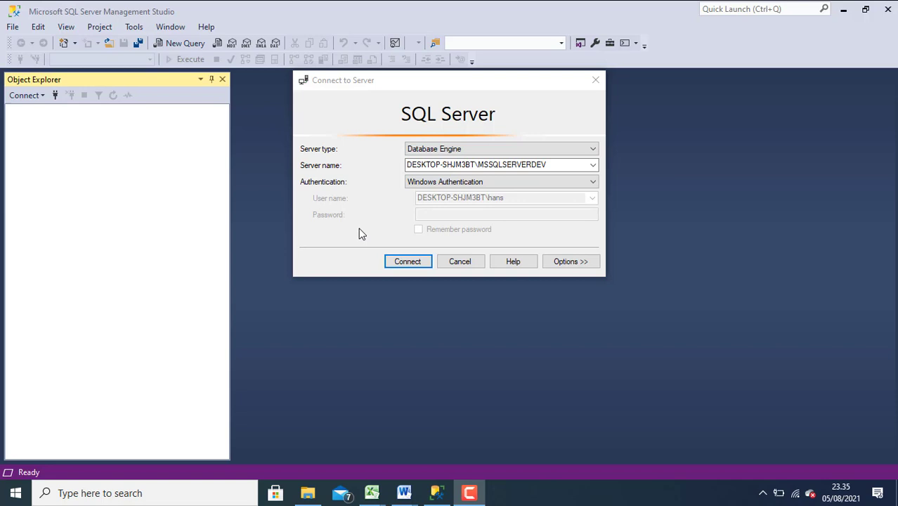
pyautogui.moveTo(349, 211)
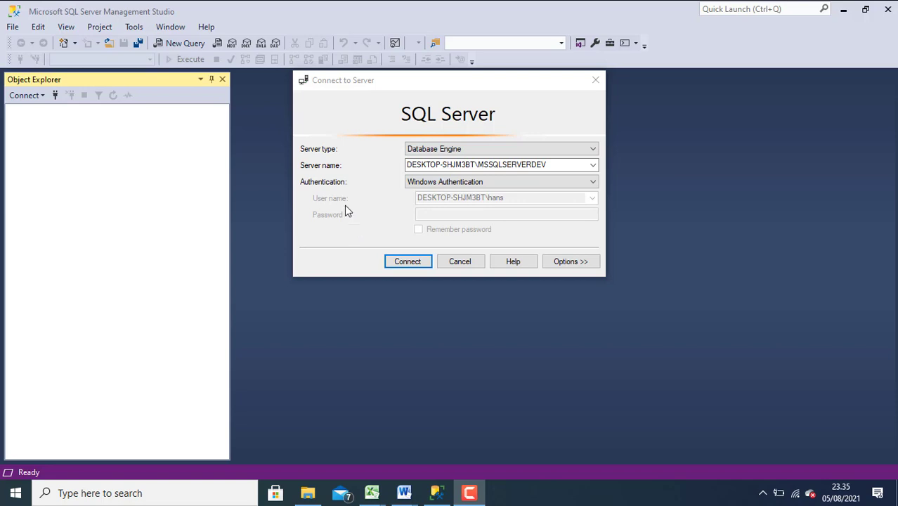
pyautogui.moveTo(354, 174)
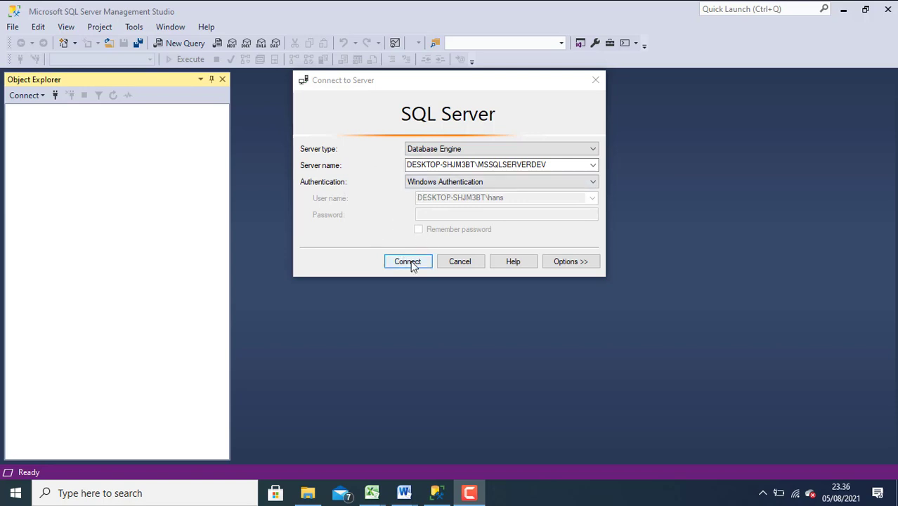
# Connect to the local instance, expand Management and select the SQL Server Agent node
pyautogui.click(408, 261)
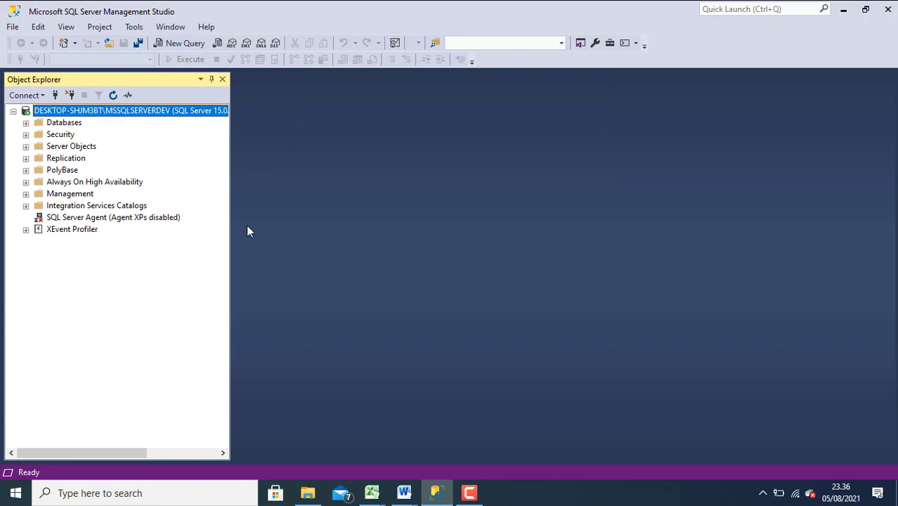
pyautogui.click(69, 194)
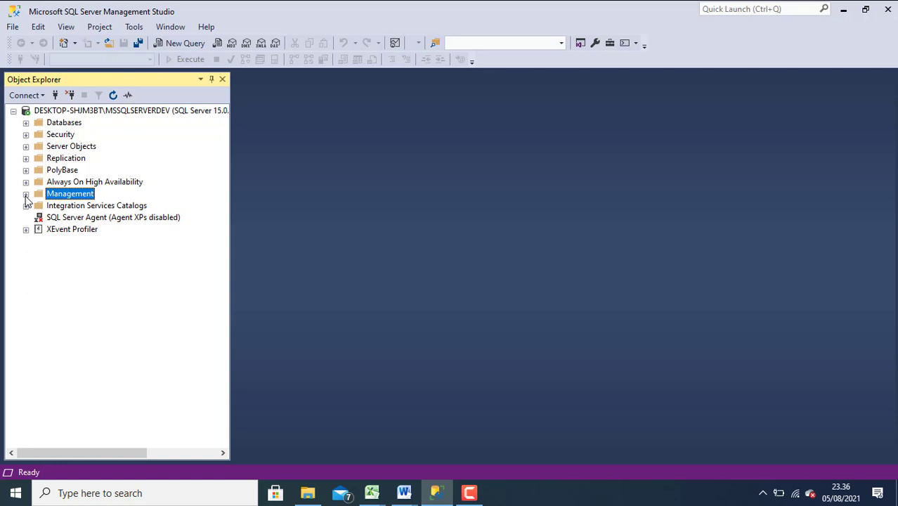
pyautogui.click(25, 194)
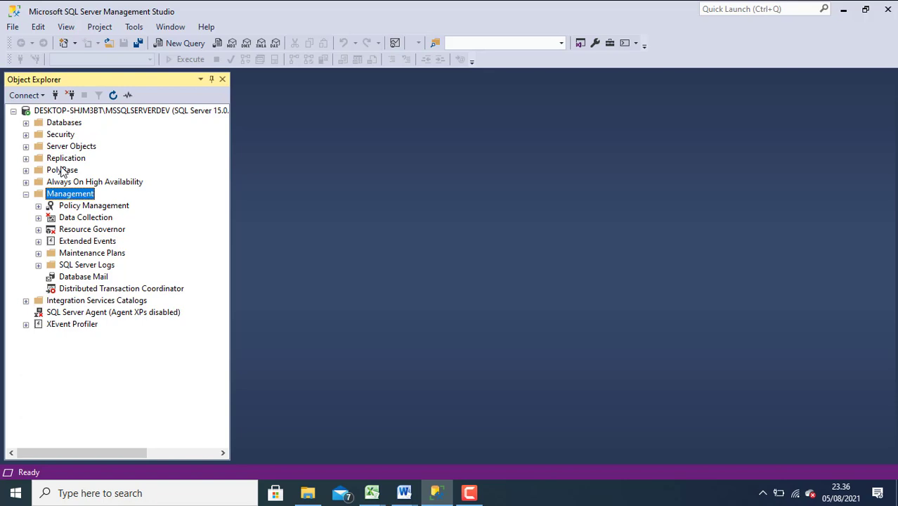
pyautogui.moveTo(79, 315)
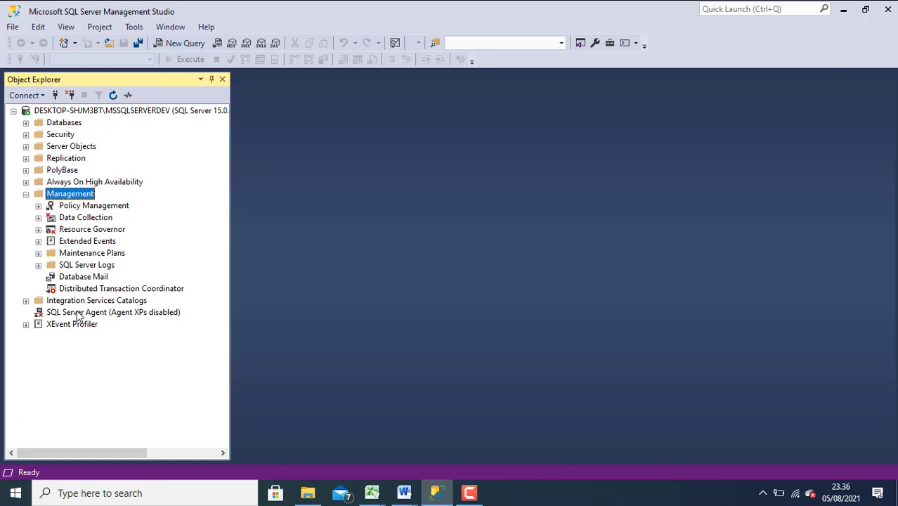
pyautogui.click(113, 312)
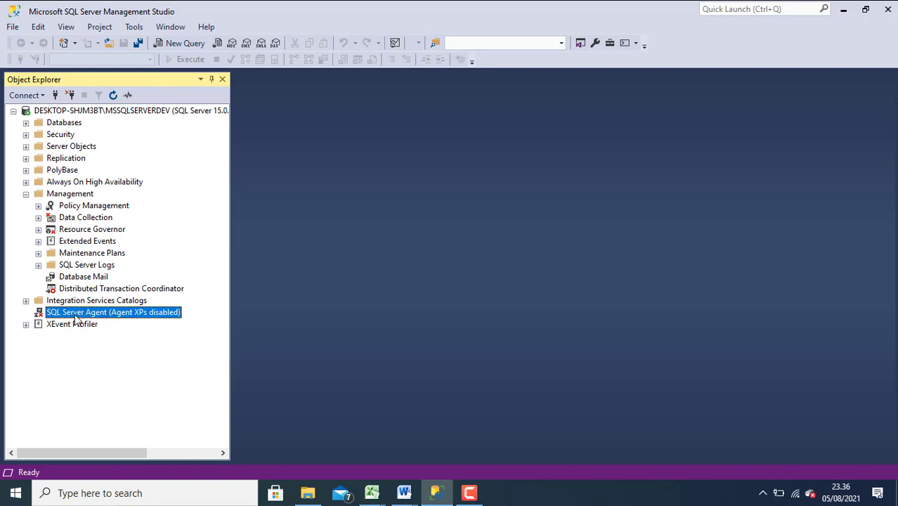
pyautogui.moveTo(115, 322)
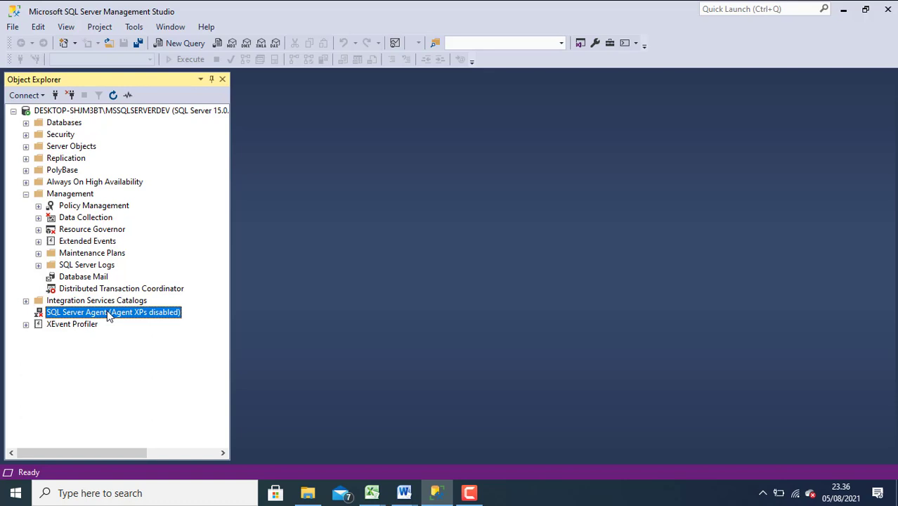
# Start the SQL Server Agent service from its context menu and dismiss the progress window
pyautogui.rightClick(112, 312)
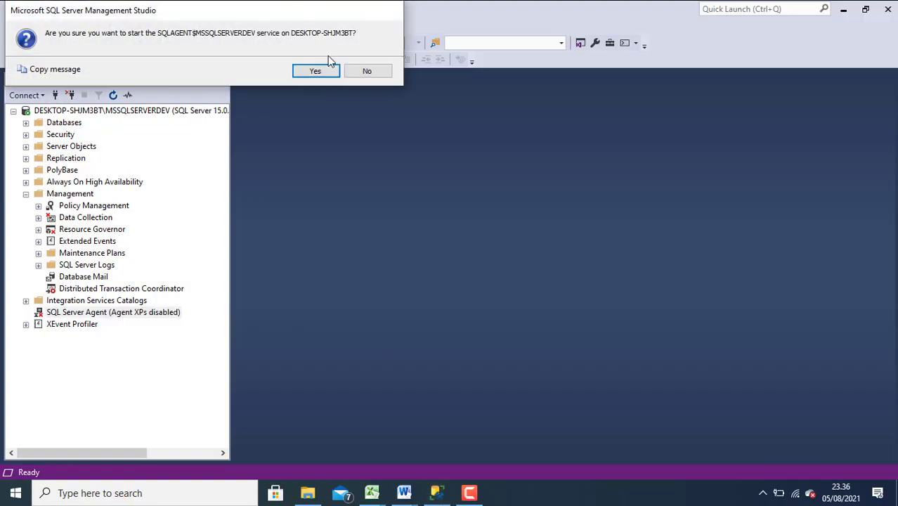
pyautogui.click(315, 70)
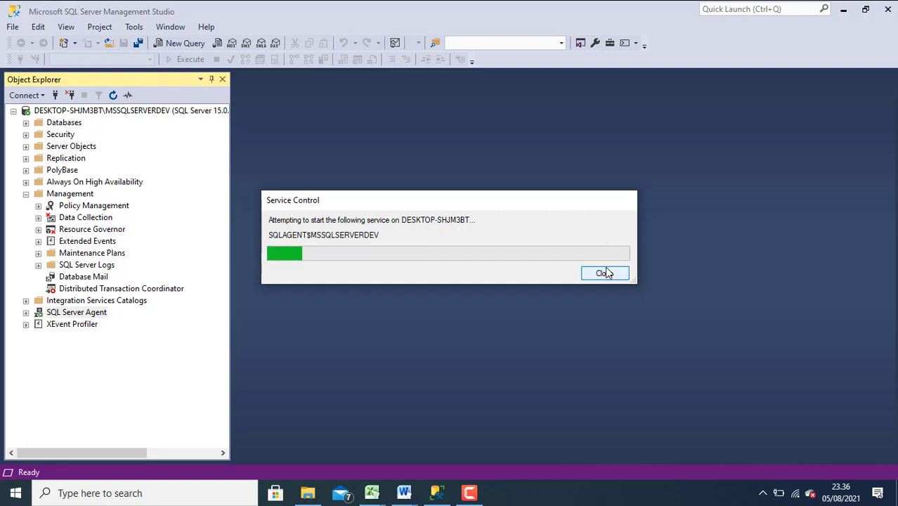
pyautogui.click(604, 272)
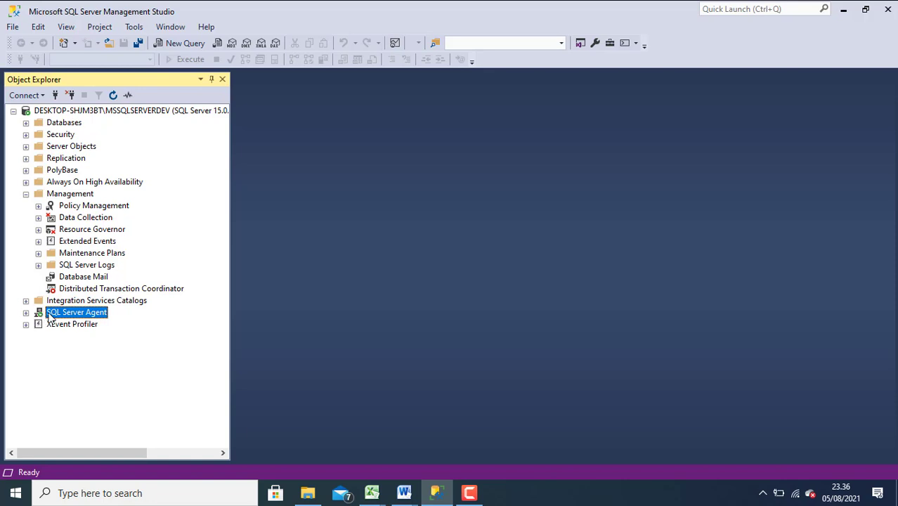
pyautogui.moveTo(71, 316)
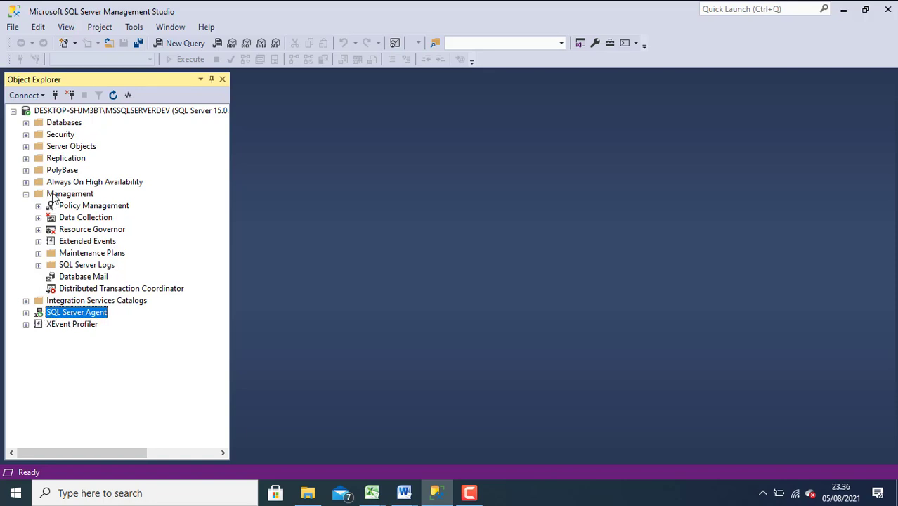
pyautogui.click(25, 194)
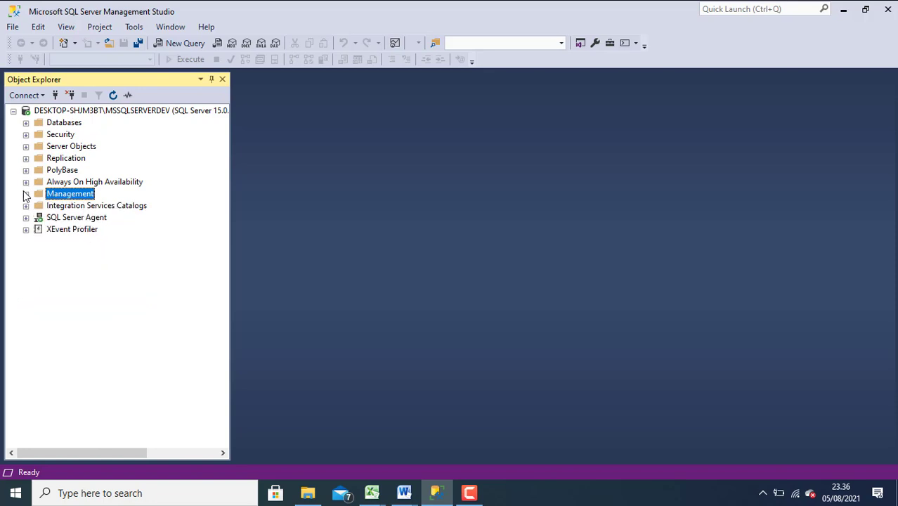
pyautogui.click(26, 194)
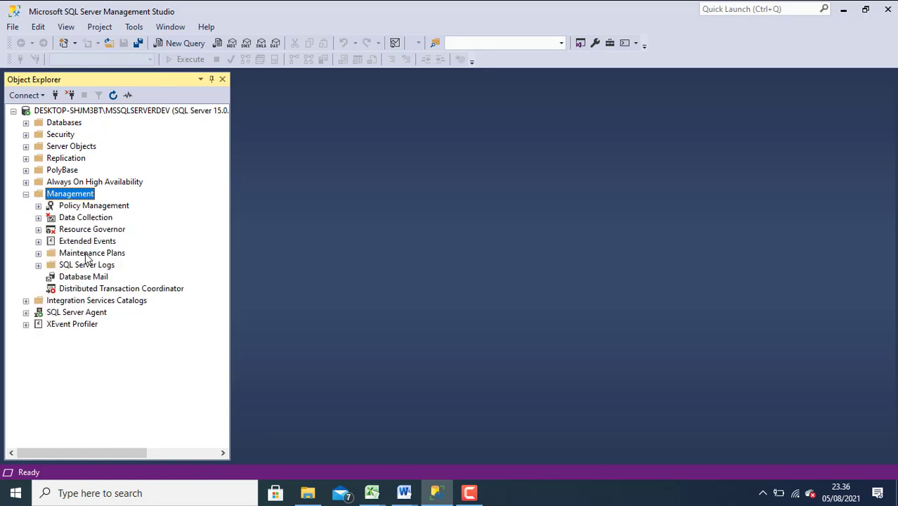
pyautogui.click(93, 253)
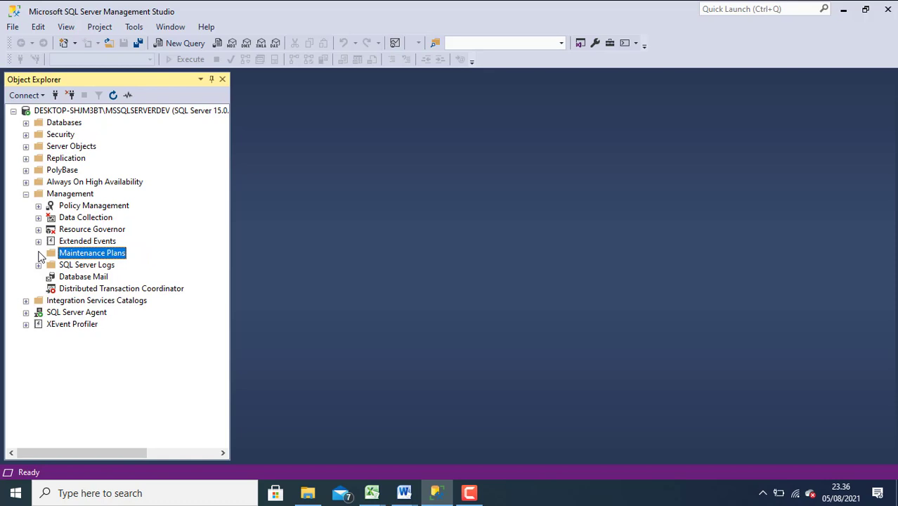
pyautogui.moveTo(59, 256)
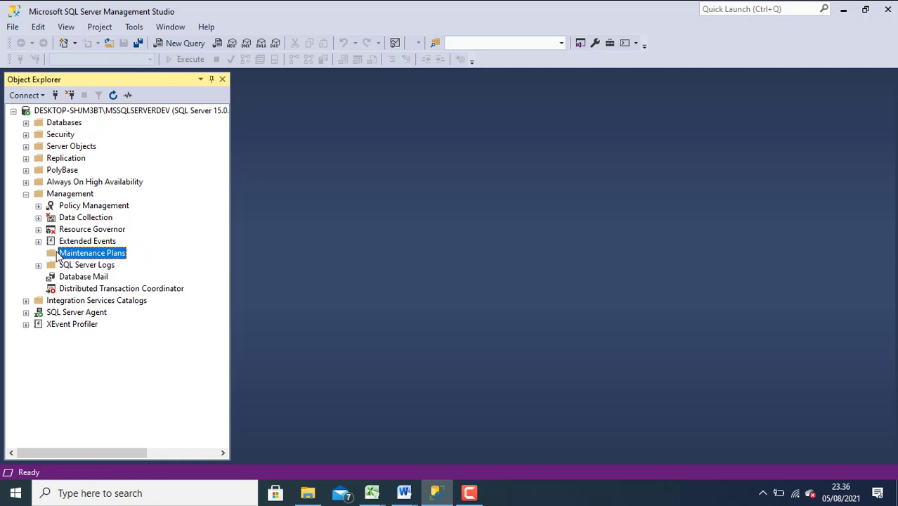
pyautogui.rightClick(91, 253)
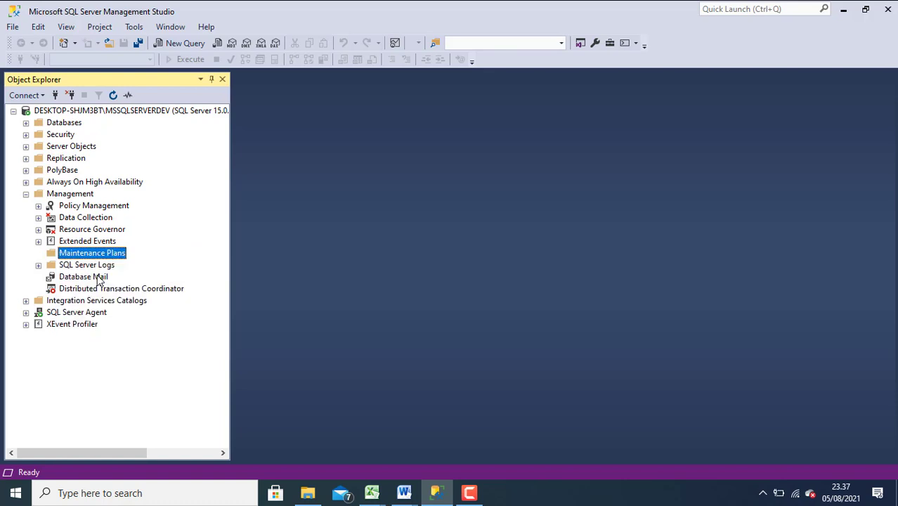
# Launch the Maintenance Plan Wizard and name the new plan BACKUPDB_TMII
pyautogui.doubleClick(93, 253)
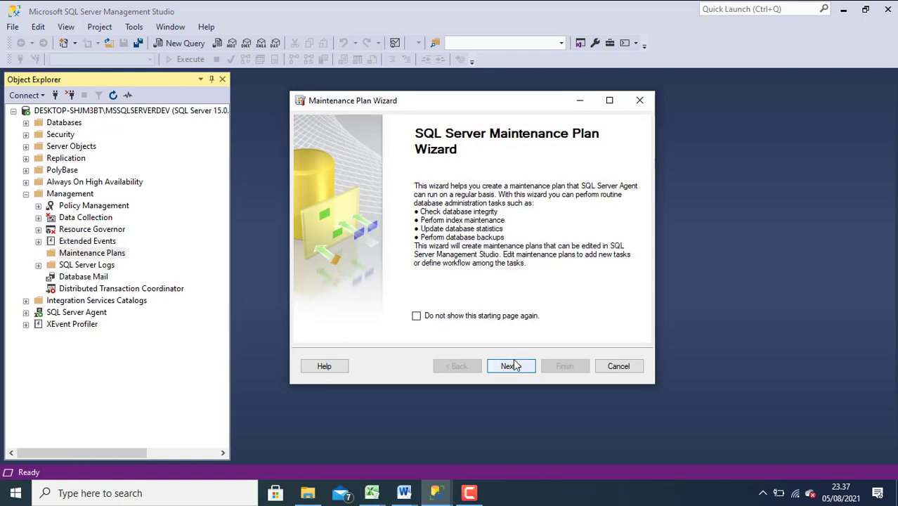
pyautogui.click(512, 365)
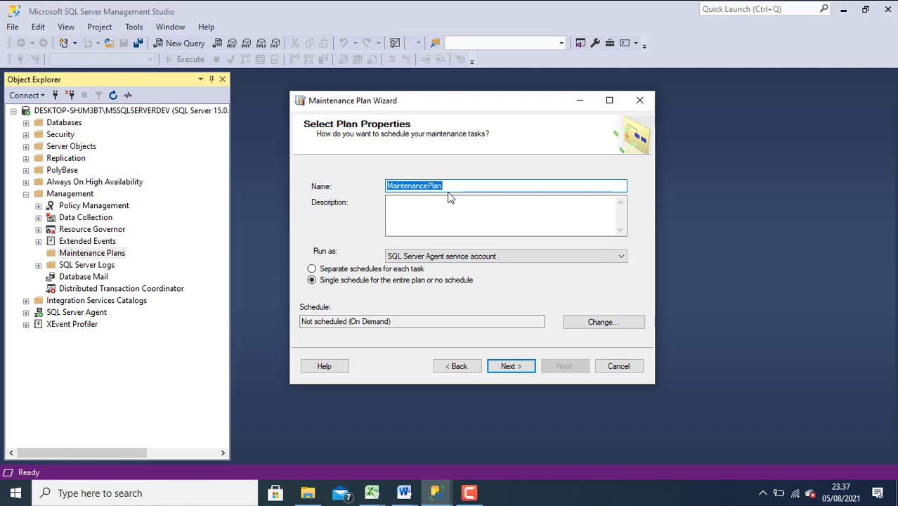
pyautogui.write('BA')
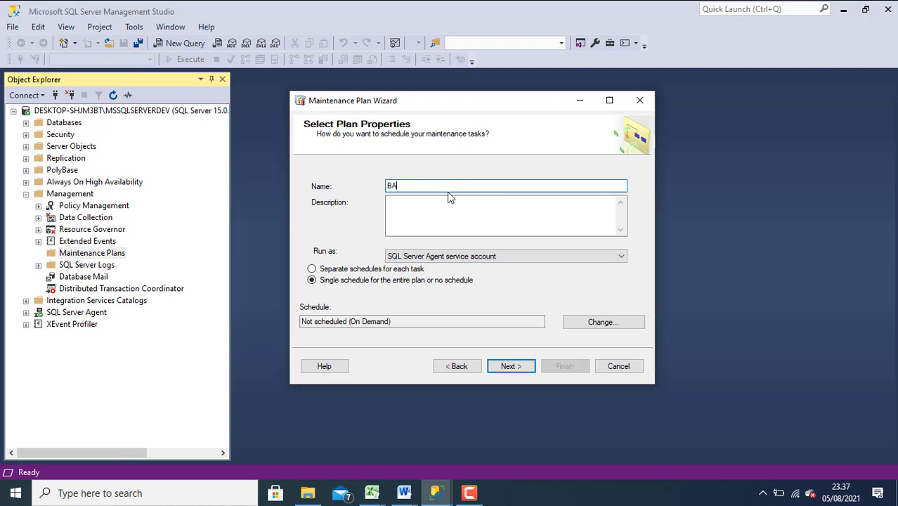
pyautogui.write('CKUPDB_TMII')
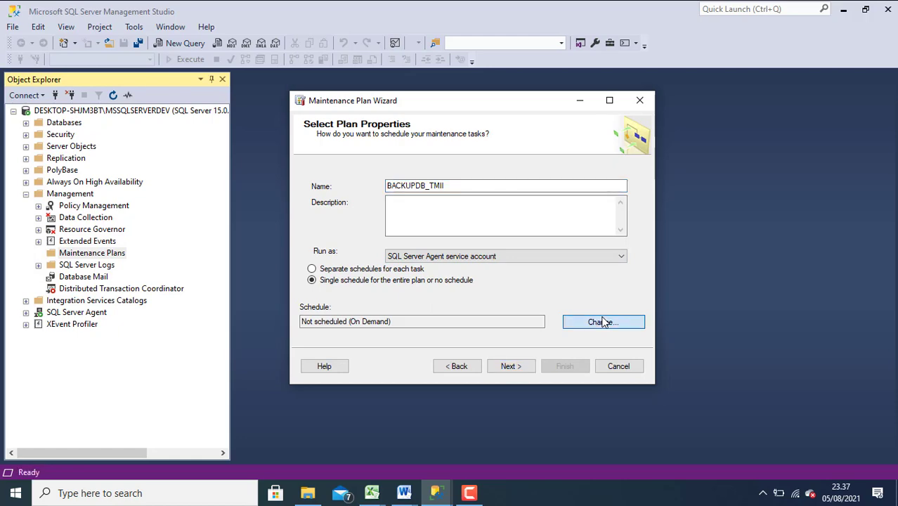
# In the plan's job schedule, set the schedule type to One time
pyautogui.click(601, 322)
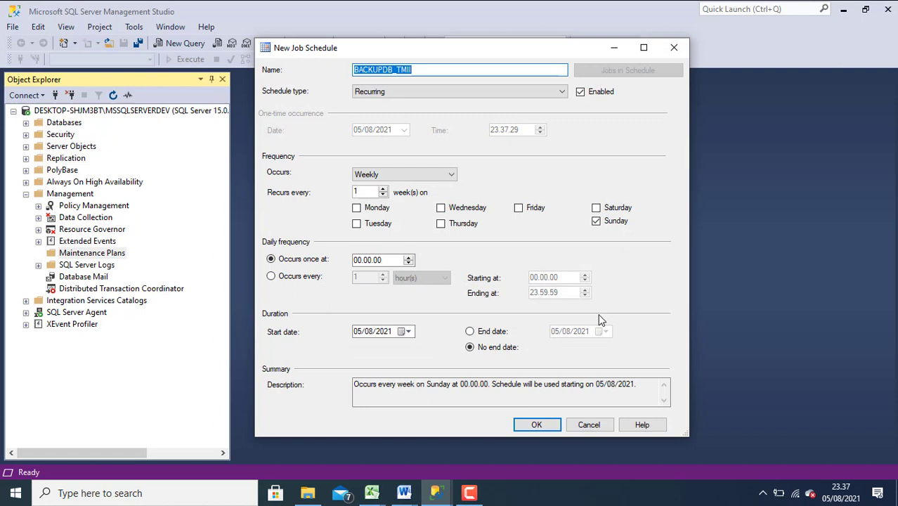
pyautogui.moveTo(376, 102)
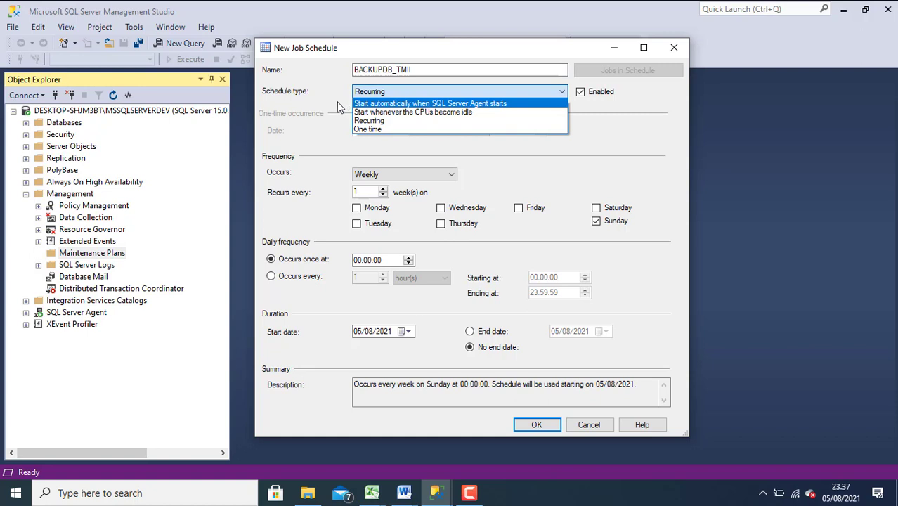
pyautogui.moveTo(387, 107)
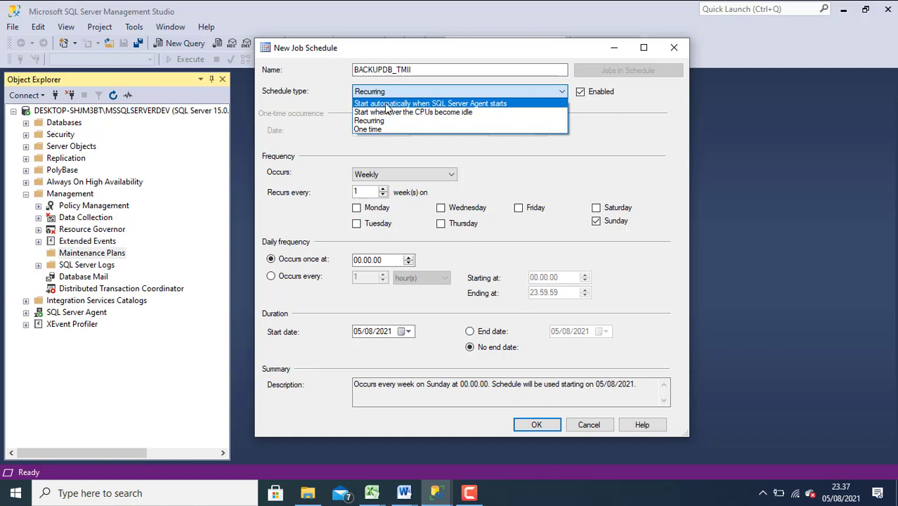
pyautogui.moveTo(449, 110)
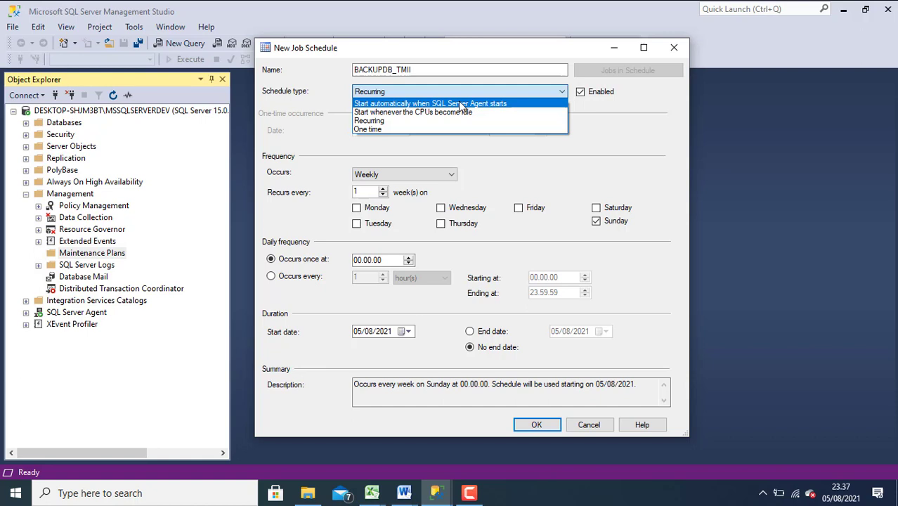
pyautogui.click(430, 104)
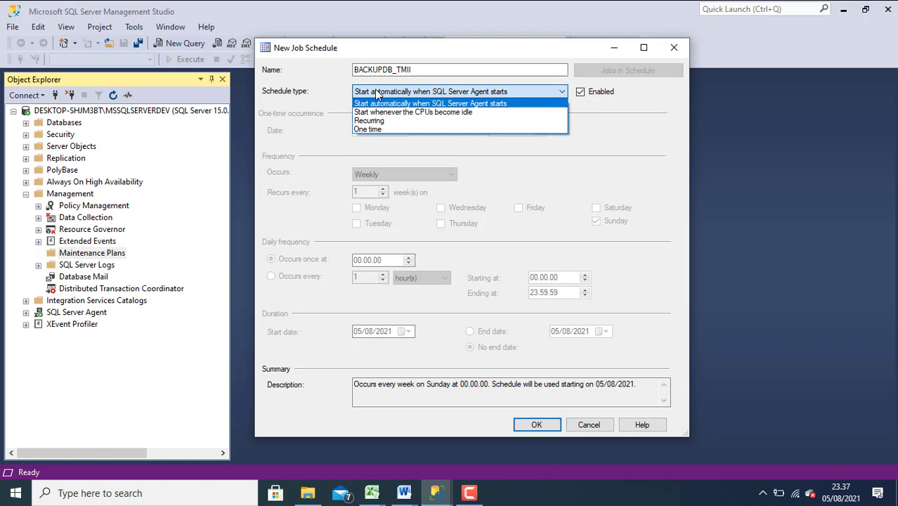
pyautogui.moveTo(368, 121)
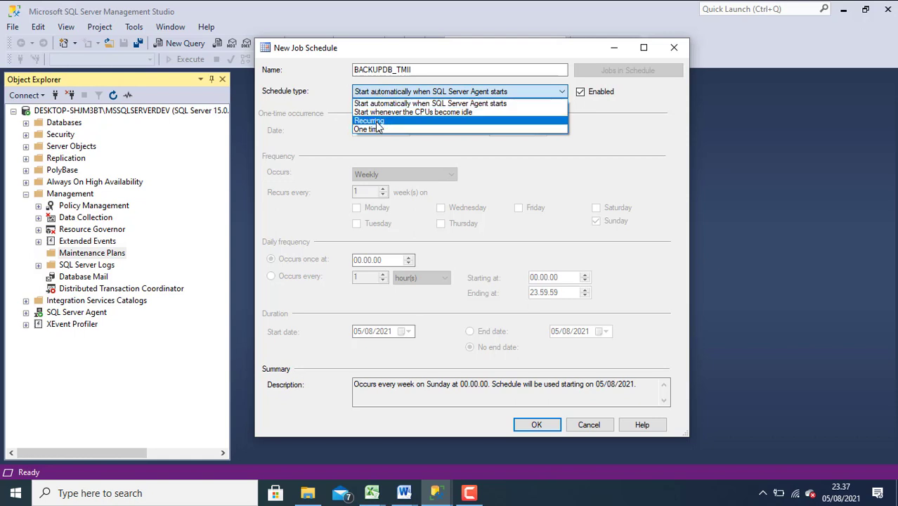
pyautogui.click(367, 129)
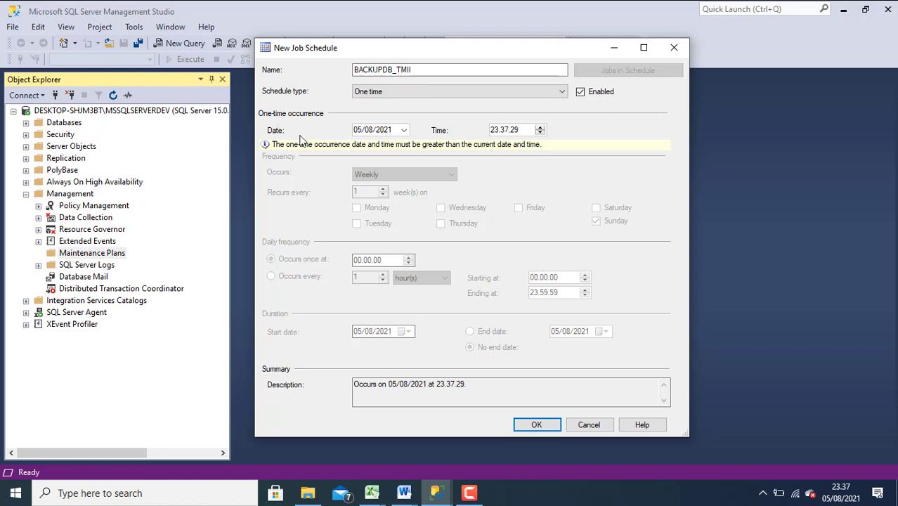
pyautogui.moveTo(329, 118)
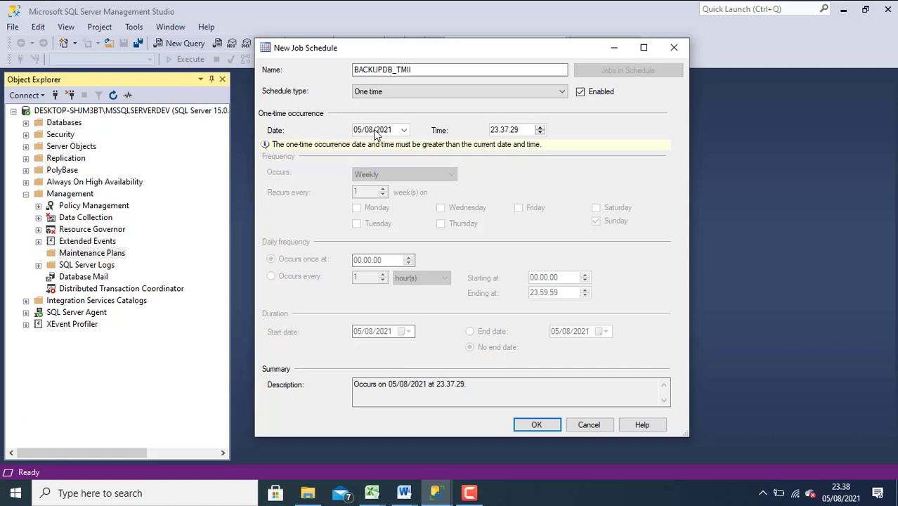
pyautogui.moveTo(385, 110)
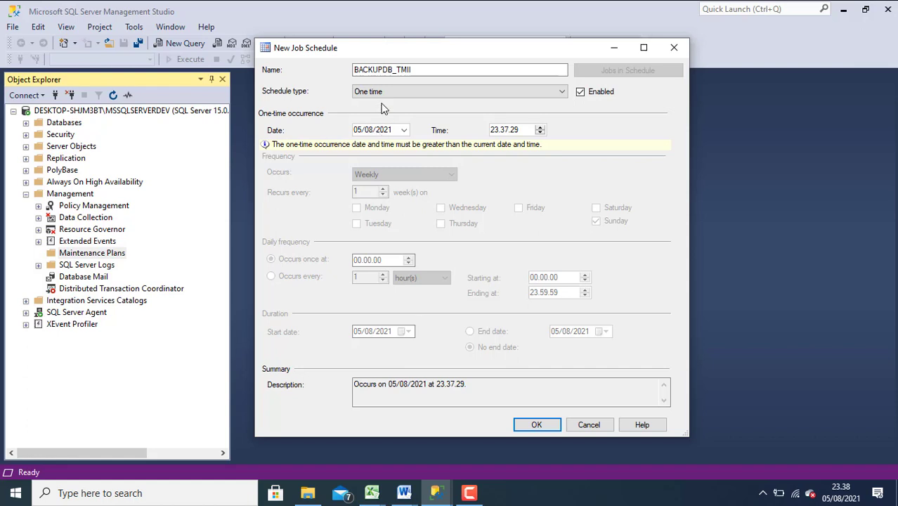
pyautogui.moveTo(824, 453)
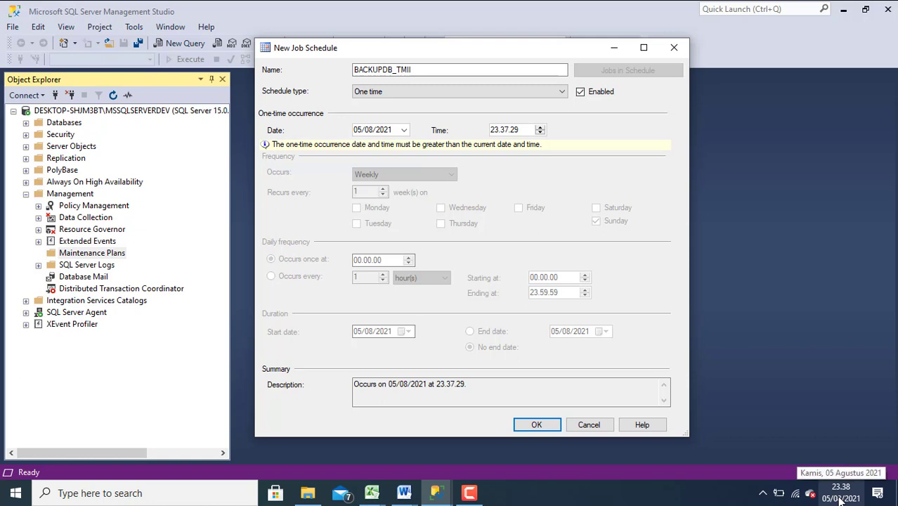
pyautogui.moveTo(336, 129)
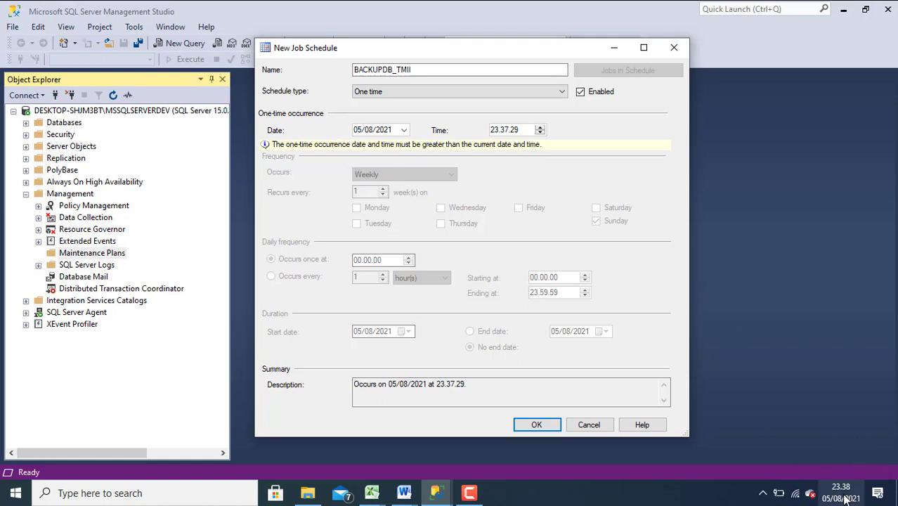
pyautogui.moveTo(645, 312)
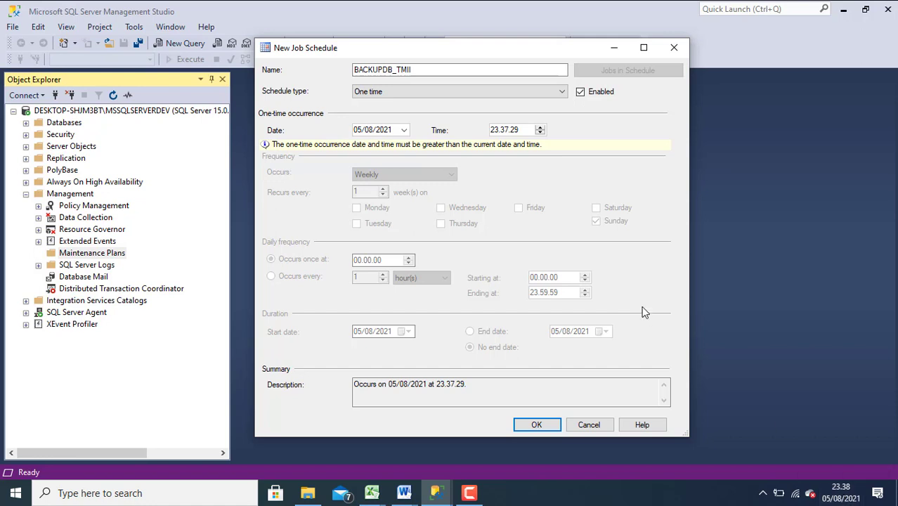
pyautogui.moveTo(298, 112)
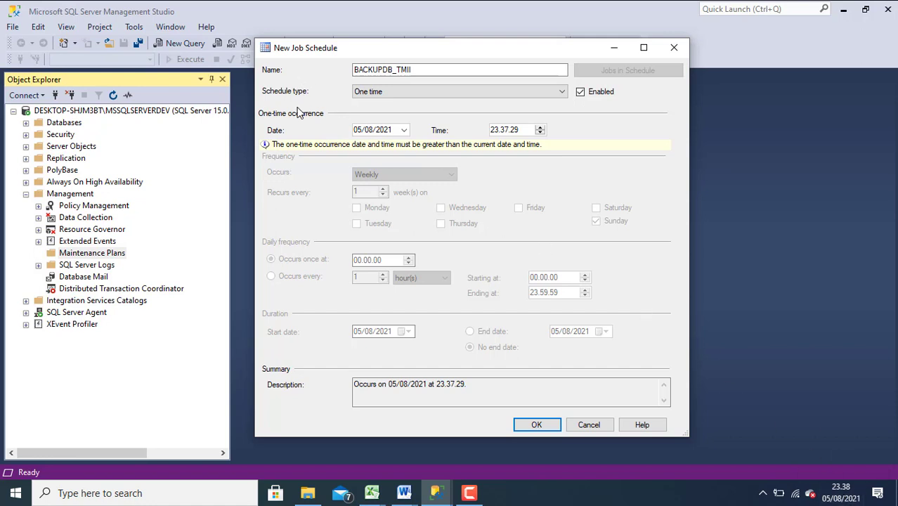
pyautogui.moveTo(364, 135)
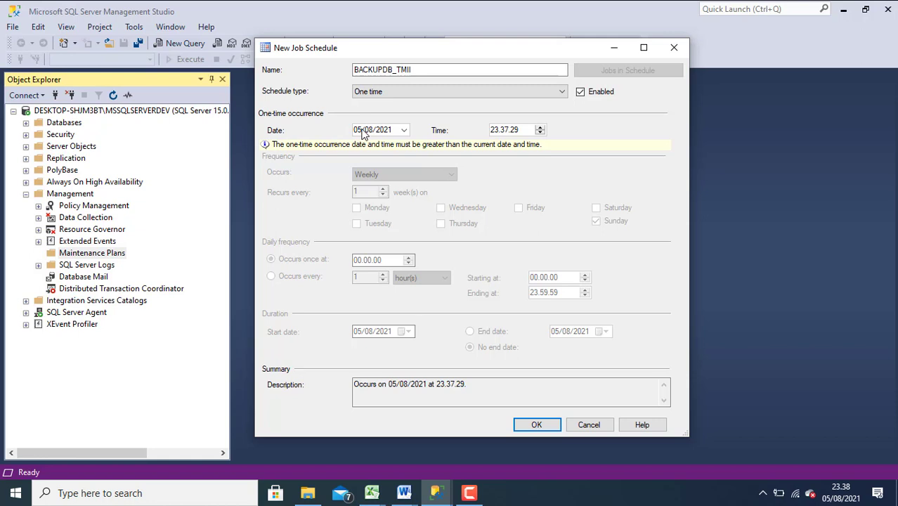
pyautogui.moveTo(508, 134)
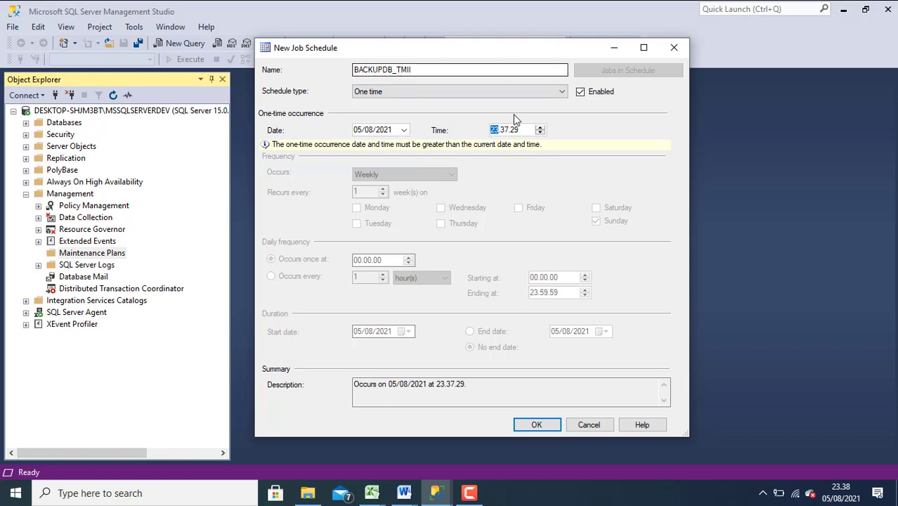
# Set the run time minutes to 41 and confirm the 05/08/2021 23.41.29 one-time schedule
pyautogui.click(504, 129)
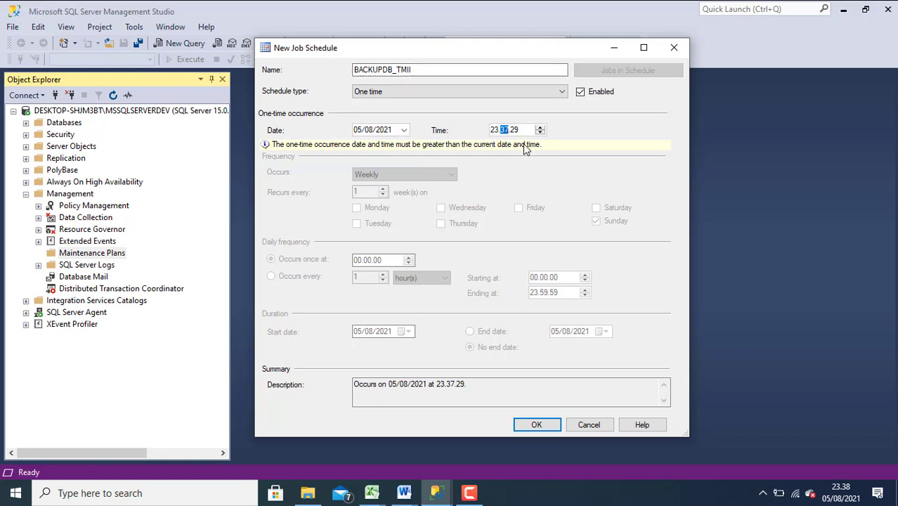
pyautogui.moveTo(532, 153)
pyautogui.write('41')
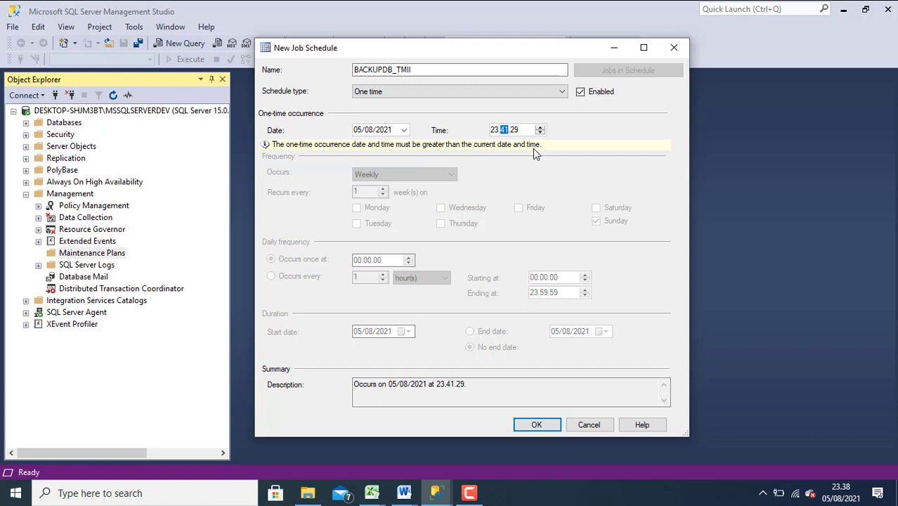
pyautogui.moveTo(467, 143)
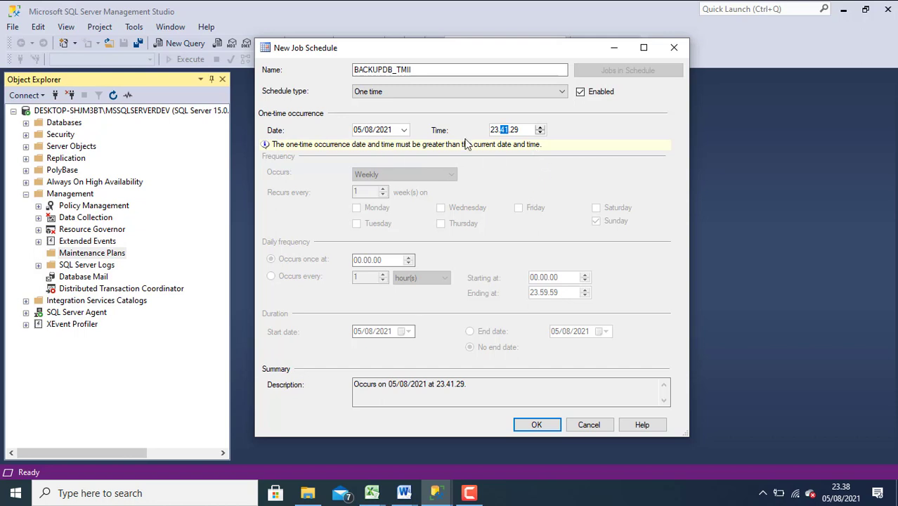
pyautogui.moveTo(455, 343)
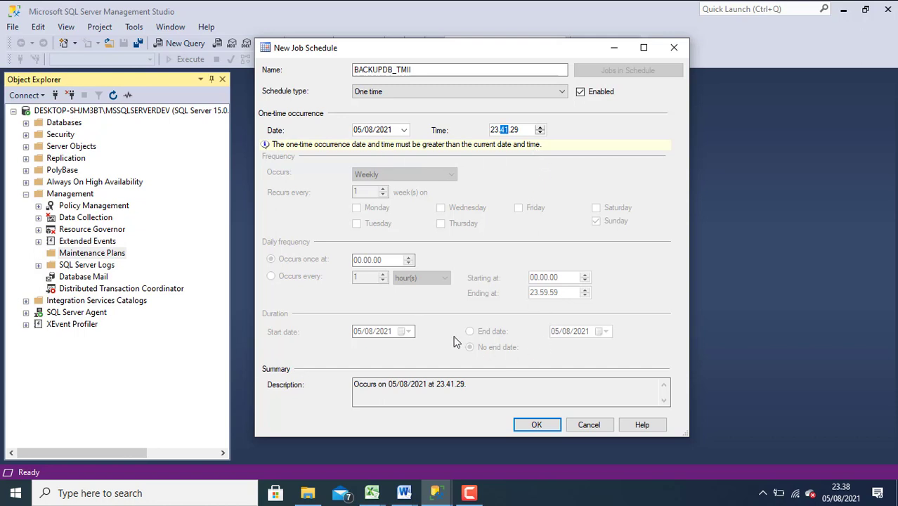
pyautogui.moveTo(547, 383)
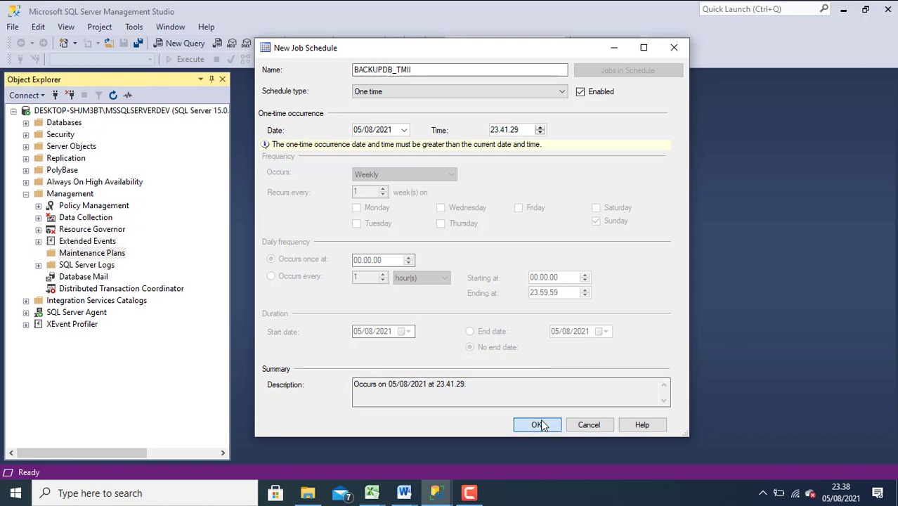
pyautogui.click(538, 425)
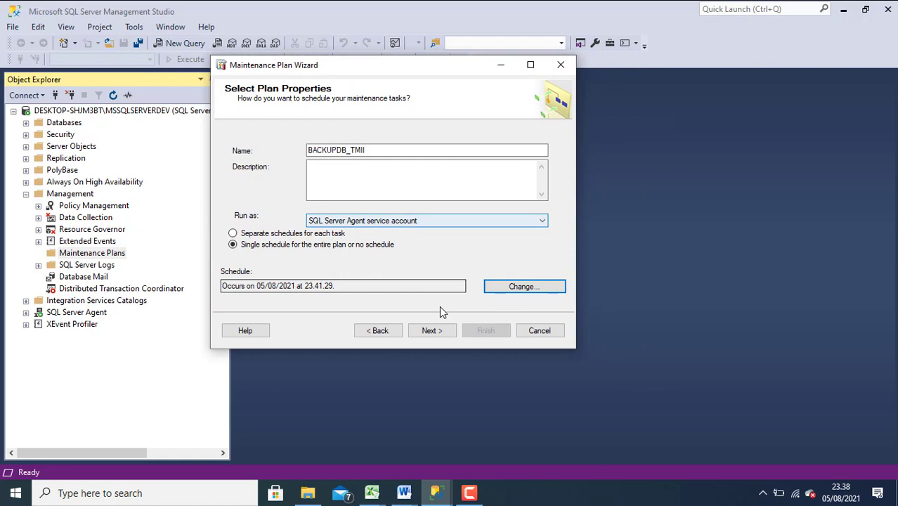
# Select Back Up Database (Full) as the plan's only task and proceed to task order
pyautogui.click(432, 331)
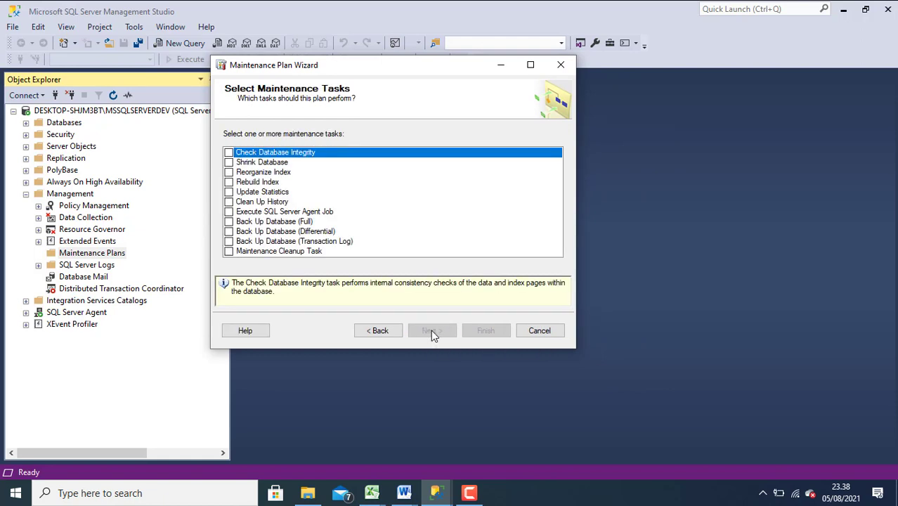
pyautogui.moveTo(246, 192)
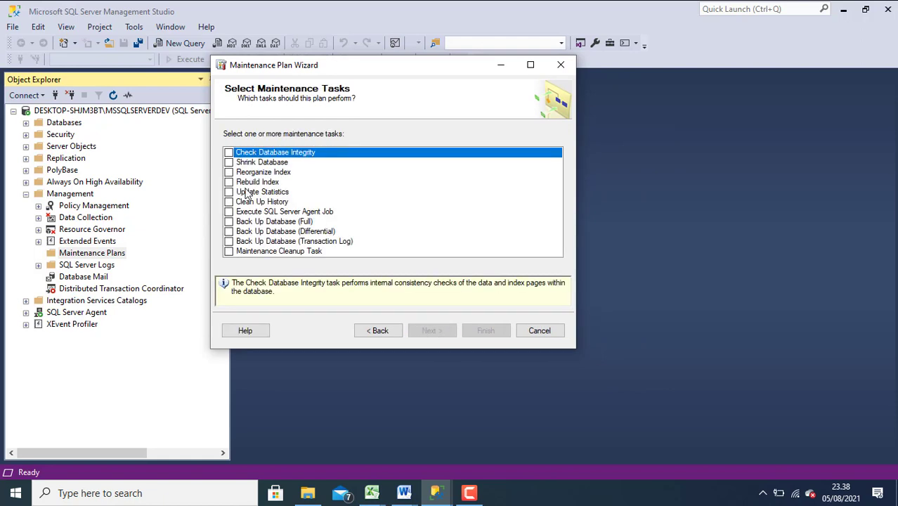
pyautogui.moveTo(266, 235)
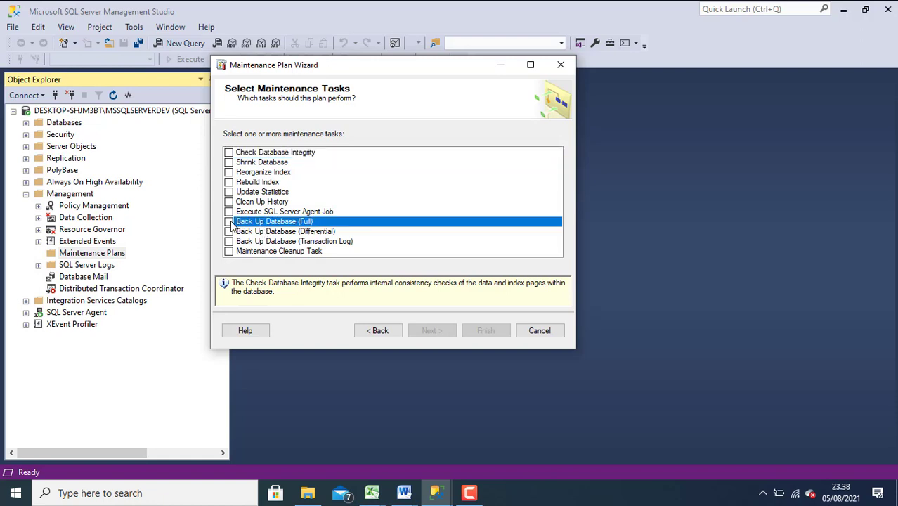
pyautogui.click(228, 222)
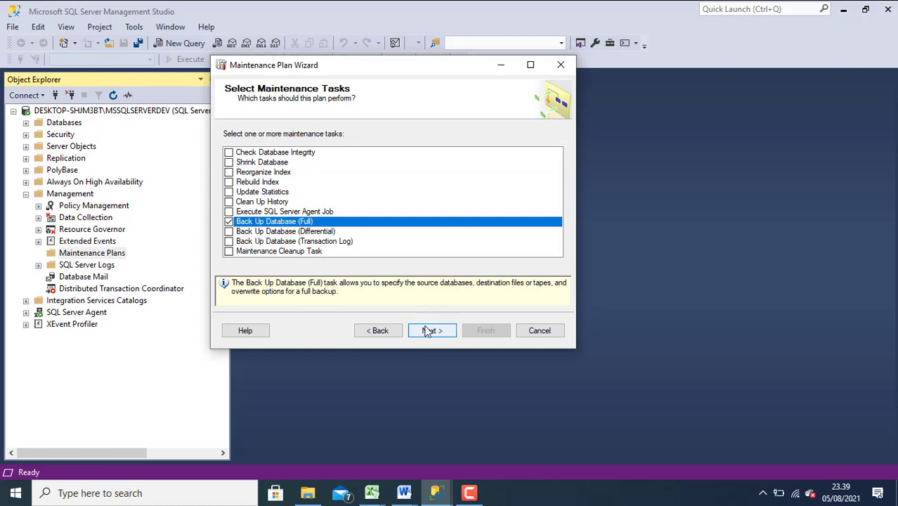
pyautogui.click(431, 330)
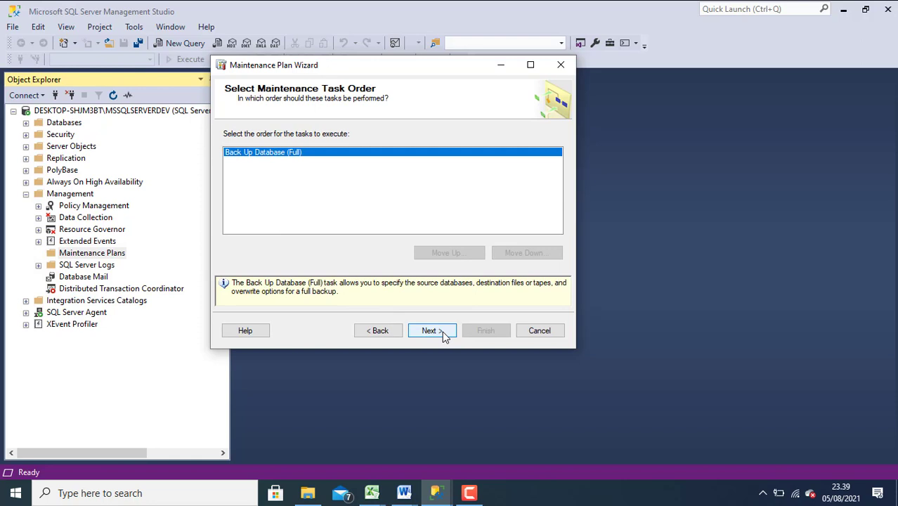
# Set the full backup task to specific databases and choose TMII
pyautogui.click(429, 331)
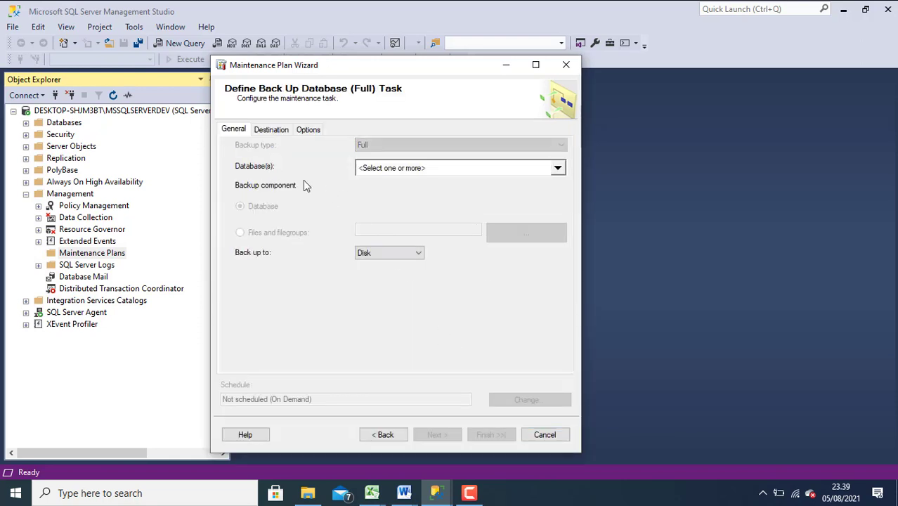
pyautogui.moveTo(385, 172)
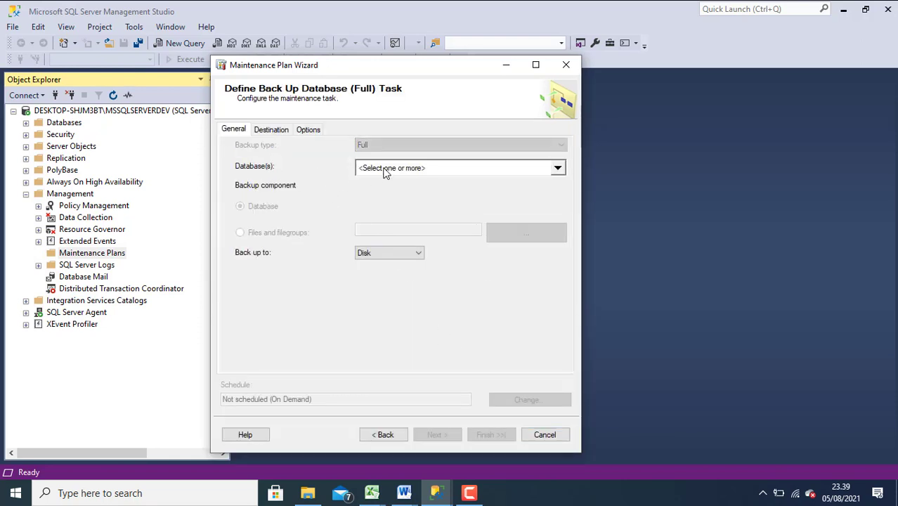
pyautogui.click(556, 167)
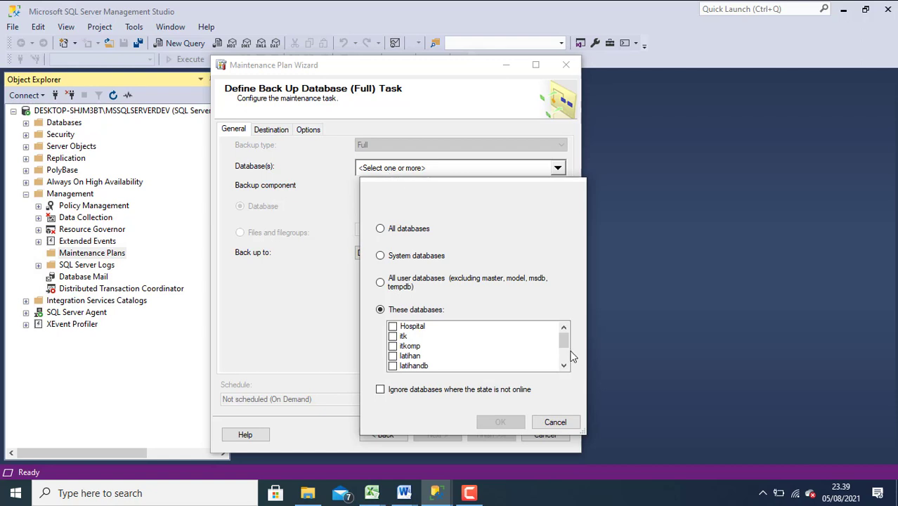
pyautogui.scroll(-3)
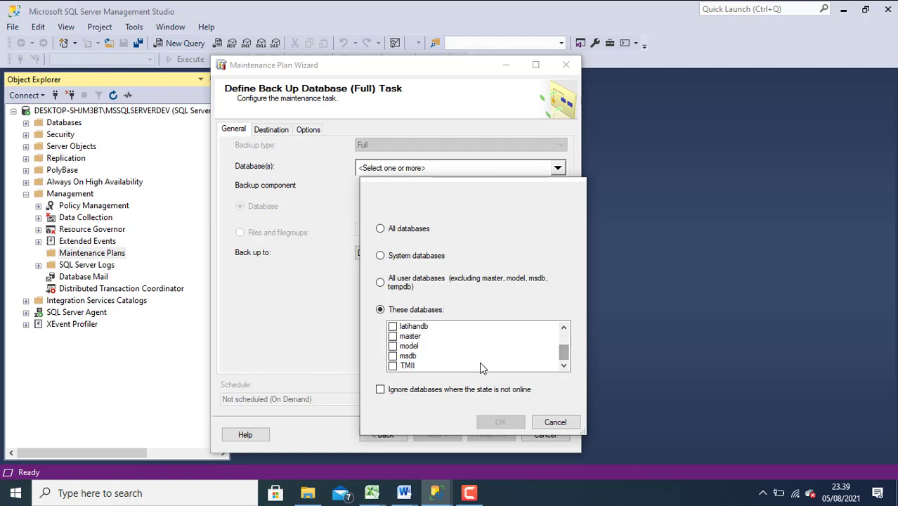
pyautogui.click(394, 366)
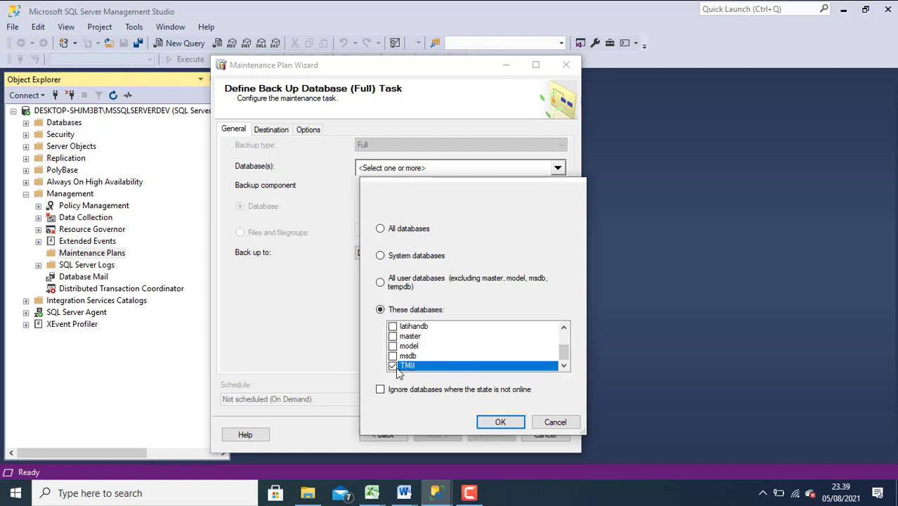
pyautogui.click(500, 421)
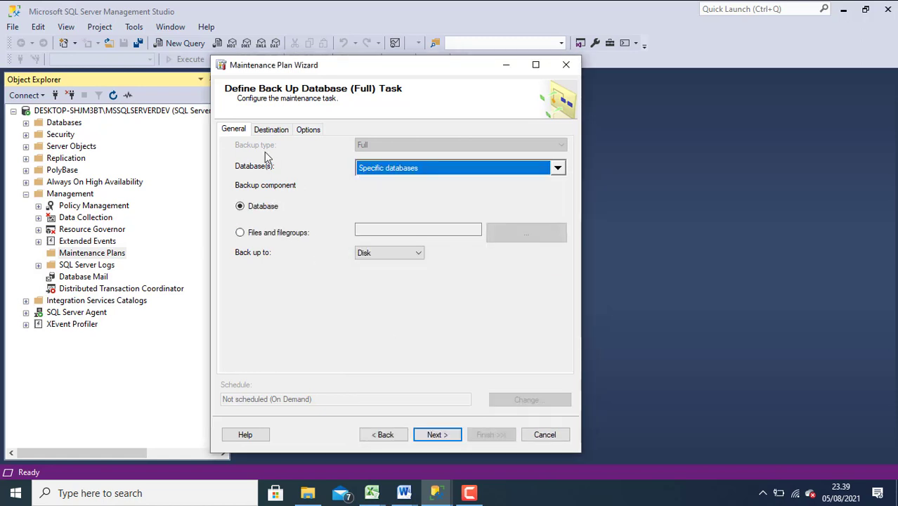
pyautogui.moveTo(275, 144)
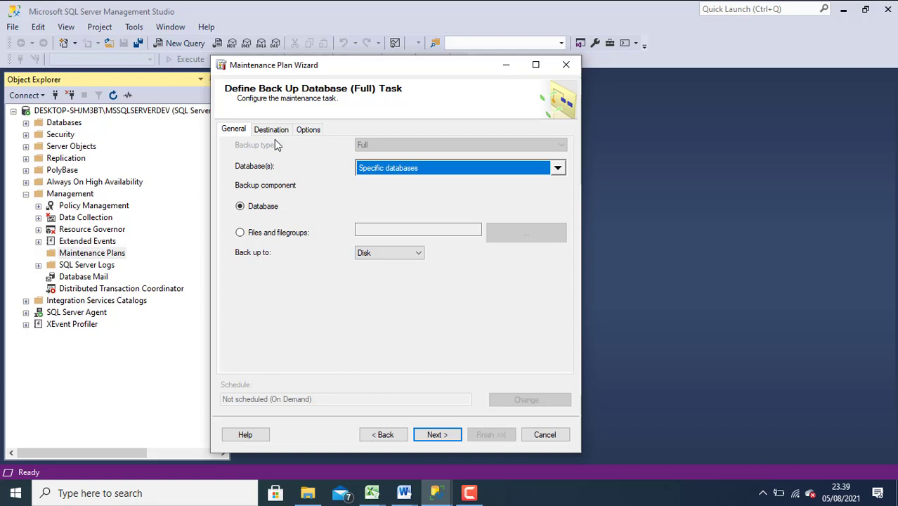
# Set the backup destination to D:\database with a sub-directory for each database
pyautogui.click(270, 129)
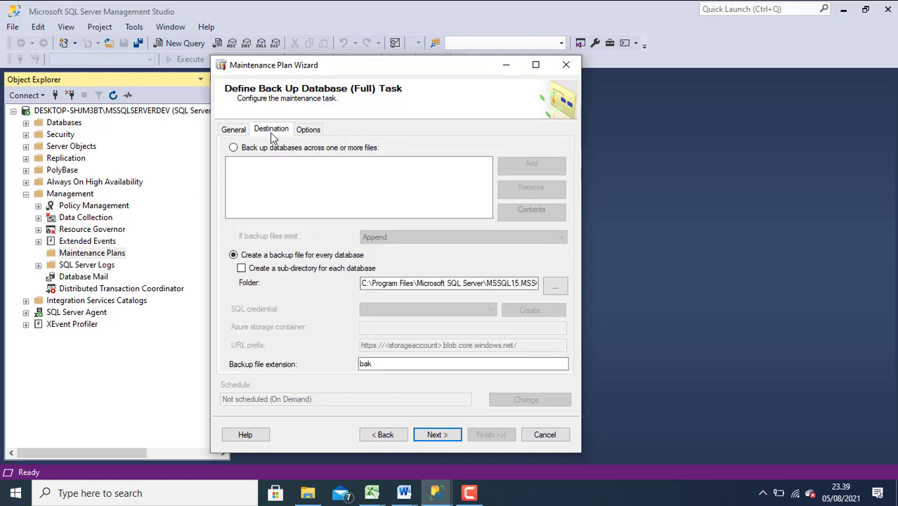
pyautogui.moveTo(312, 302)
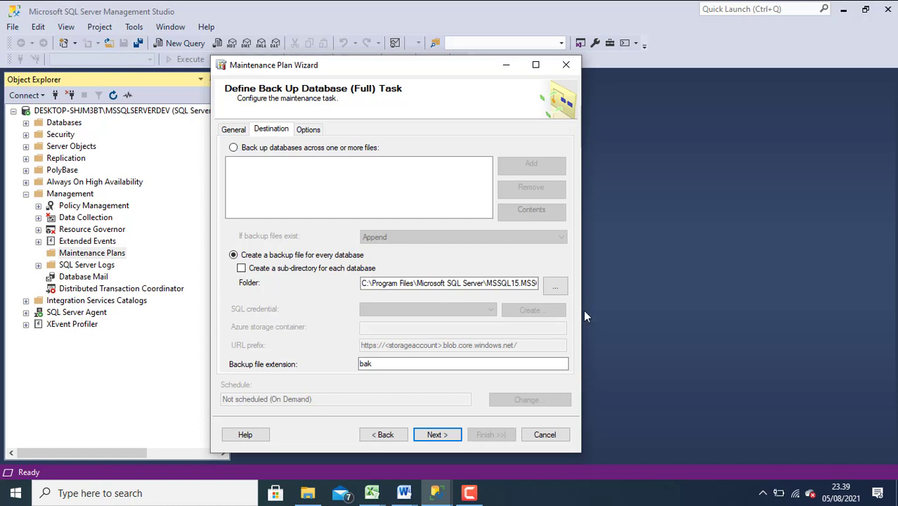
pyautogui.click(554, 284)
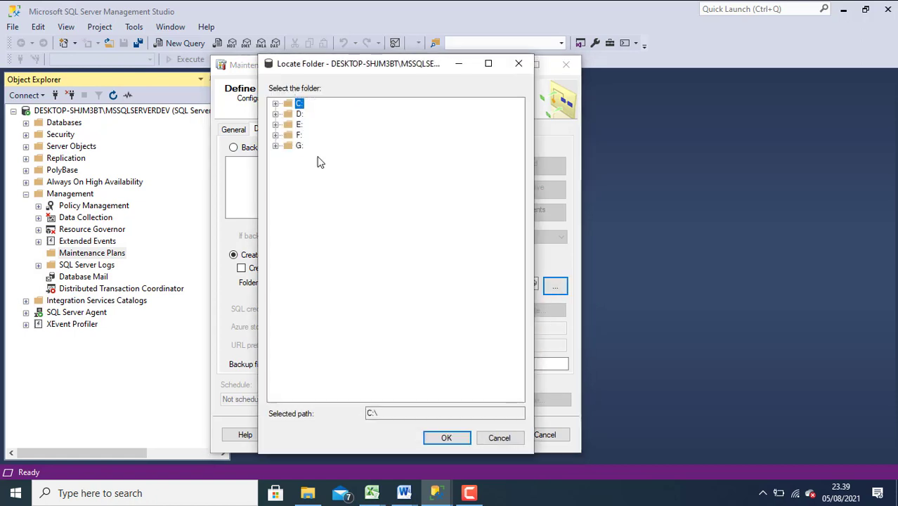
pyautogui.click(299, 114)
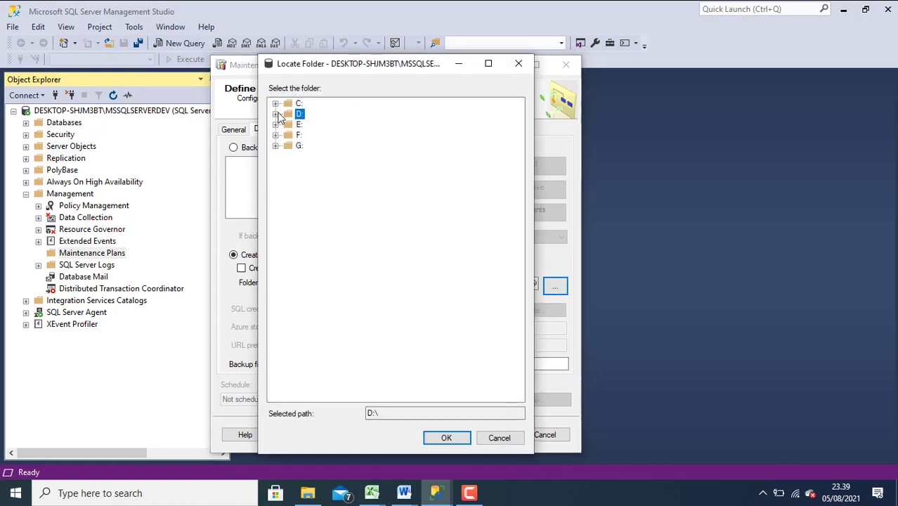
pyautogui.click(275, 112)
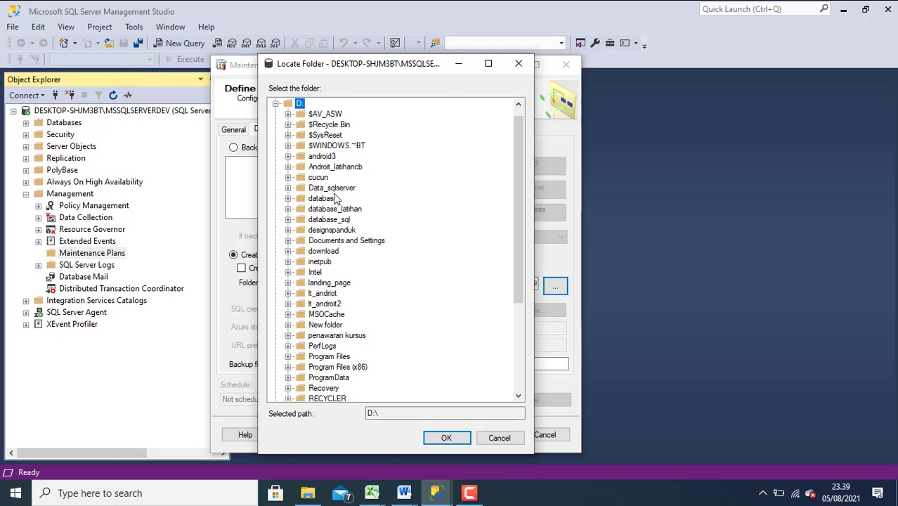
pyautogui.click(447, 437)
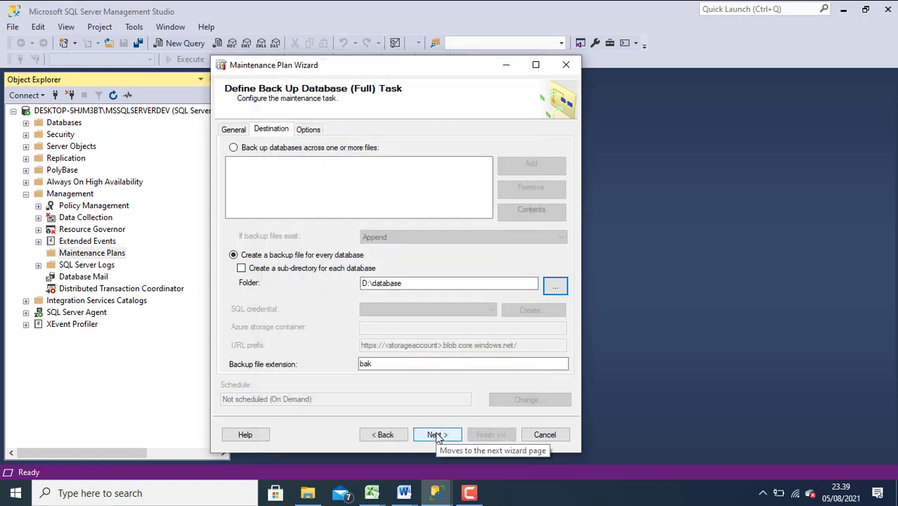
pyautogui.moveTo(344, 311)
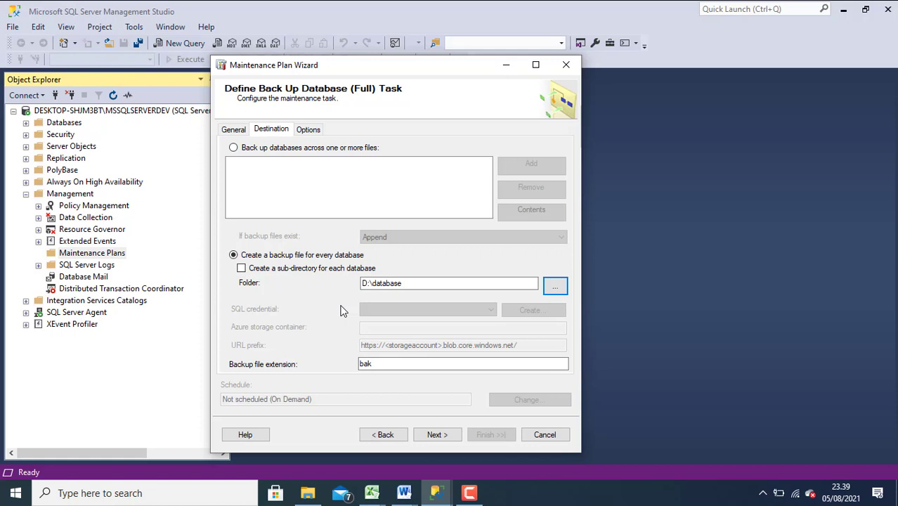
pyautogui.moveTo(274, 284)
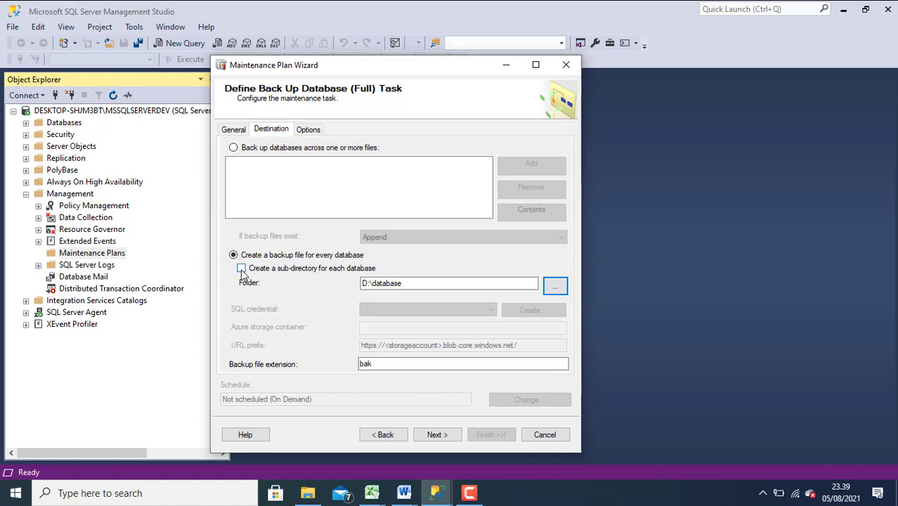
pyautogui.click(242, 267)
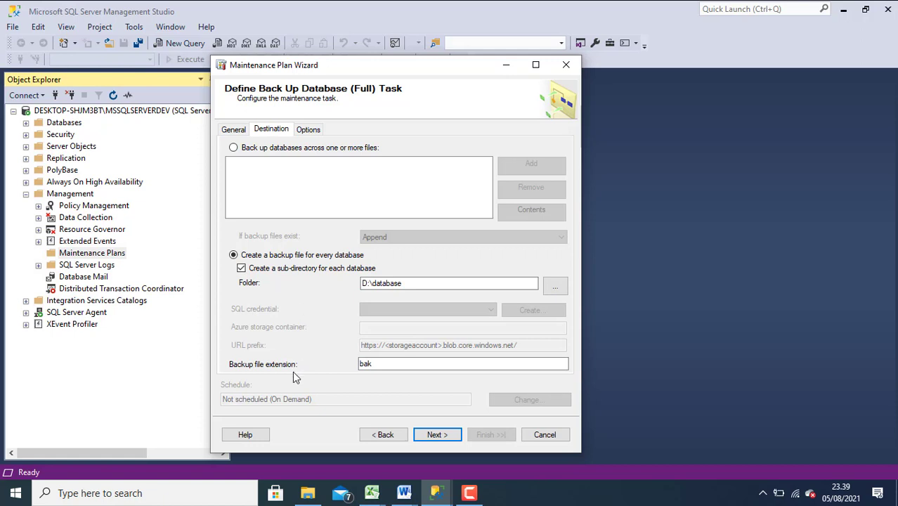
pyautogui.click(464, 362)
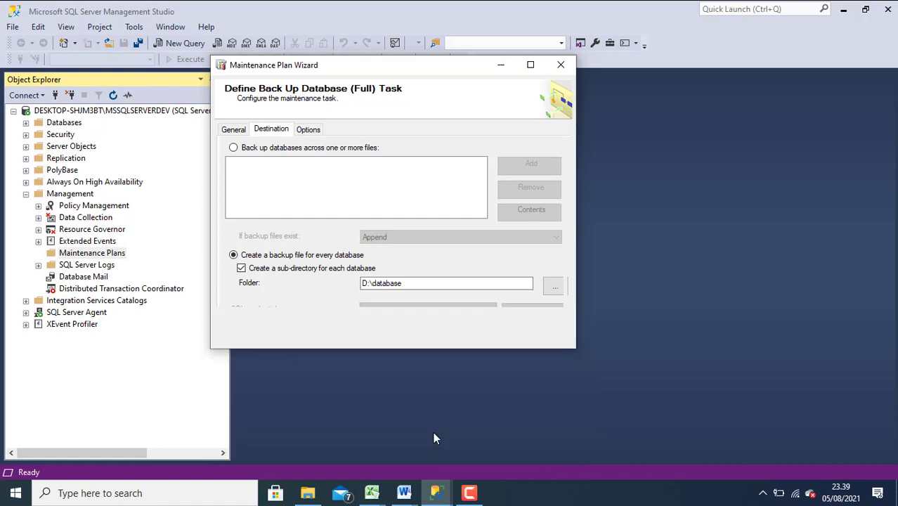
# Set the report file location to D:\database and proceed to the wizard summary
pyautogui.click(432, 330)
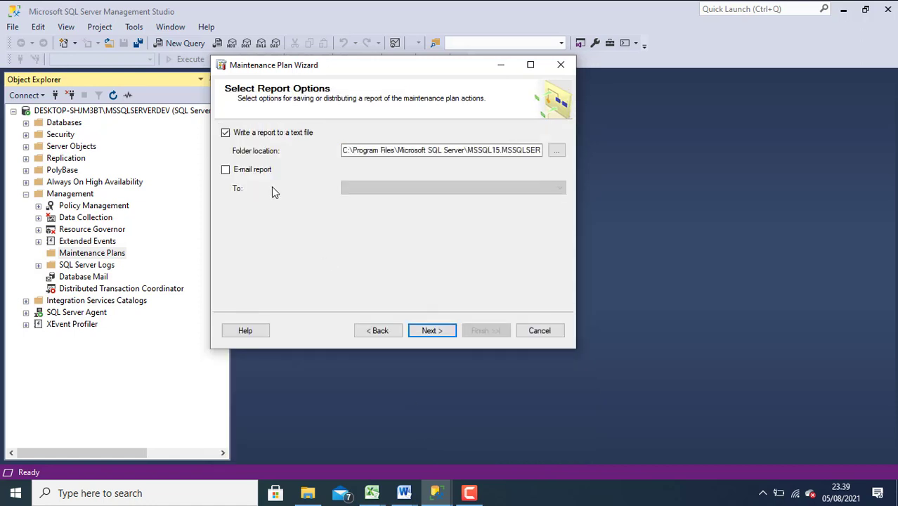
pyautogui.moveTo(331, 148)
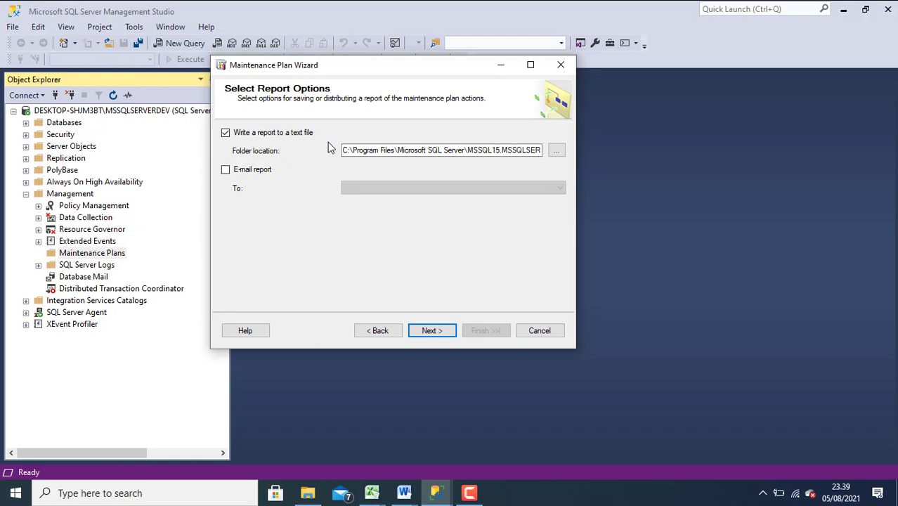
pyautogui.click(557, 149)
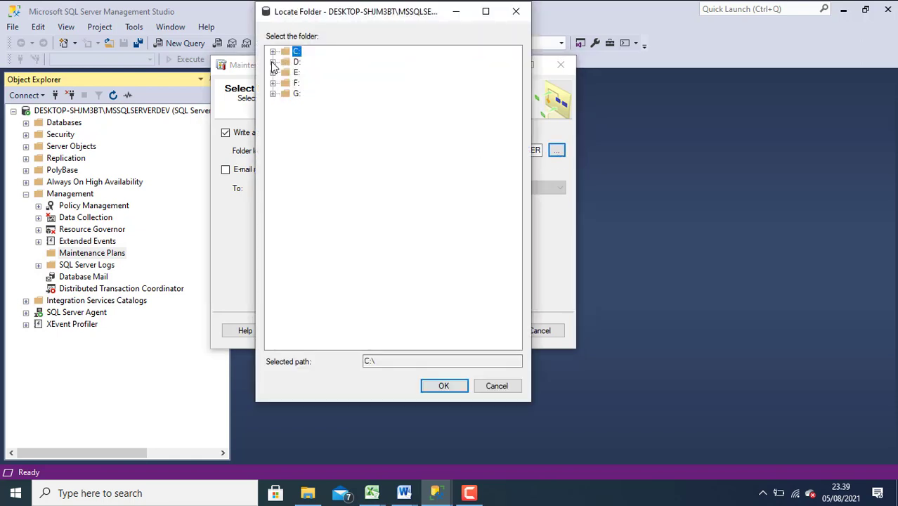
pyautogui.click(273, 62)
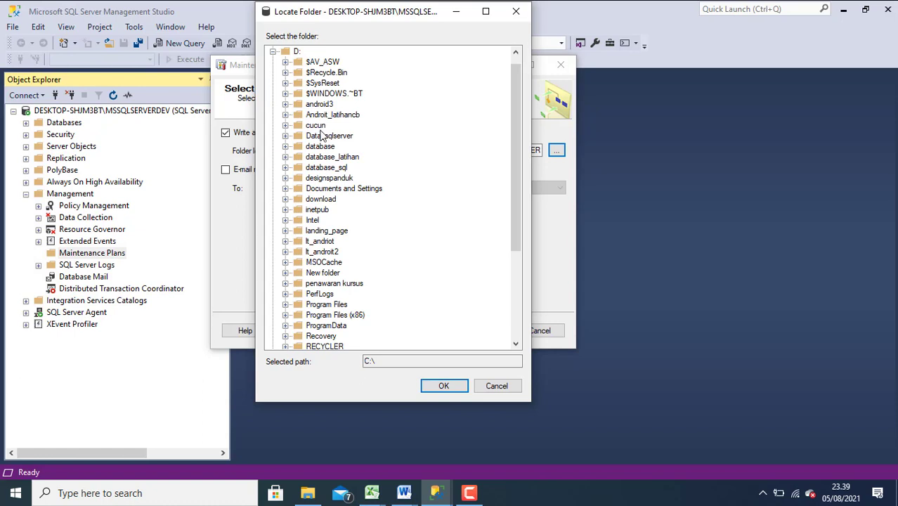
pyautogui.click(321, 146)
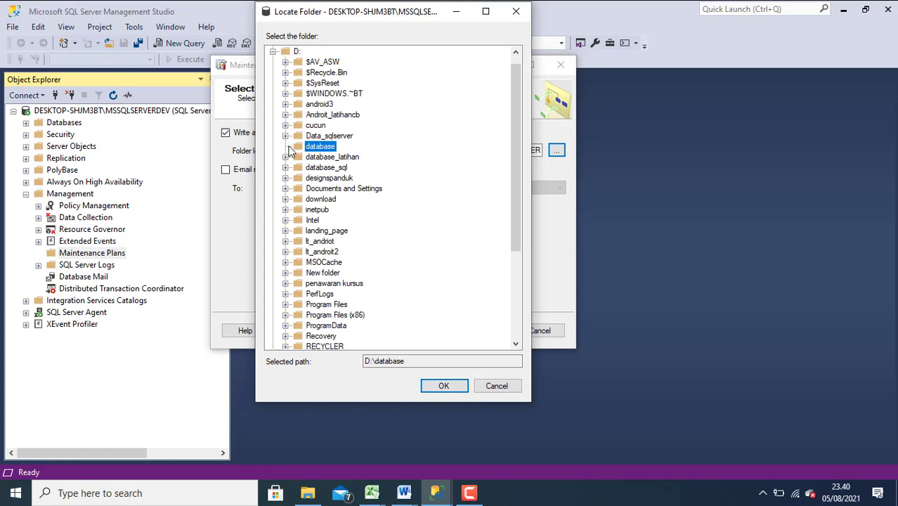
pyautogui.click(444, 385)
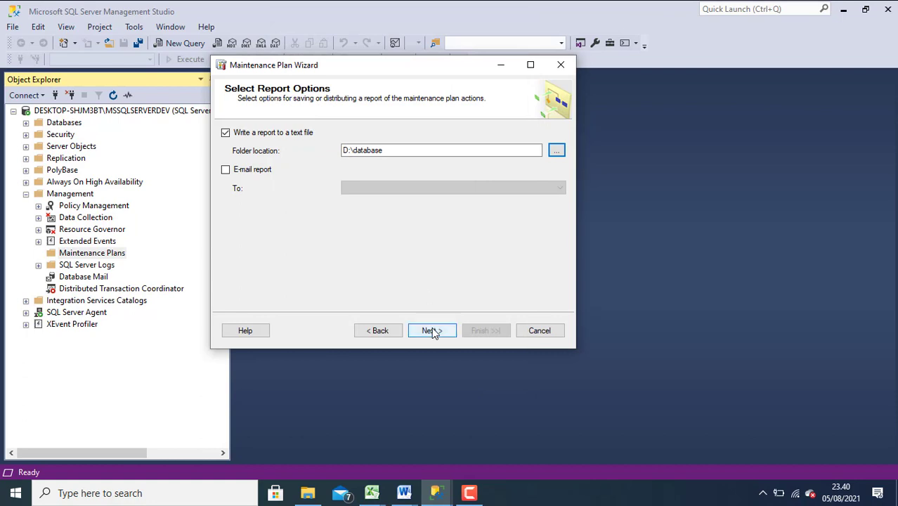
pyautogui.click(429, 330)
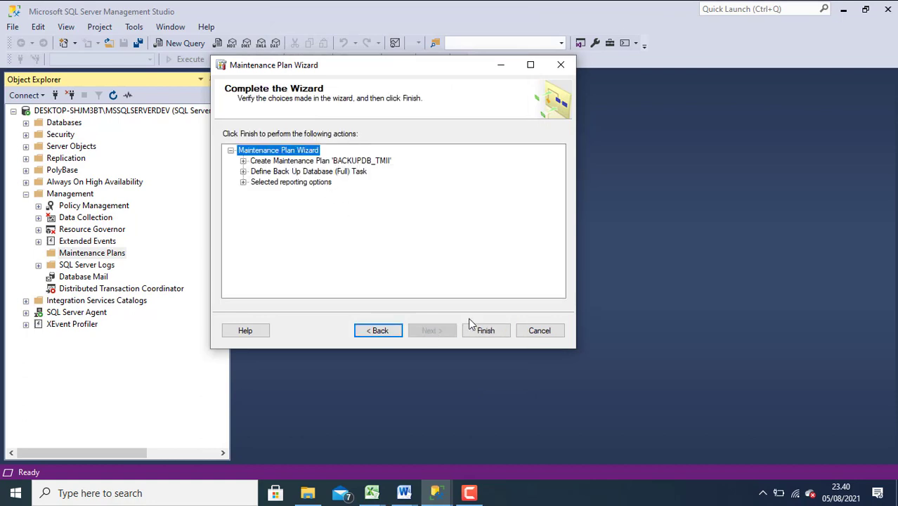
# Finish the wizard to create BACKUPDB_TMII and close the success report
pyautogui.click(486, 331)
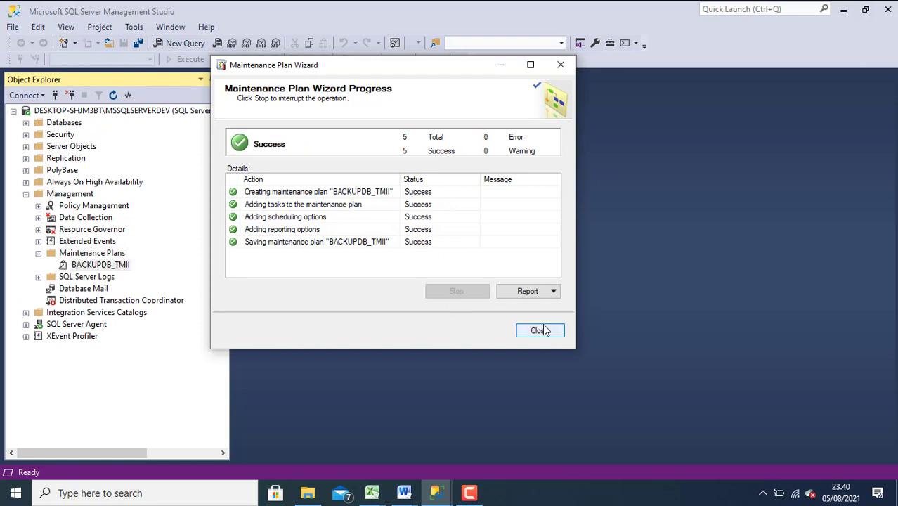
pyautogui.moveTo(546, 335)
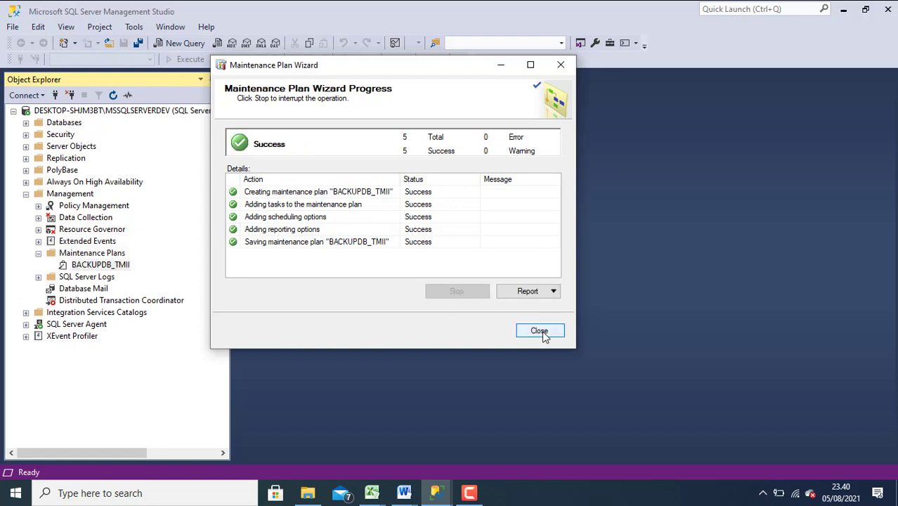
pyautogui.click(540, 330)
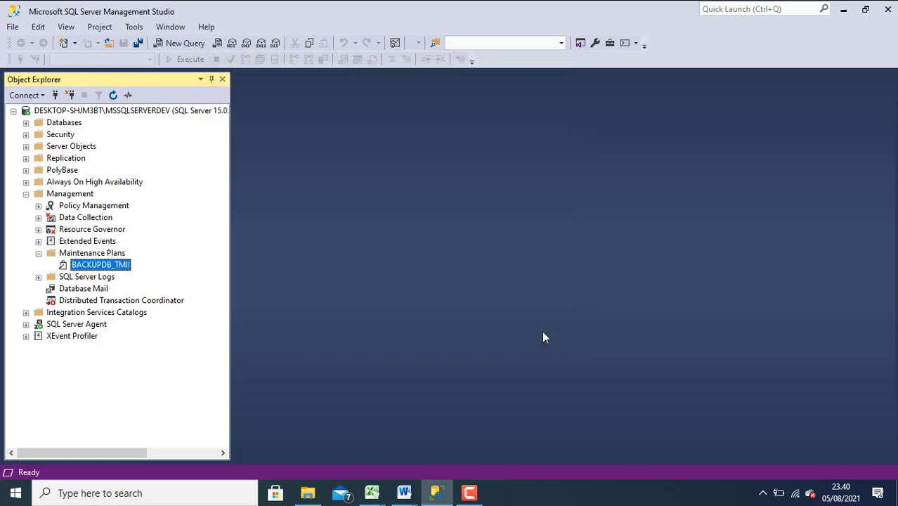
pyautogui.moveTo(666, 357)
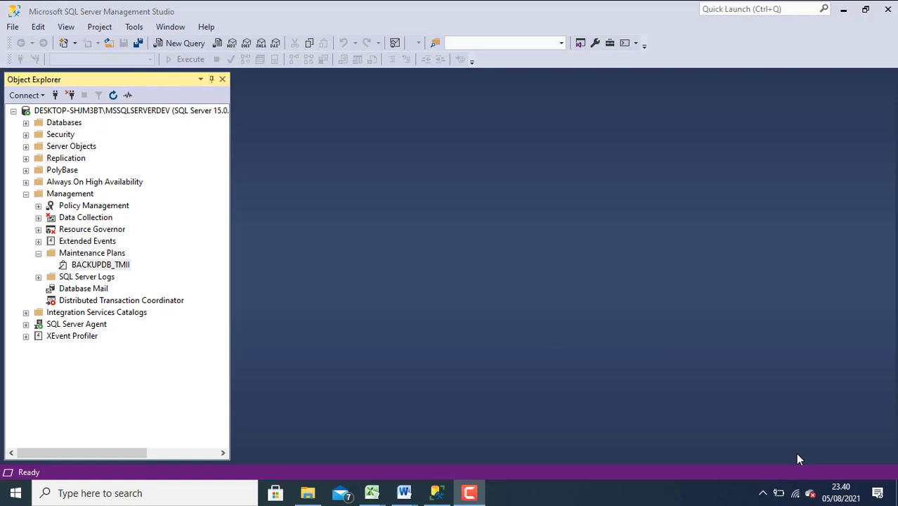
pyautogui.moveTo(705, 351)
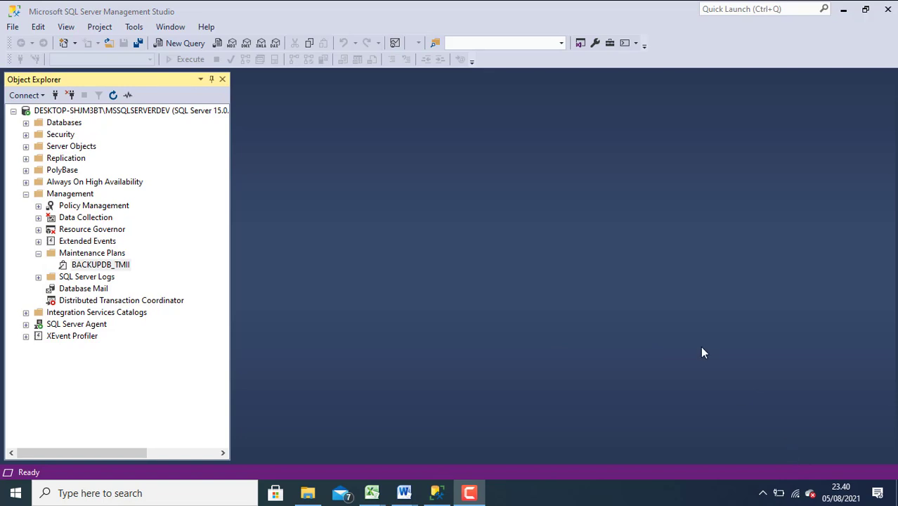
pyautogui.moveTo(793, 457)
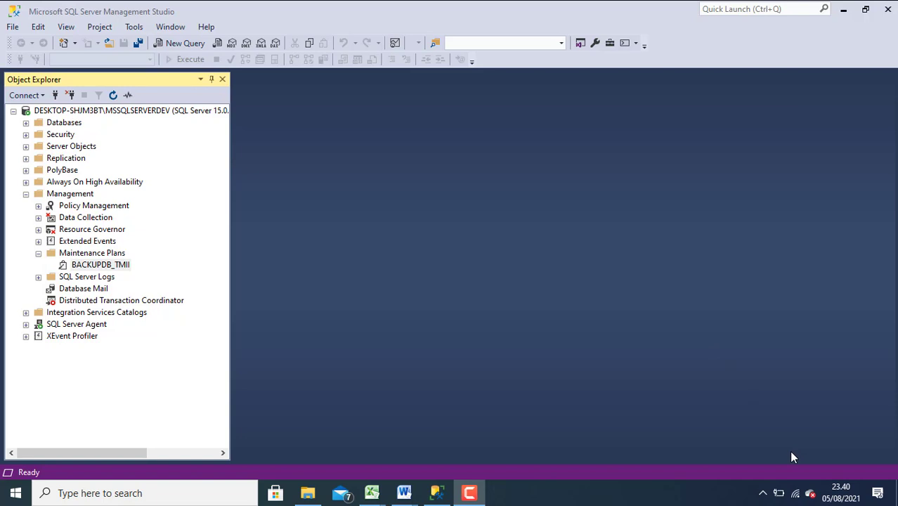
# Collapse the Management branch so only the server's top-level folders remain listed
pyautogui.click(26, 194)
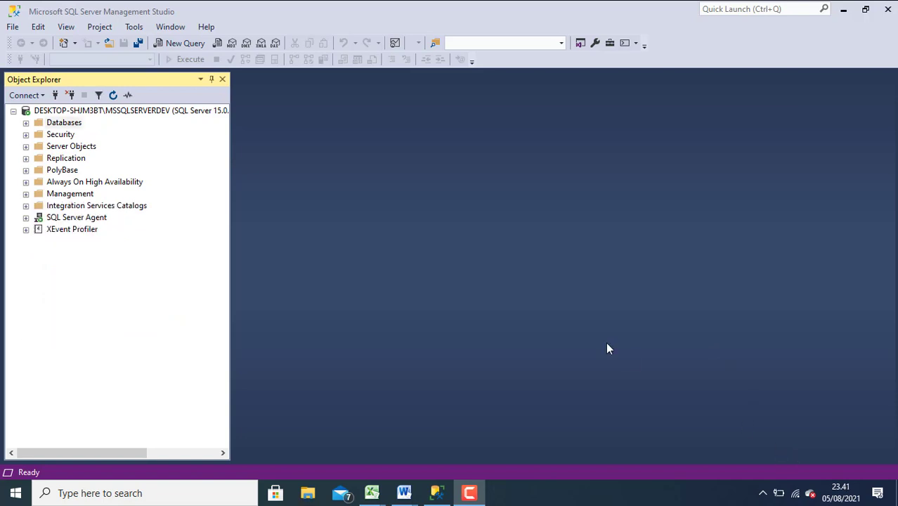
pyautogui.moveTo(308, 492)
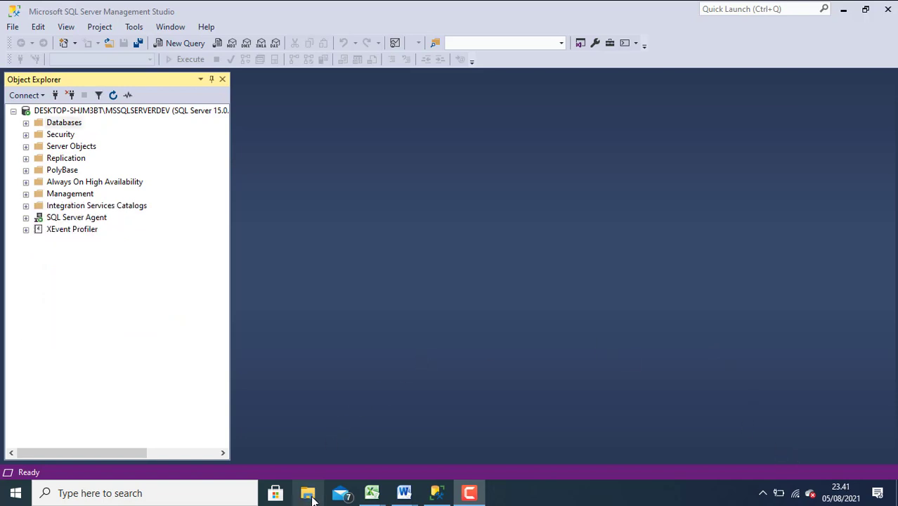
# Browse D:\database\TMII to see the TMII .bak file, then return to D:\database
pyautogui.click(307, 492)
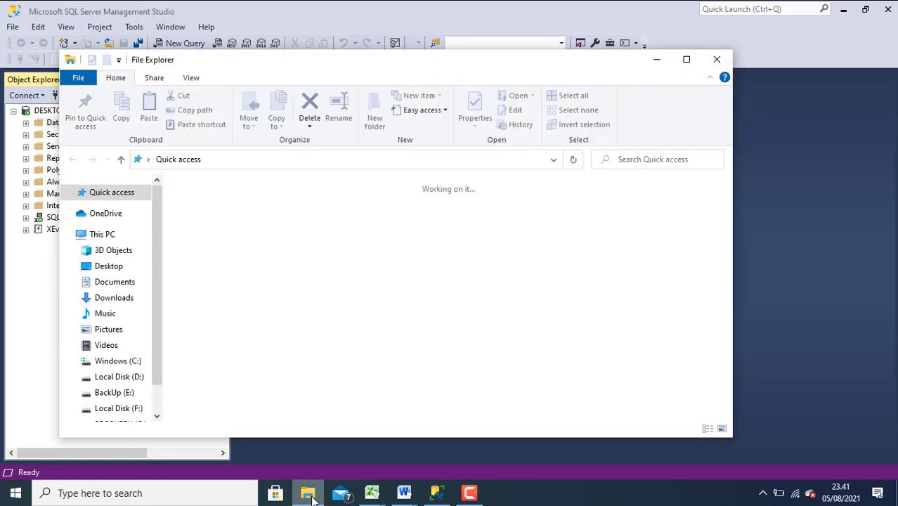
pyautogui.click(119, 376)
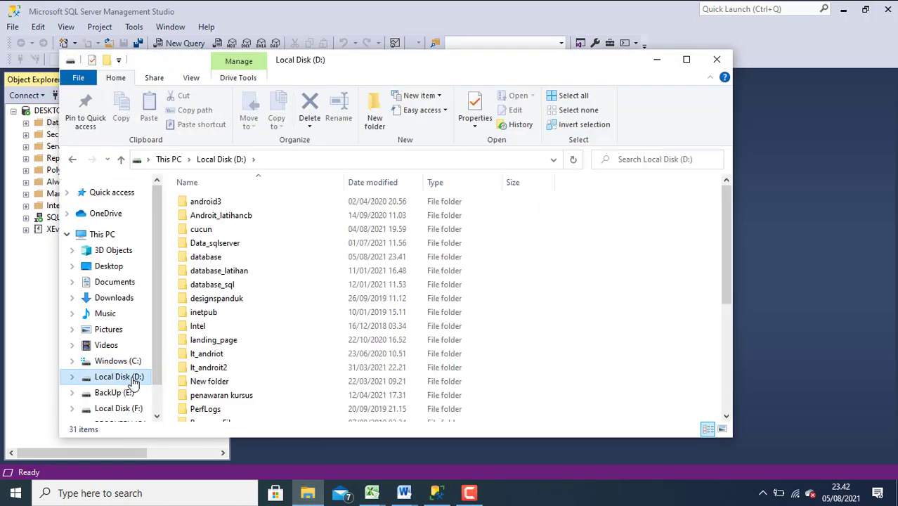
pyautogui.doubleClick(205, 256)
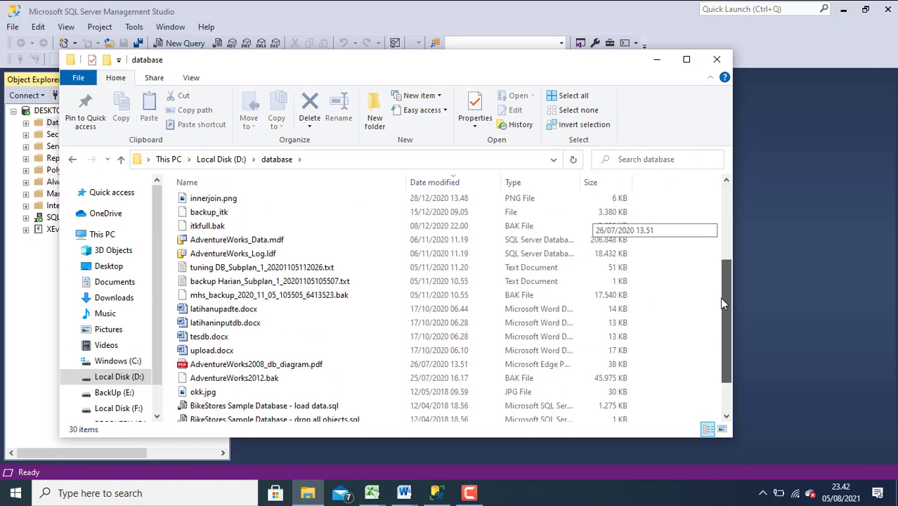
pyautogui.scroll(-3)
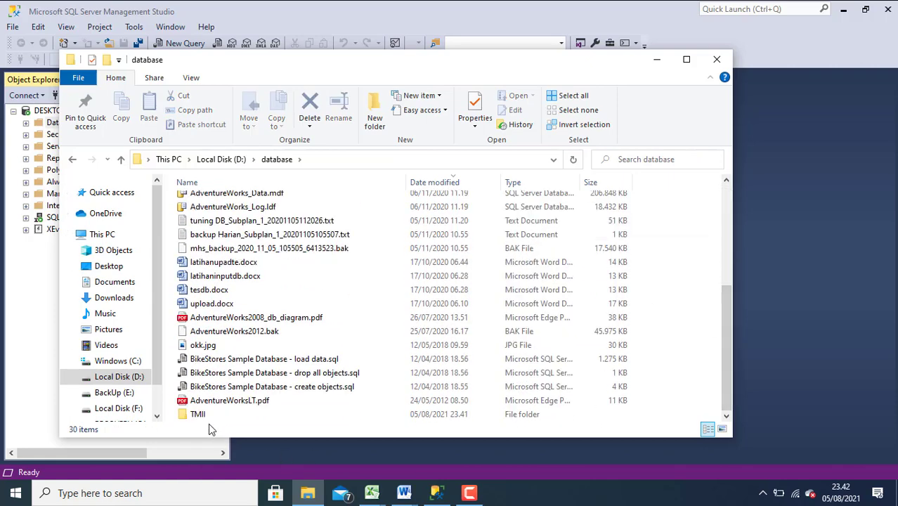
pyautogui.doubleClick(197, 413)
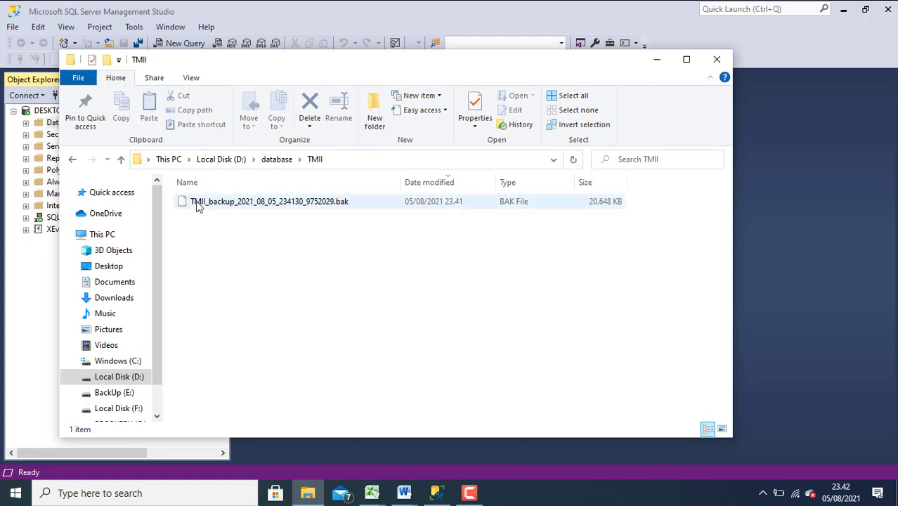
pyautogui.moveTo(349, 205)
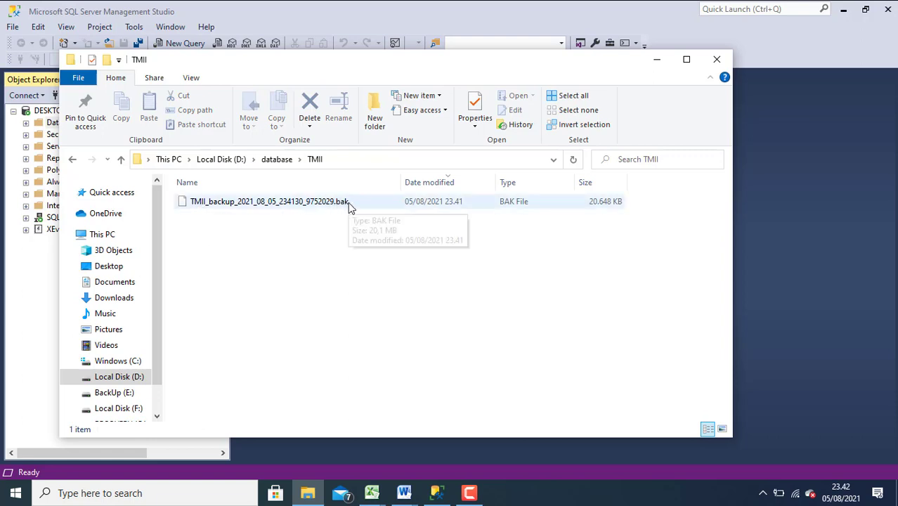
pyautogui.moveTo(73, 159)
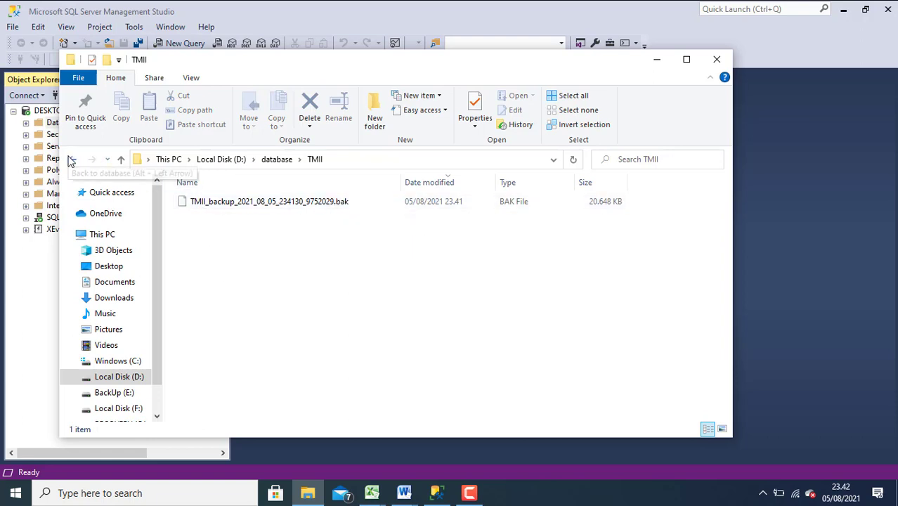
pyautogui.click(73, 159)
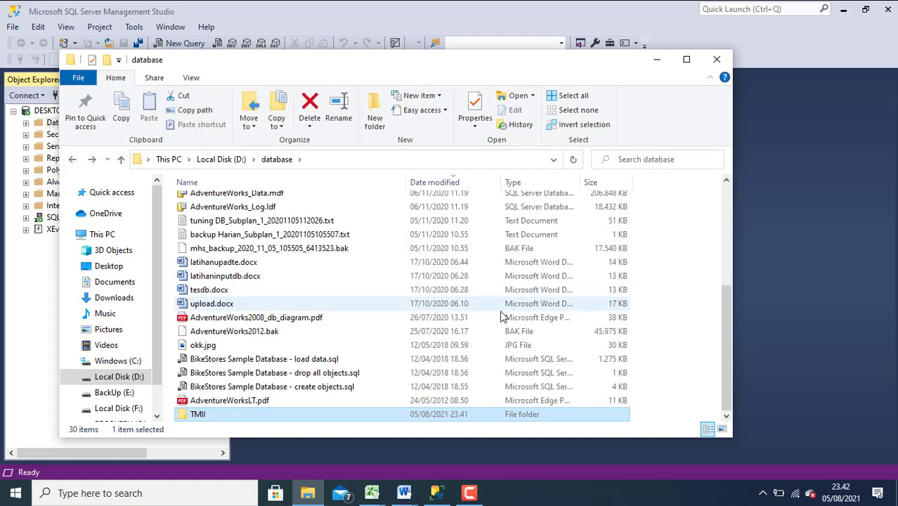
pyautogui.moveTo(682, 343)
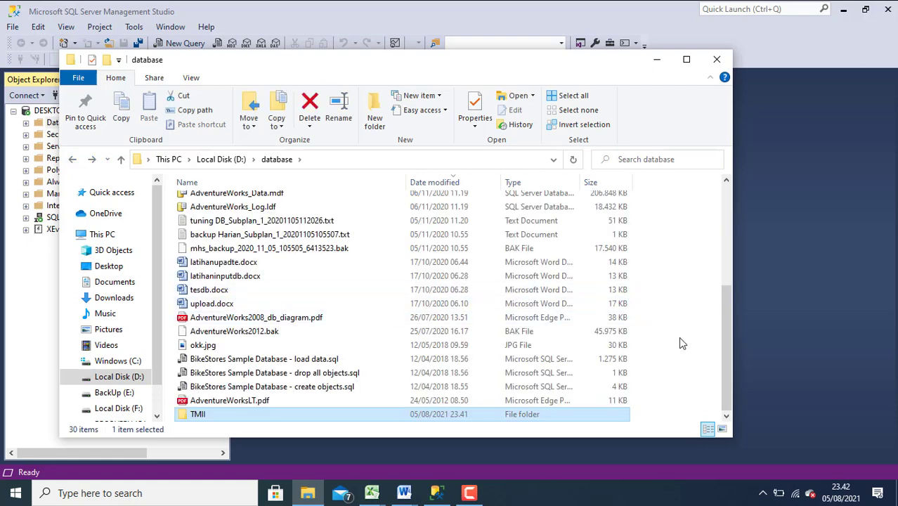
pyautogui.moveTo(541, 183)
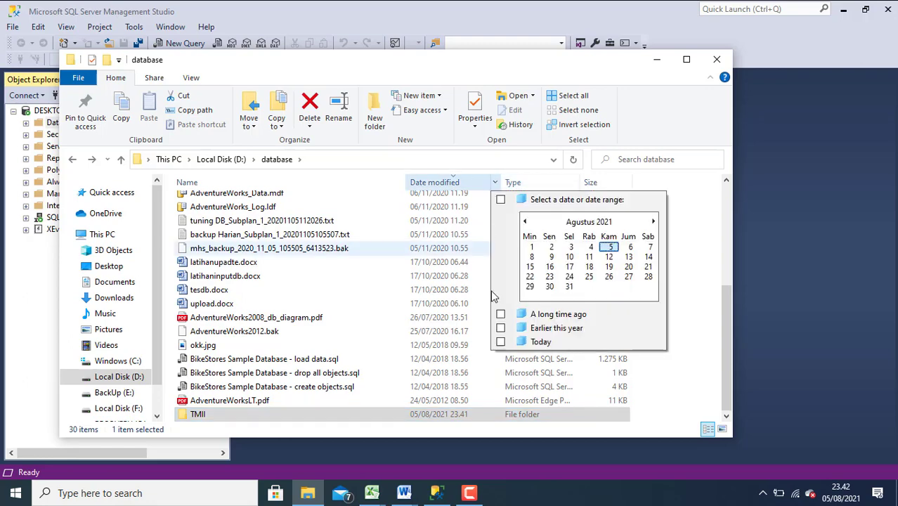
# Filter to today's files, read the BACKUPDB_TMII report showing Status: Succeeded, then close Notepad
pyautogui.click(500, 342)
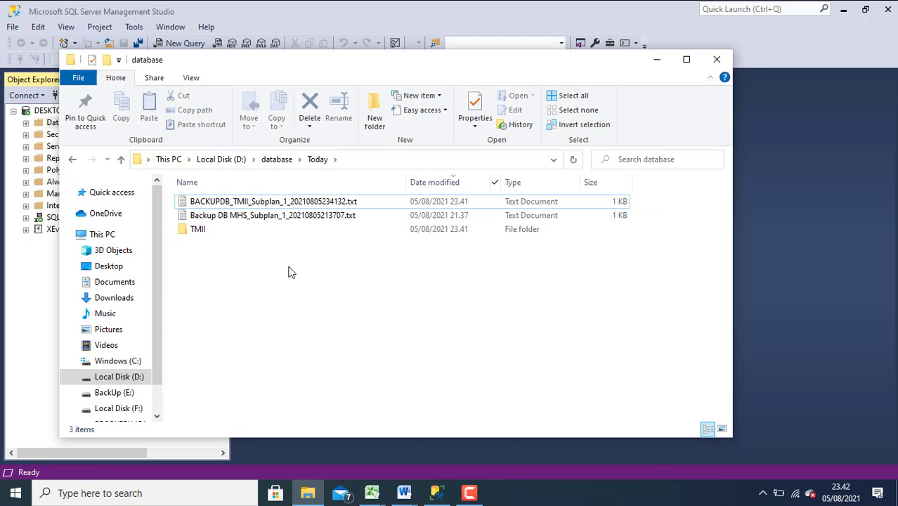
pyautogui.moveTo(287, 260)
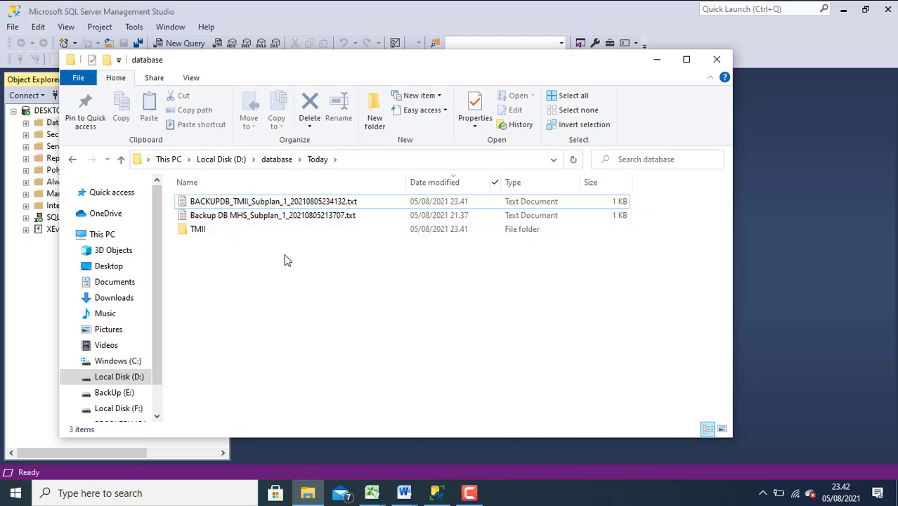
pyautogui.moveTo(267, 215)
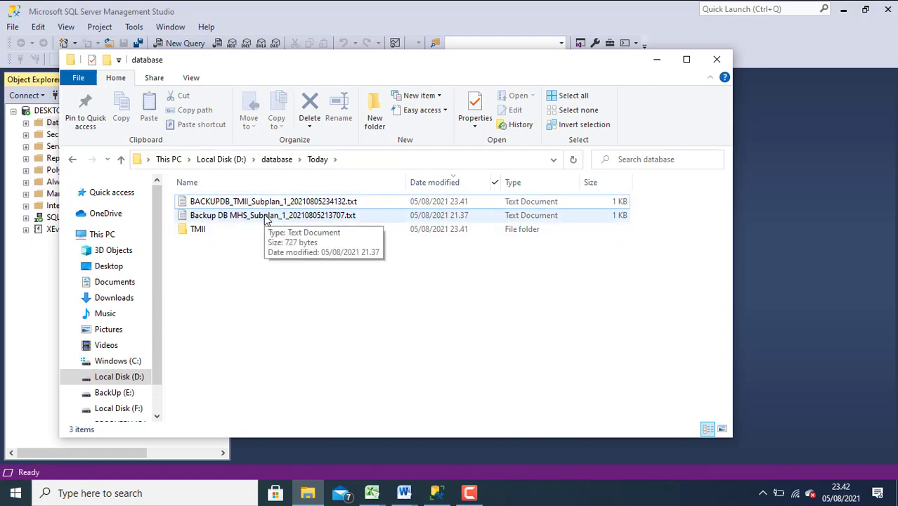
pyautogui.doubleClick(273, 202)
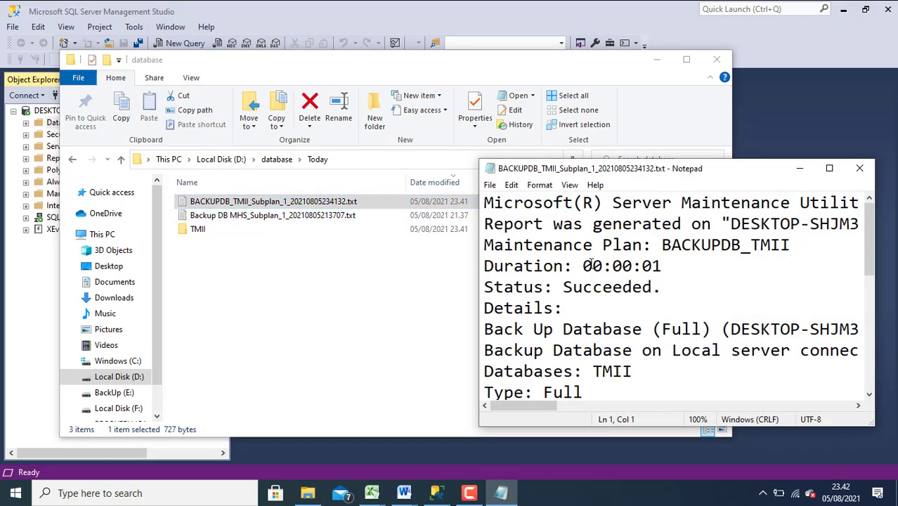
pyautogui.moveTo(571, 172)
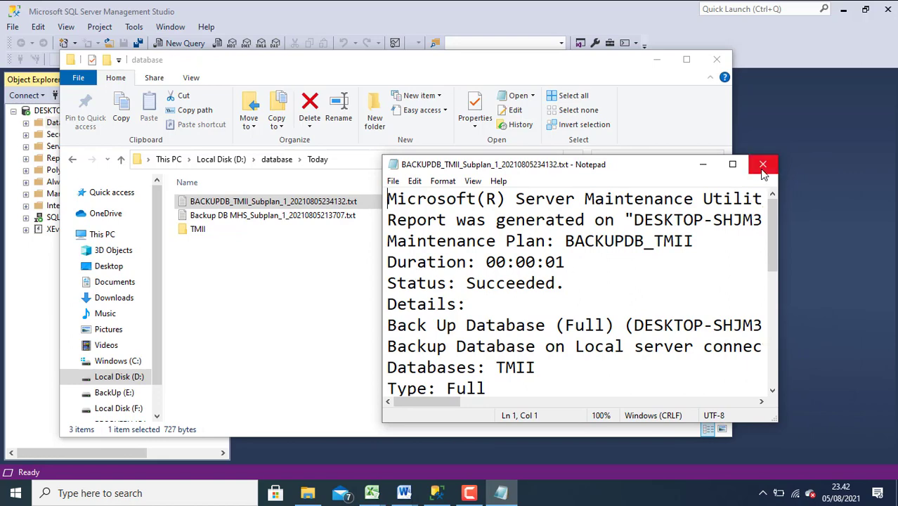
pyautogui.moveTo(763, 165)
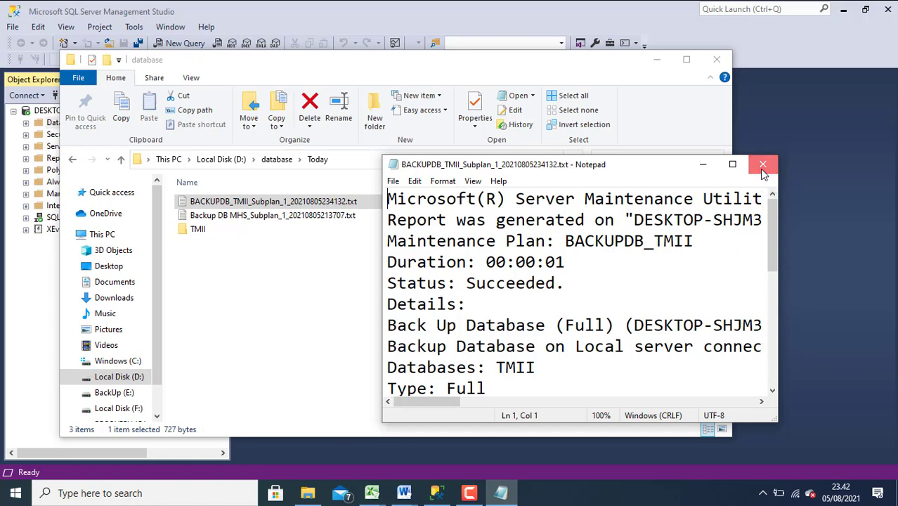
pyautogui.click(763, 163)
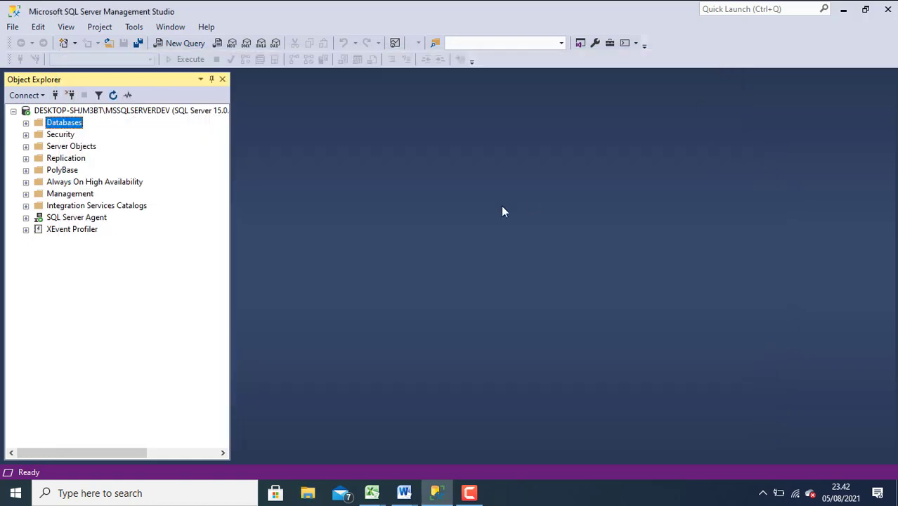
pyautogui.moveTo(115, 171)
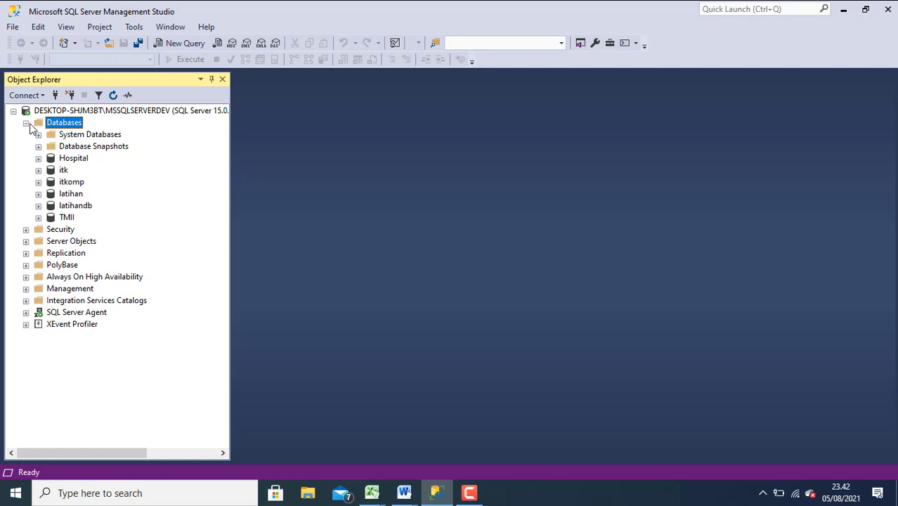
# Expand Databases and the TMII database, then start a new query window
pyautogui.click(67, 217)
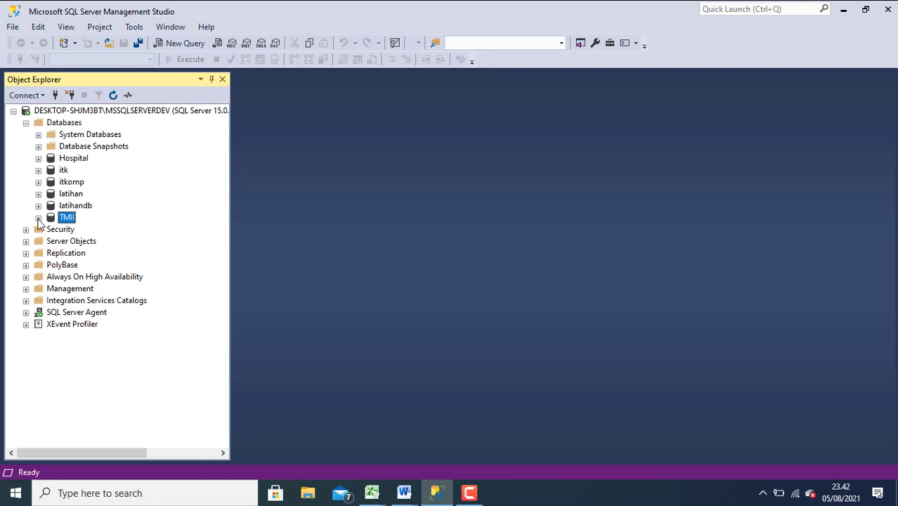
pyautogui.click(38, 217)
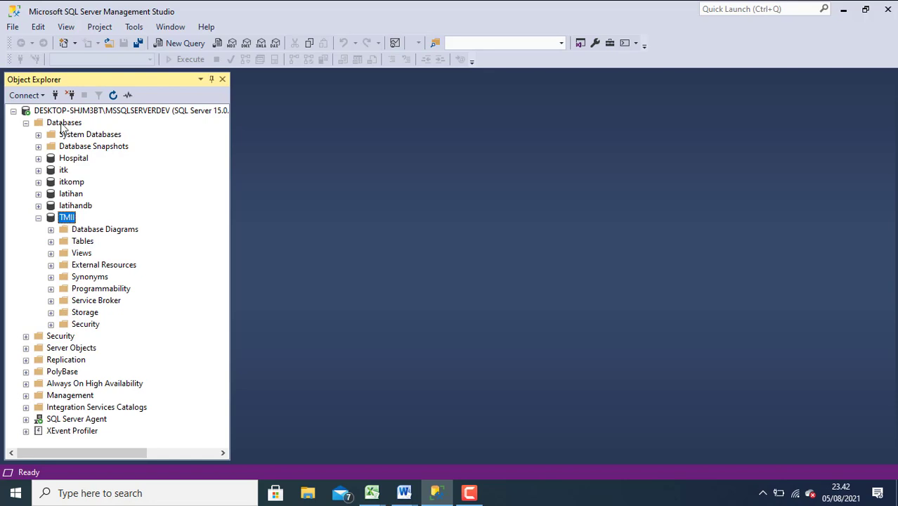
pyautogui.moveTo(133, 158)
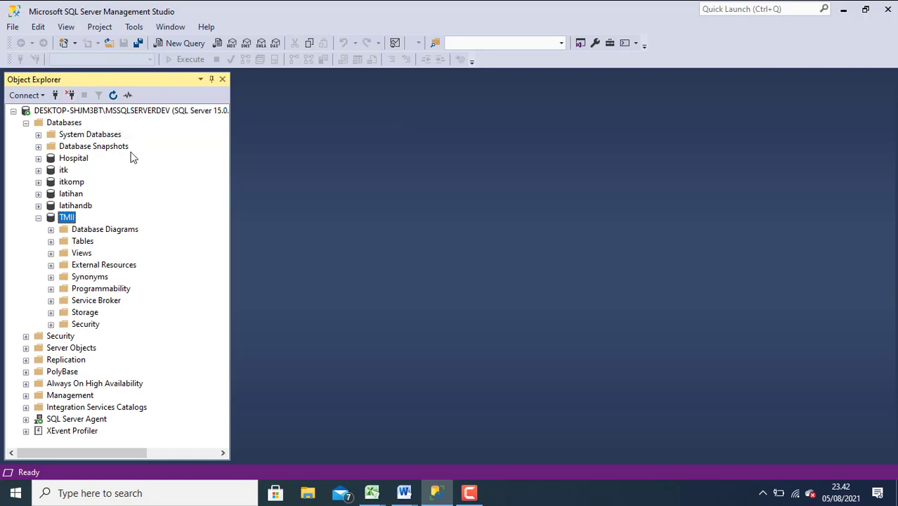
pyautogui.moveTo(185, 42)
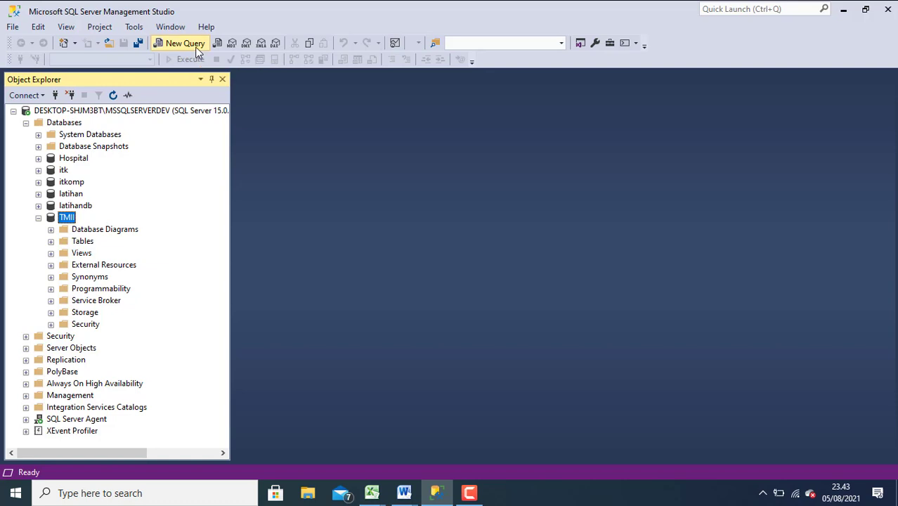
pyautogui.click(186, 42)
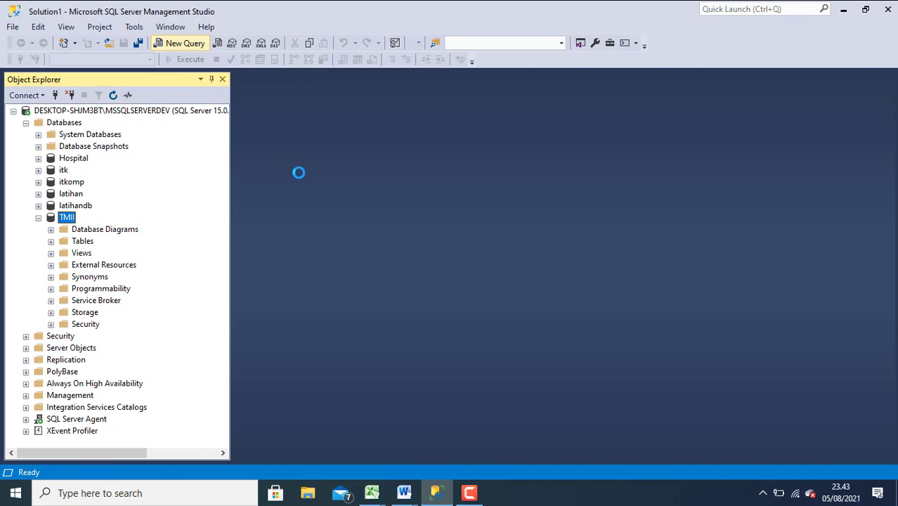
# Write SELECT * FROM backup_sales in the query editor with TMII's tables expanded
pyautogui.click(186, 42)
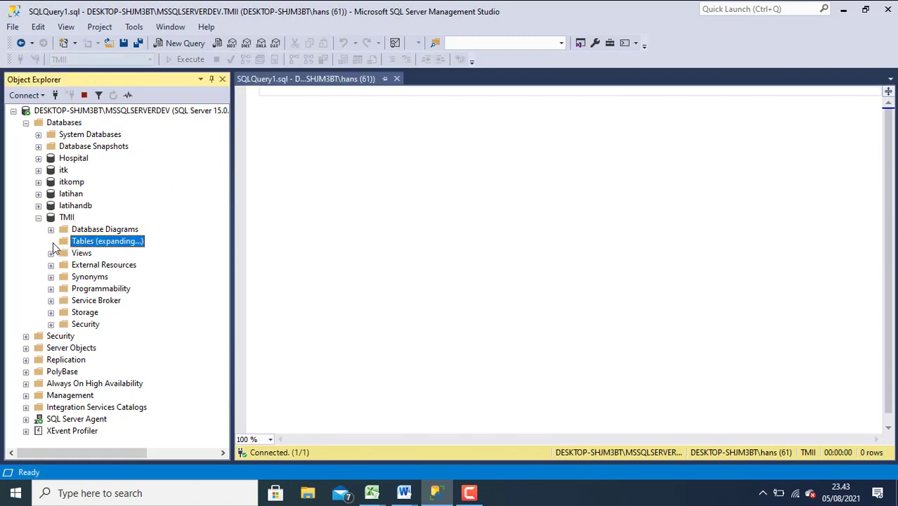
pyautogui.click(51, 241)
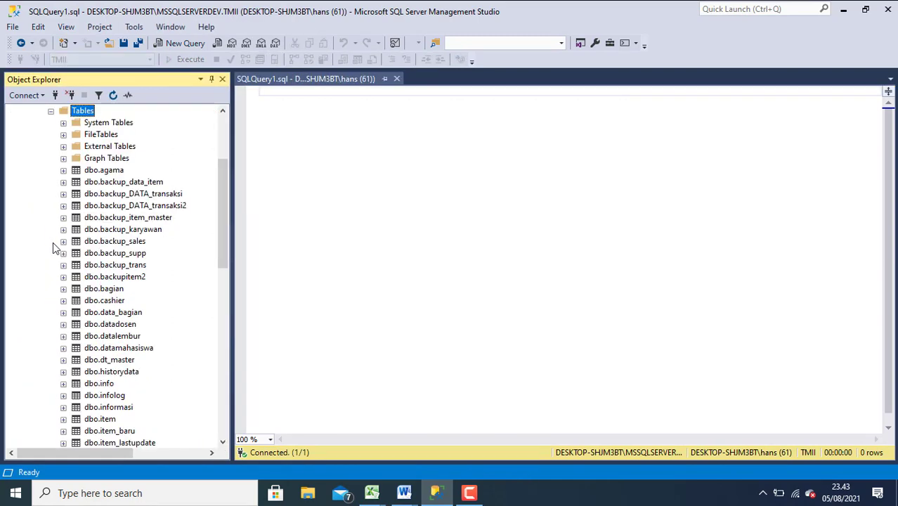
pyautogui.click(287, 154)
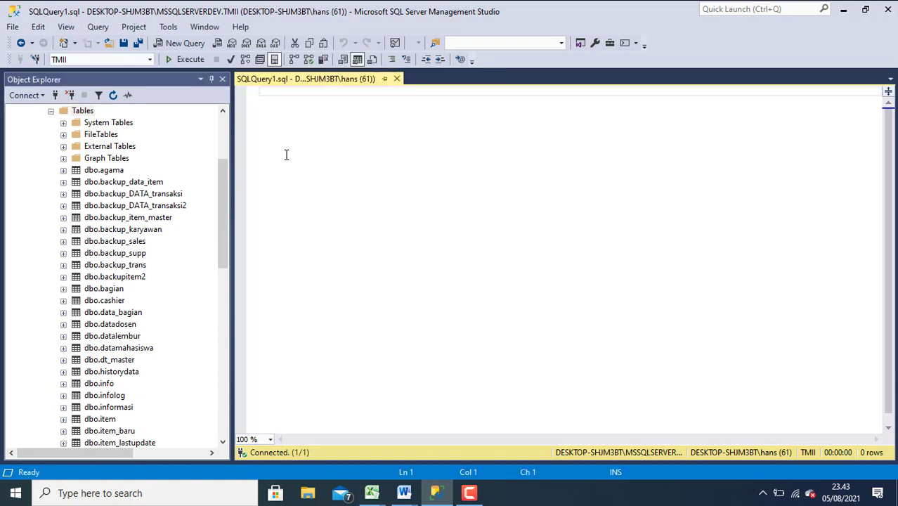
pyautogui.scroll(-3)
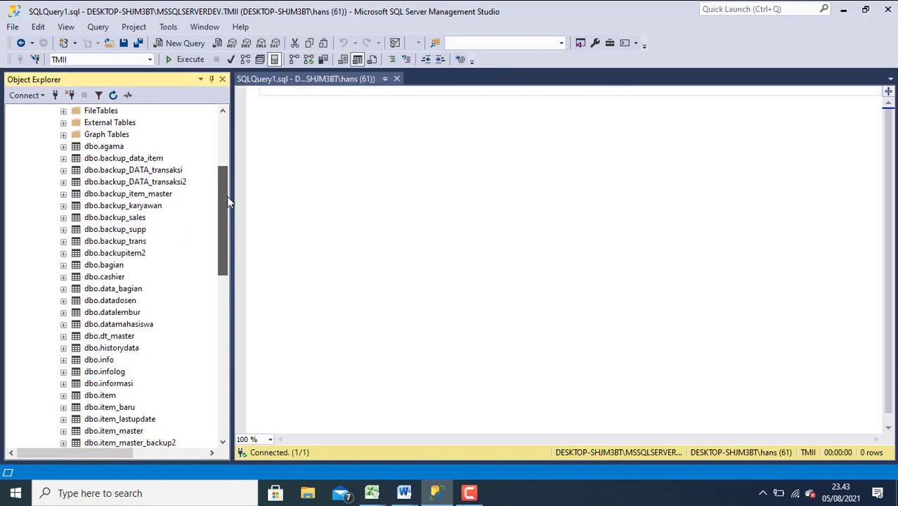
pyautogui.scroll(-3)
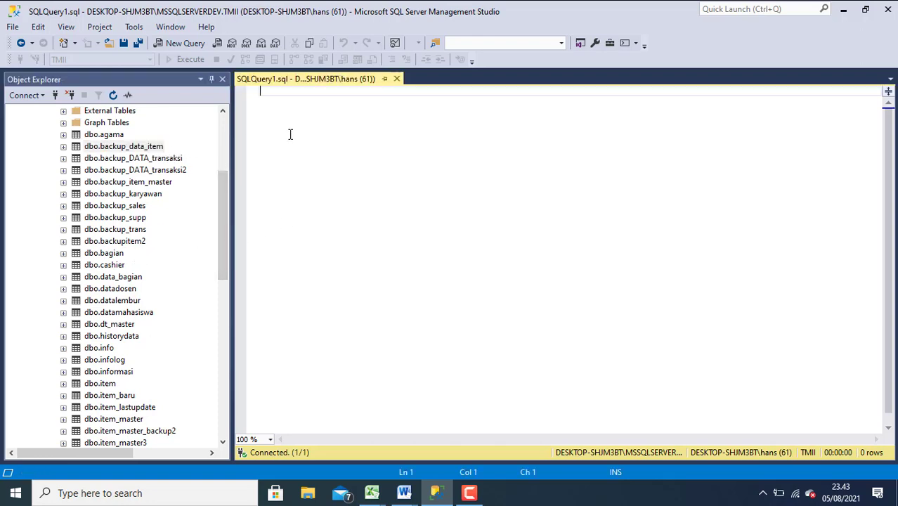
pyautogui.write('SELE')
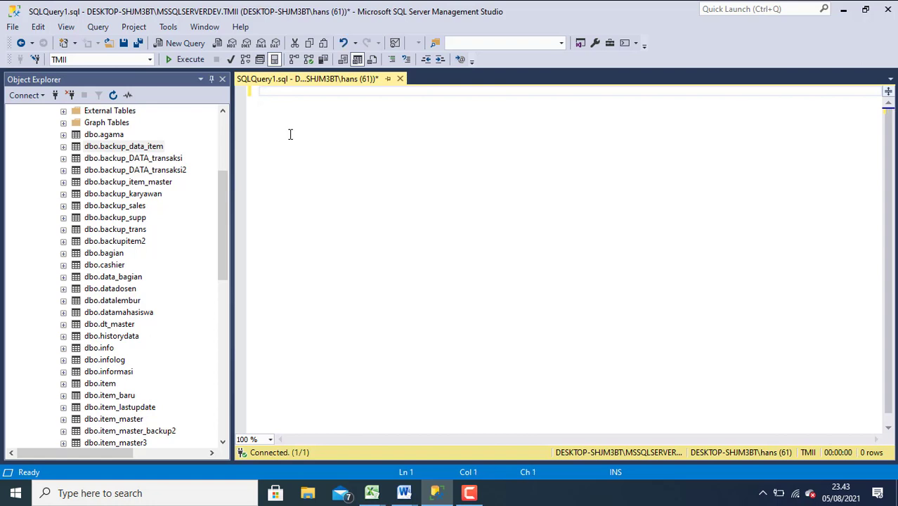
pyautogui.write('SELECT')
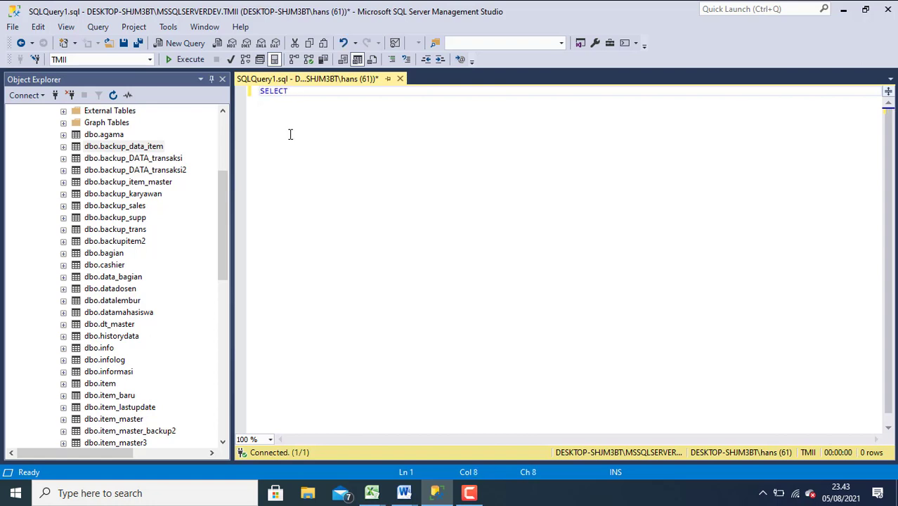
pyautogui.write('* FROM')
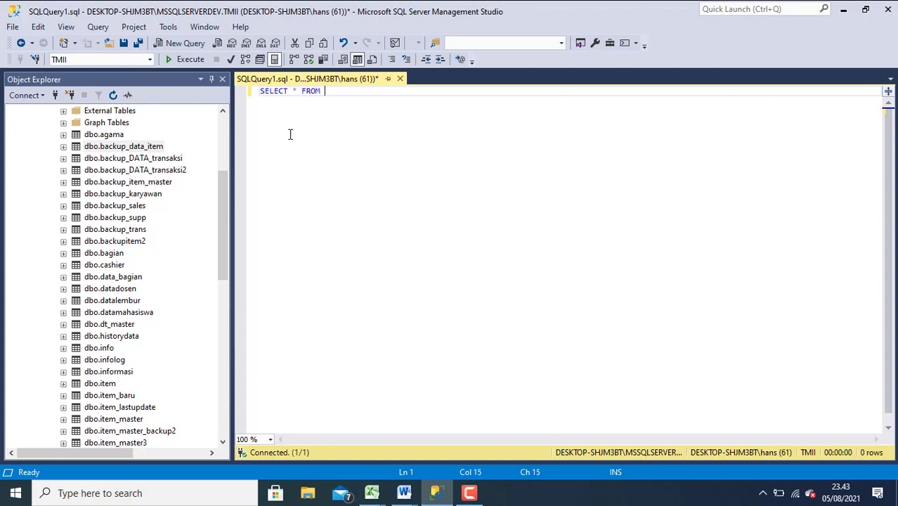
pyautogui.doubleClick(310, 90)
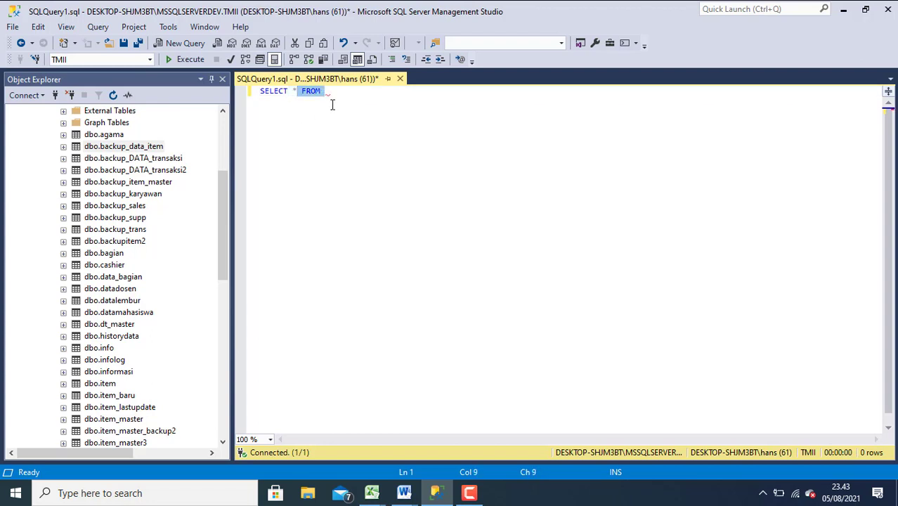
pyautogui.click(321, 92)
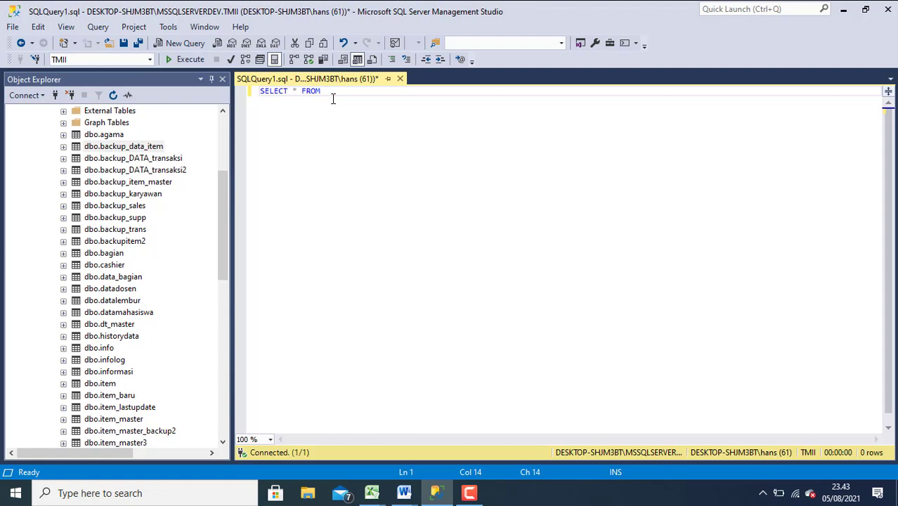
pyautogui.write('BAC')
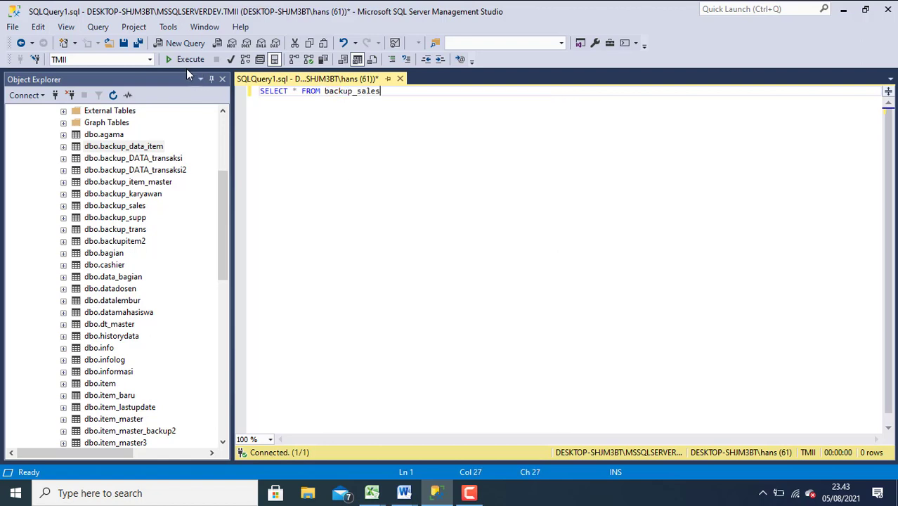
# Execute the SELECT, returning 19,185 rows, and begin a DELETE statement below it
pyautogui.click(190, 59)
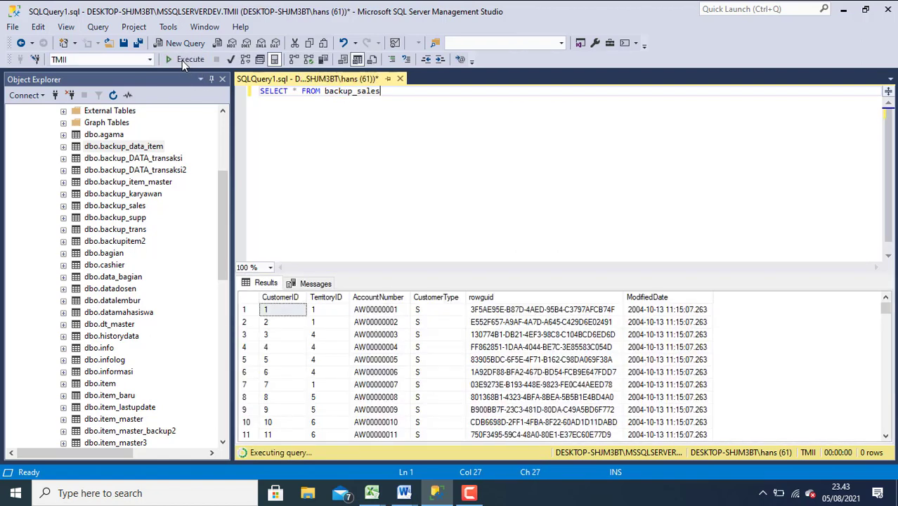
pyautogui.click(190, 60)
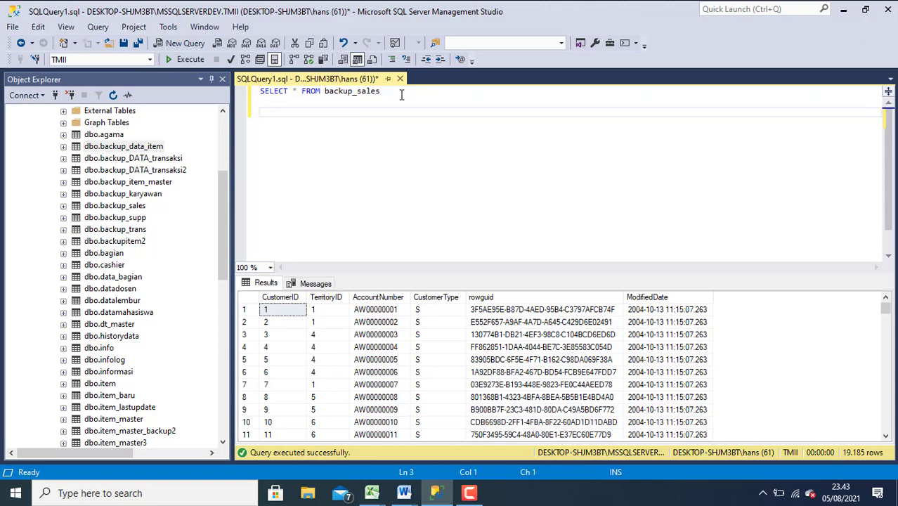
pyautogui.write('DELETE')
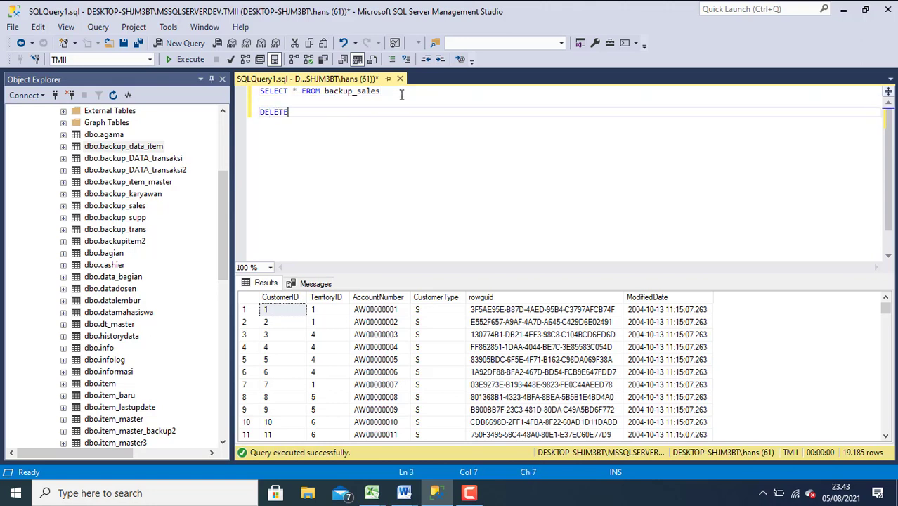
# Complete and run DELETE FROM backup_sales, affecting 19,185 rows
pyautogui.write('FRO')
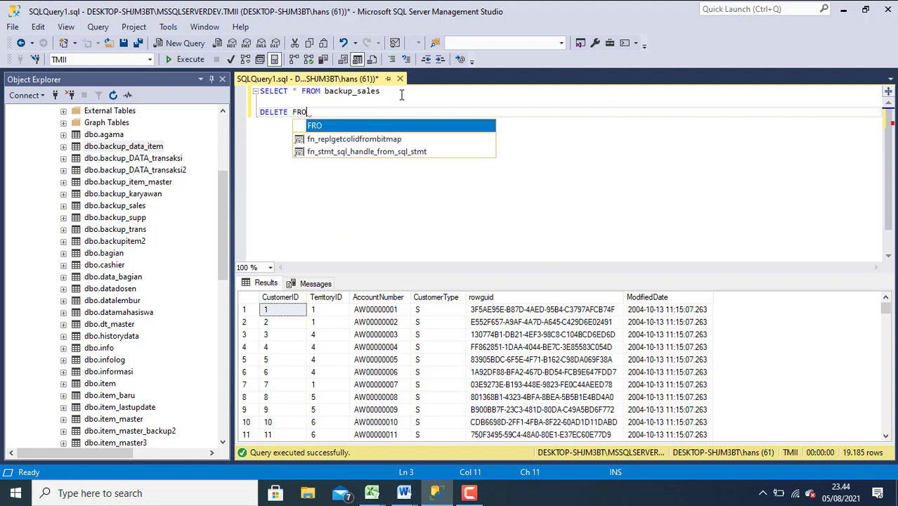
pyautogui.write('M V')
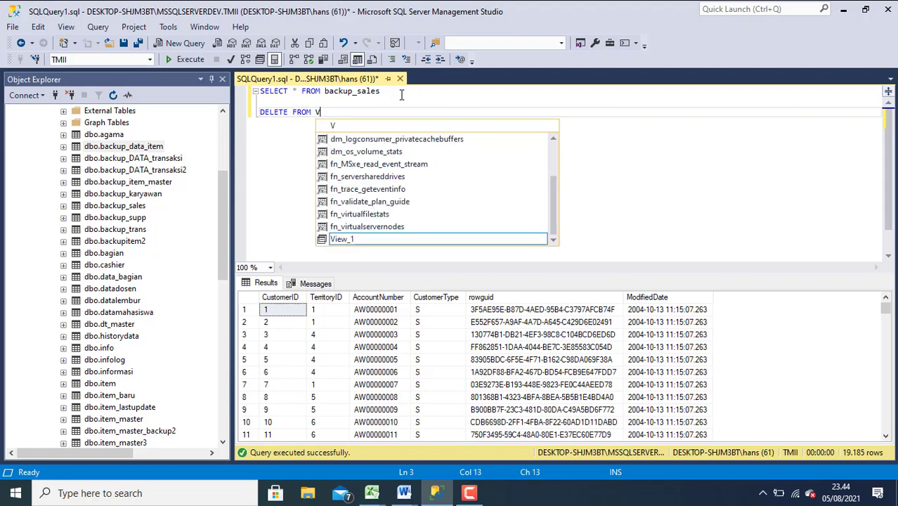
pyautogui.write('ACK')
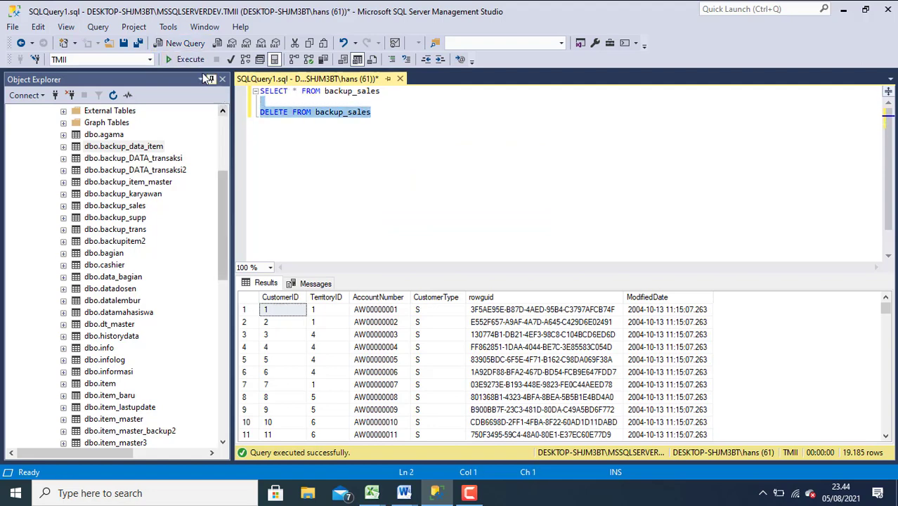
pyautogui.click(190, 59)
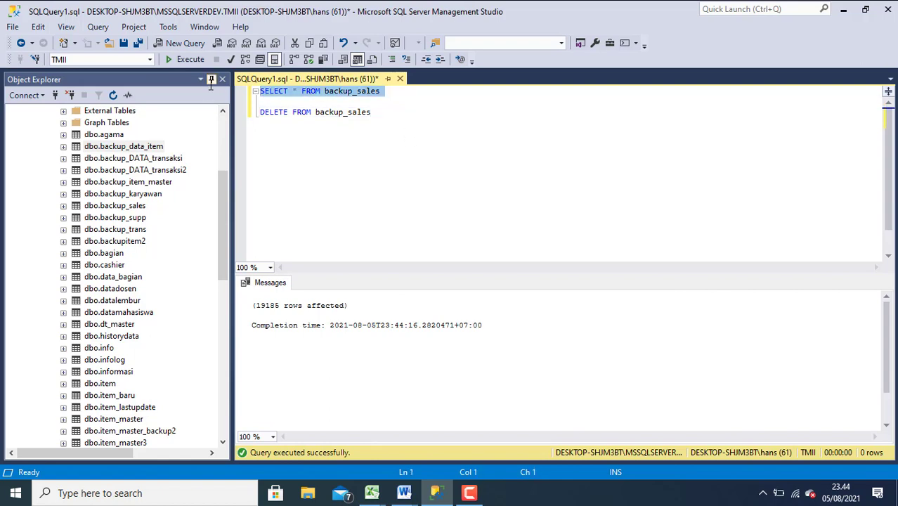
# Rerun the SELECT to confirm backup_sales returns no rows and collapse TMII's tables
pyautogui.click(190, 59)
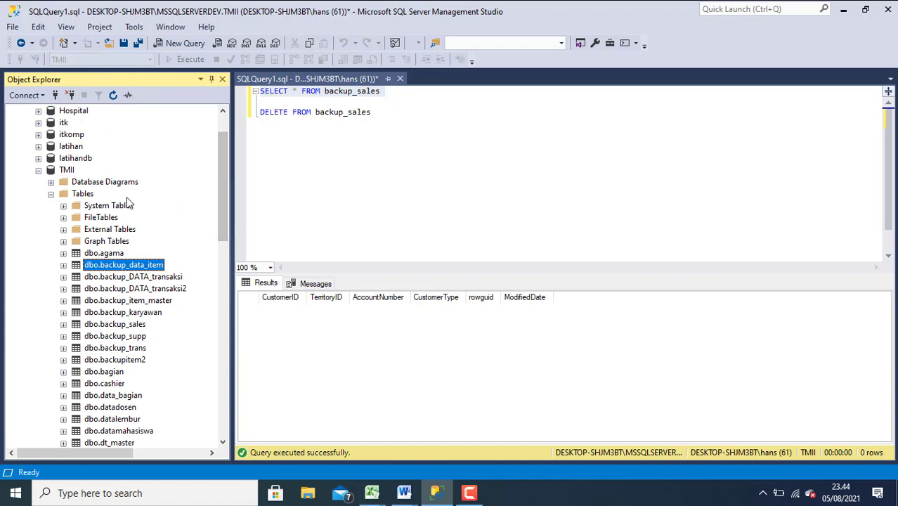
pyautogui.click(81, 194)
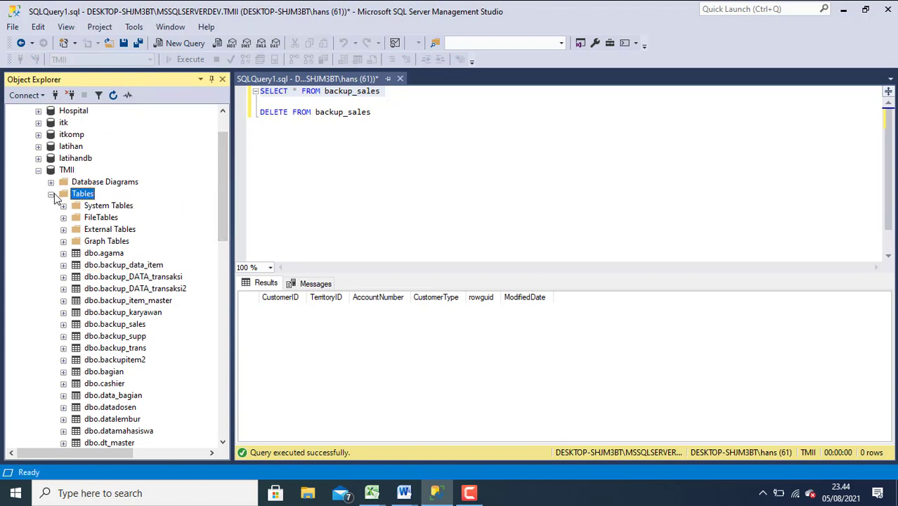
pyautogui.click(51, 194)
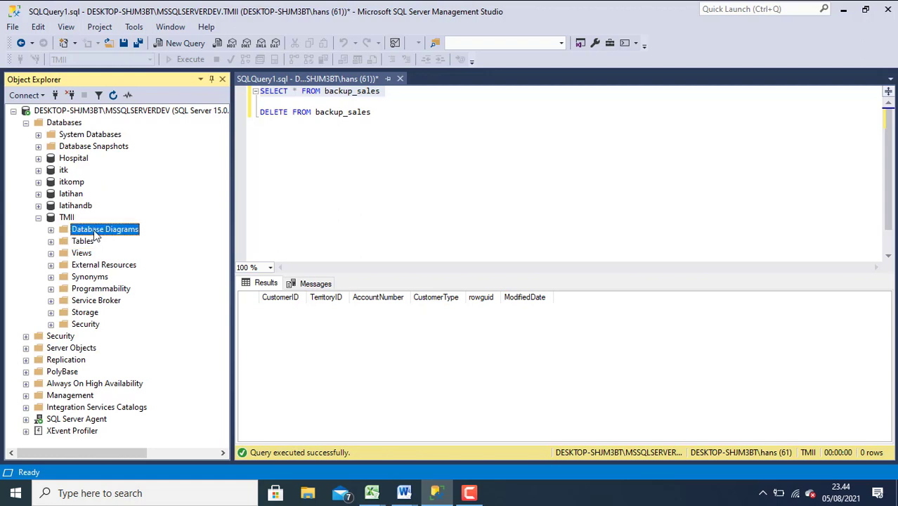
# From the TMII database's context menu choose Tasks > Restore > Database
pyautogui.click(83, 241)
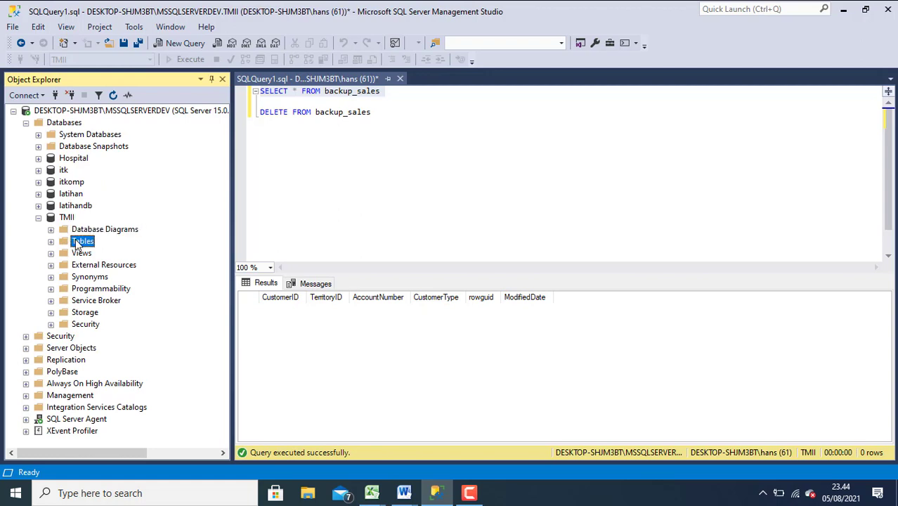
pyautogui.rightClick(83, 242)
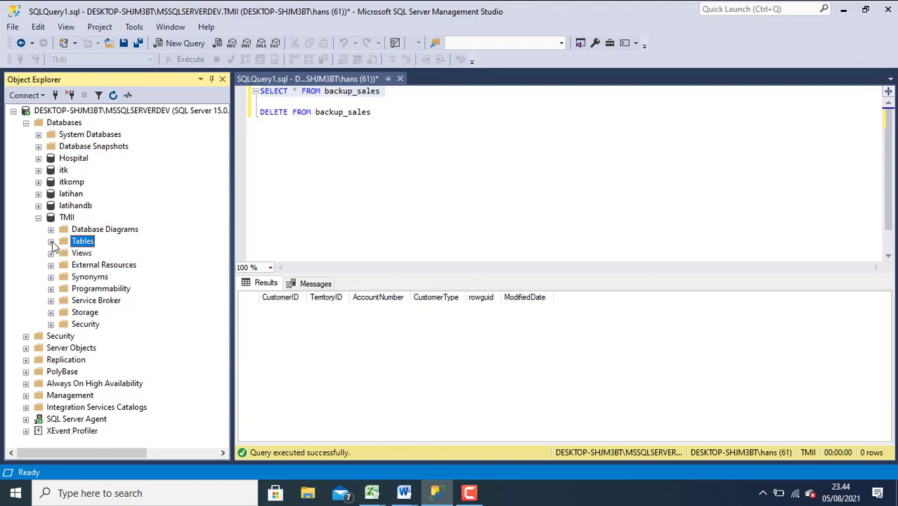
pyautogui.click(51, 242)
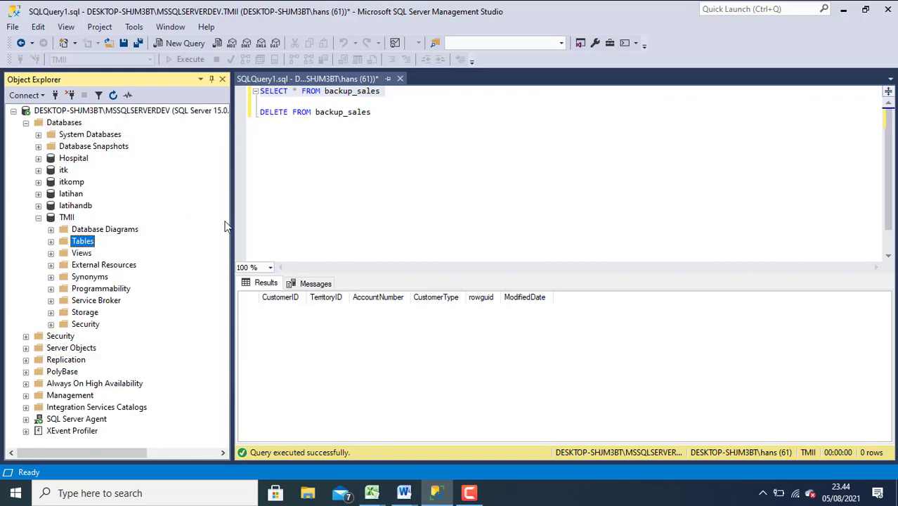
pyautogui.moveTo(172, 252)
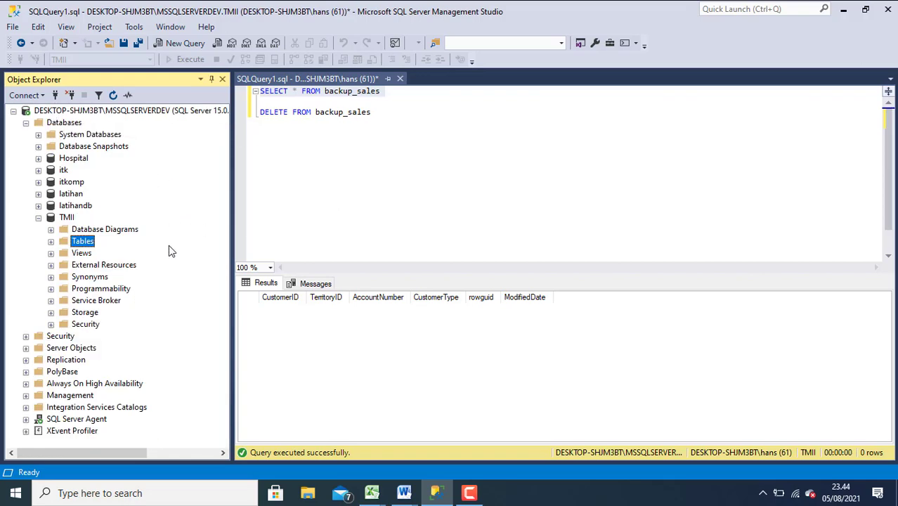
pyautogui.click(66, 216)
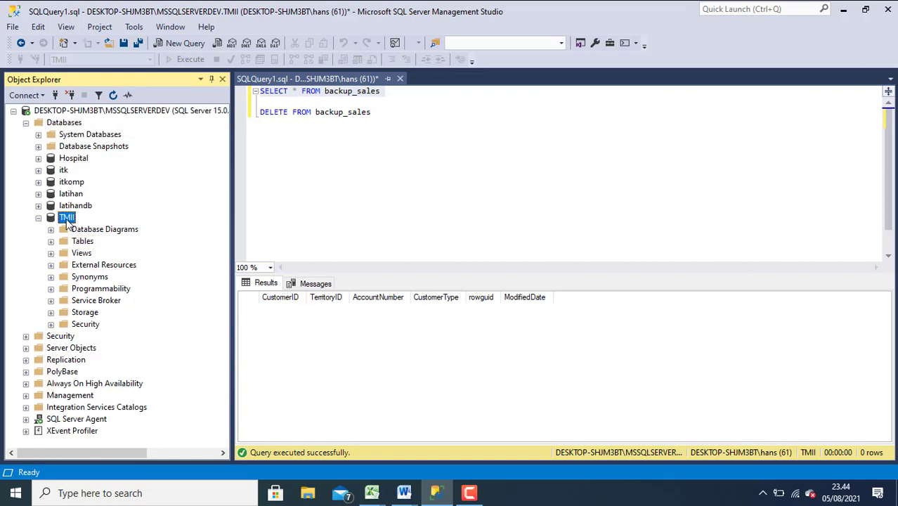
pyautogui.rightClick(66, 217)
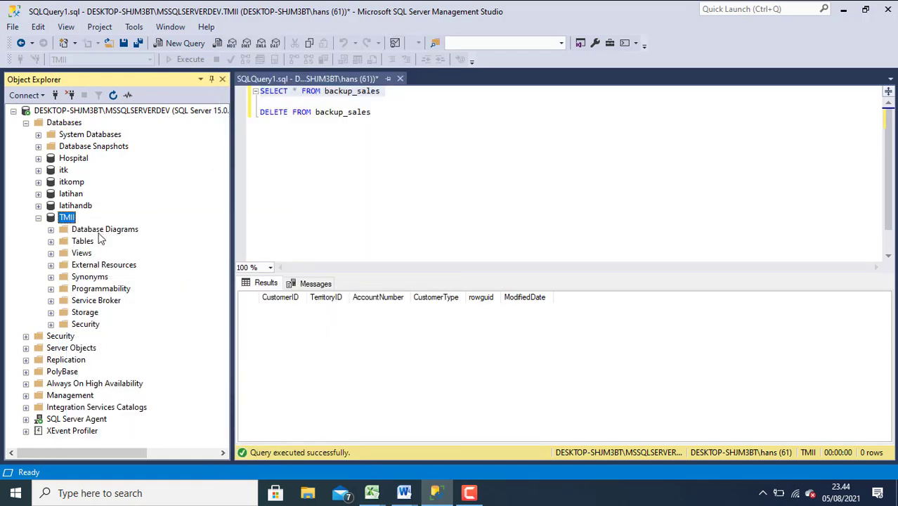
pyautogui.rightClick(66, 217)
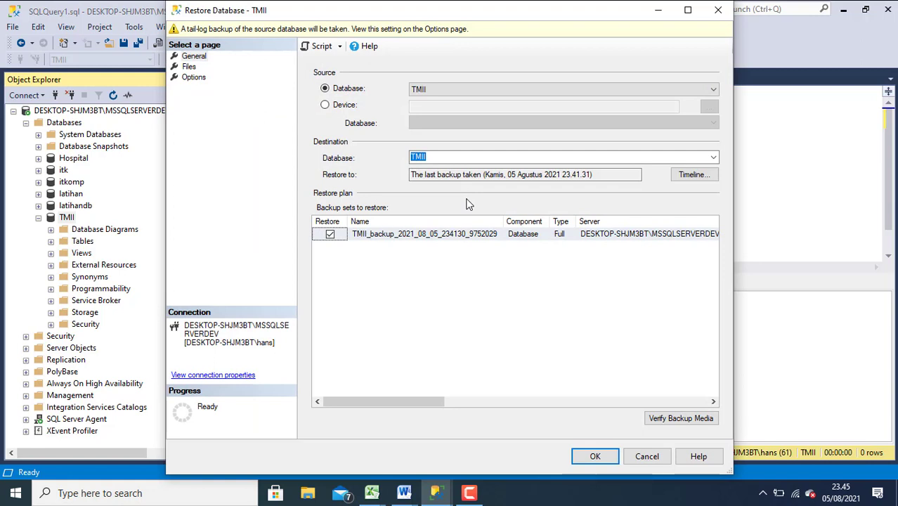
pyautogui.moveTo(331, 154)
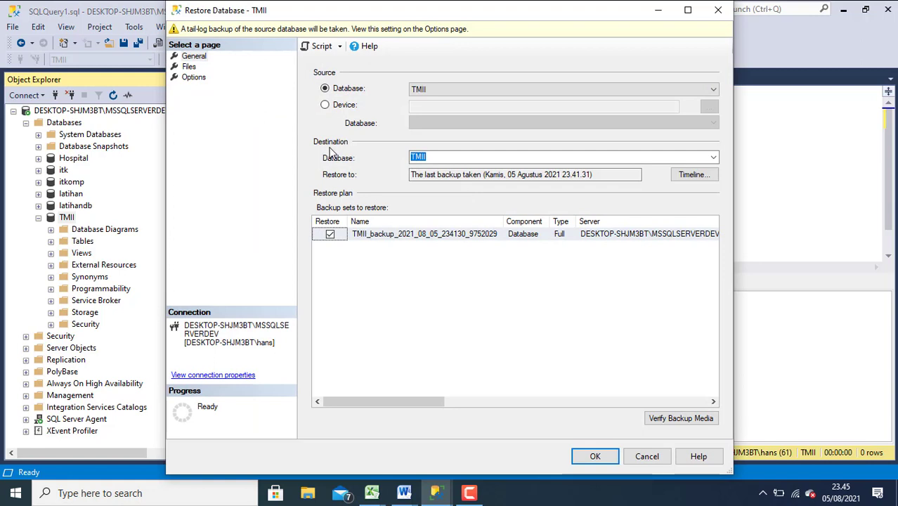
pyautogui.moveTo(415, 239)
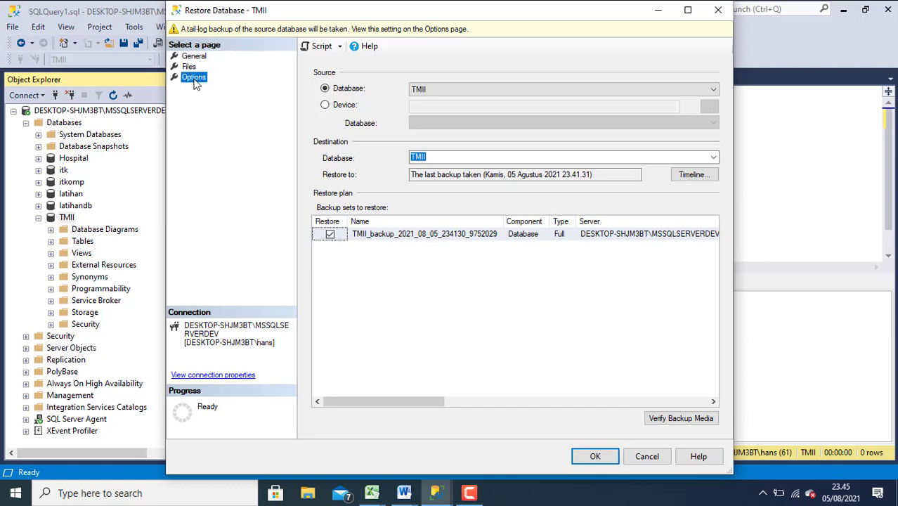
# On the restore Options page tick Overwrite the existing database (WITH REPLACE)
pyautogui.click(194, 76)
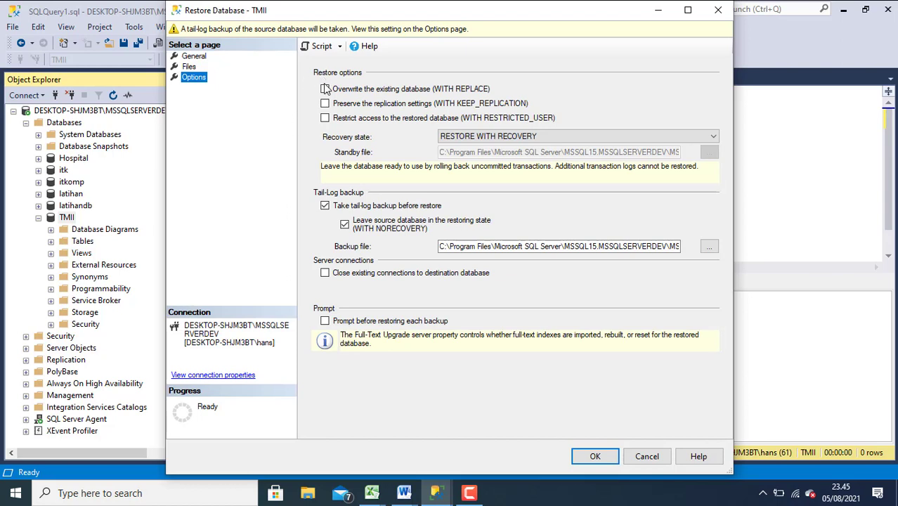
pyautogui.click(324, 89)
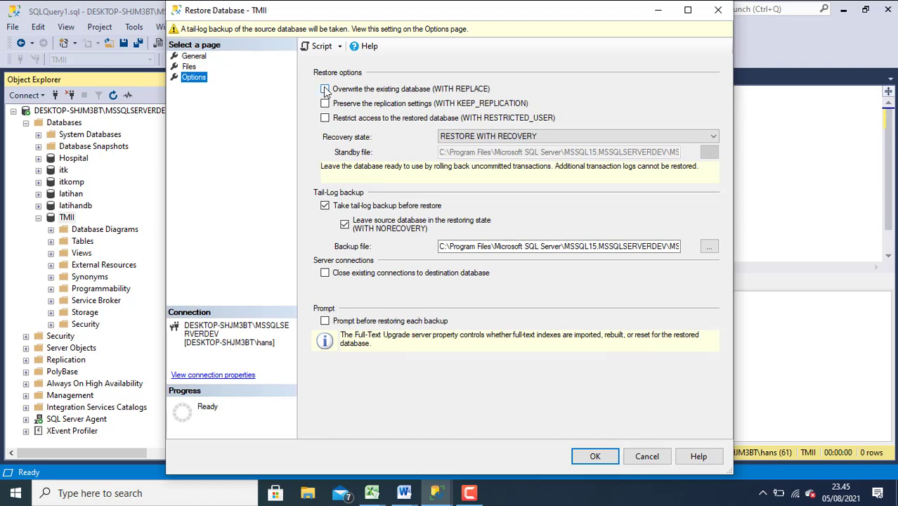
pyautogui.click(325, 89)
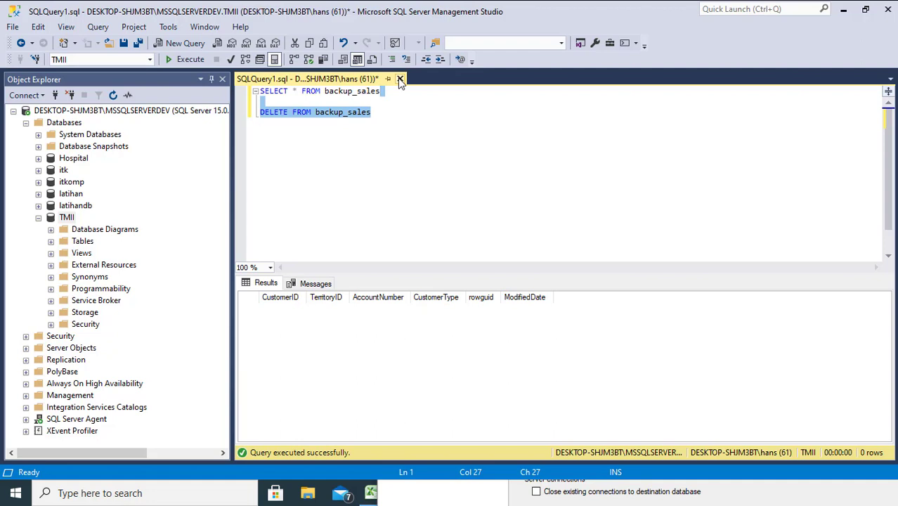
# Close the query window and set the restore to overwrite TMII with a tail-log backup first
pyautogui.click(400, 79)
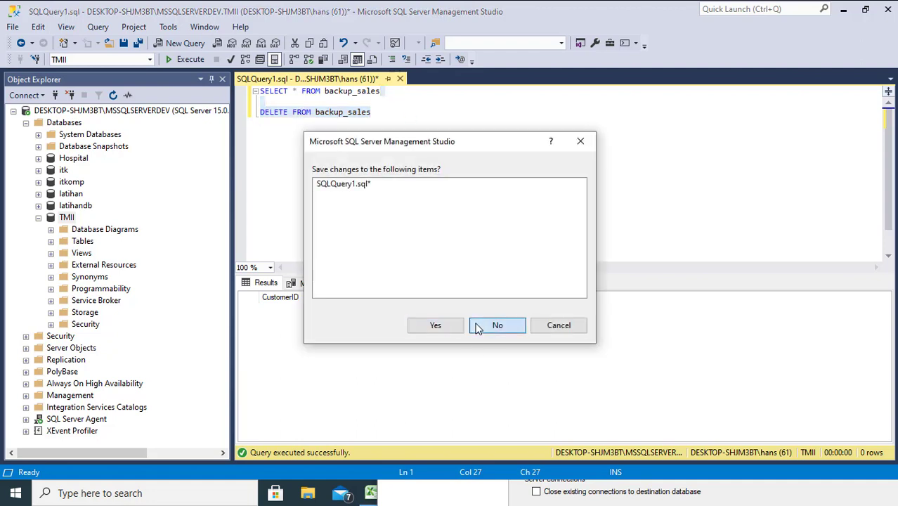
pyautogui.click(498, 325)
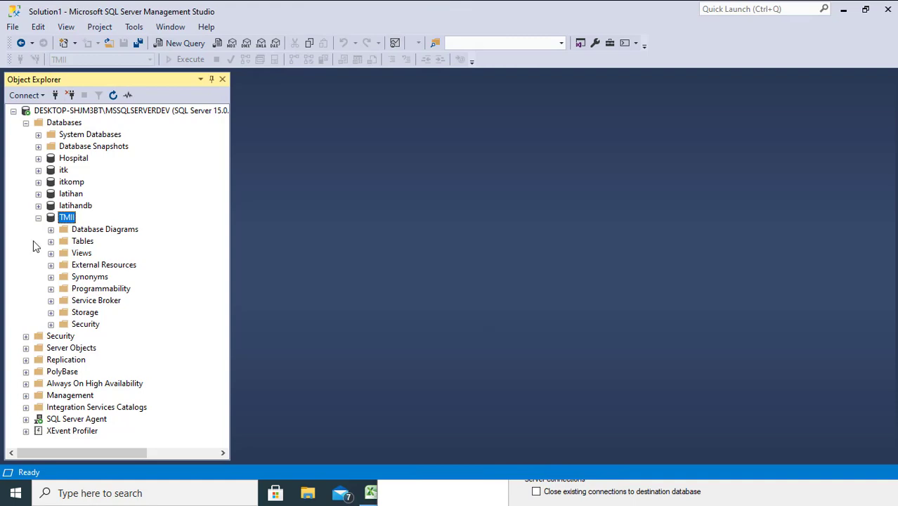
pyautogui.click(38, 217)
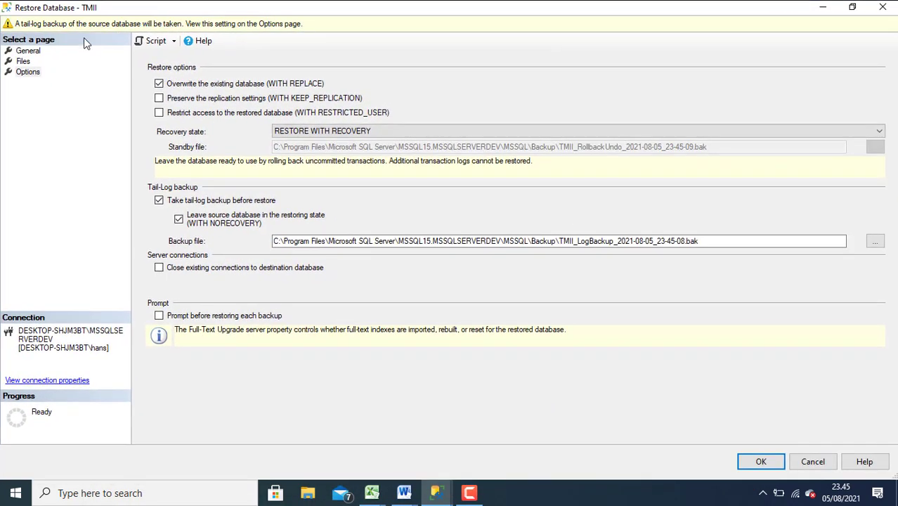
pyautogui.moveTo(523, 425)
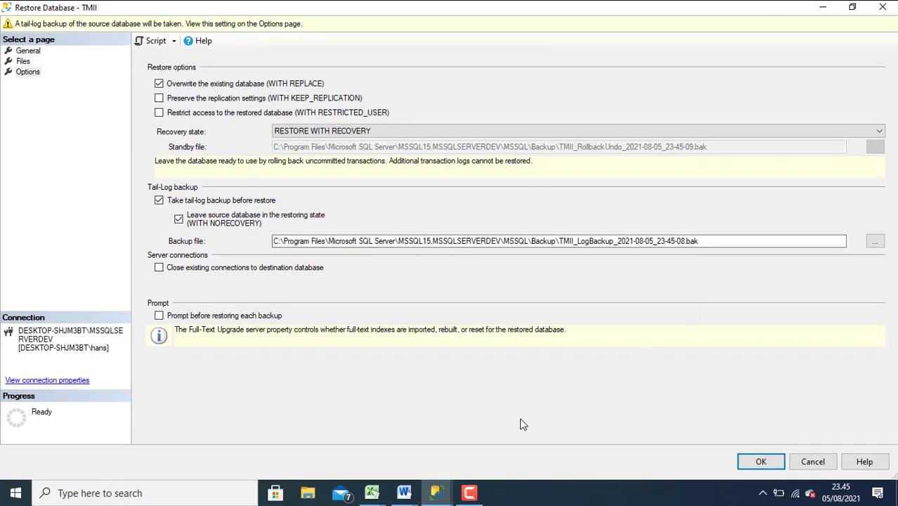
pyautogui.moveTo(757, 448)
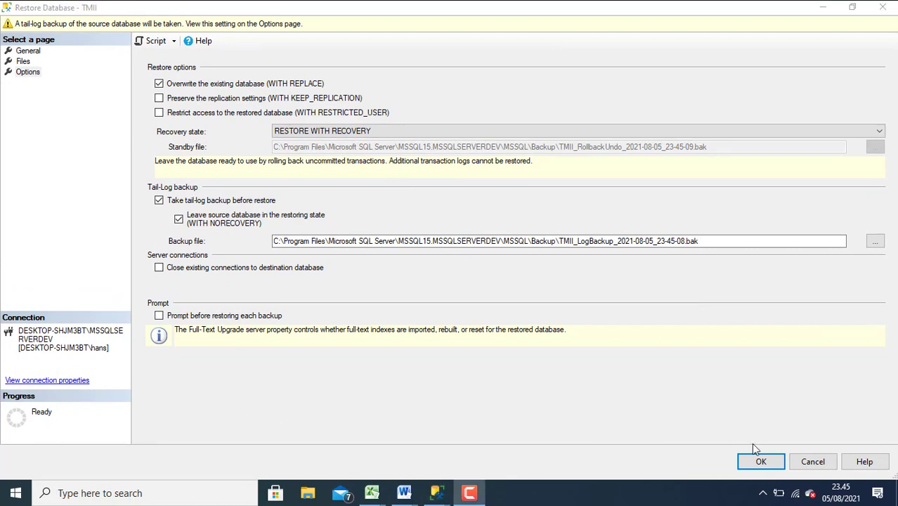
# Run the TMII restore to 100% and acknowledge the 'restored successfully' message
pyautogui.click(762, 461)
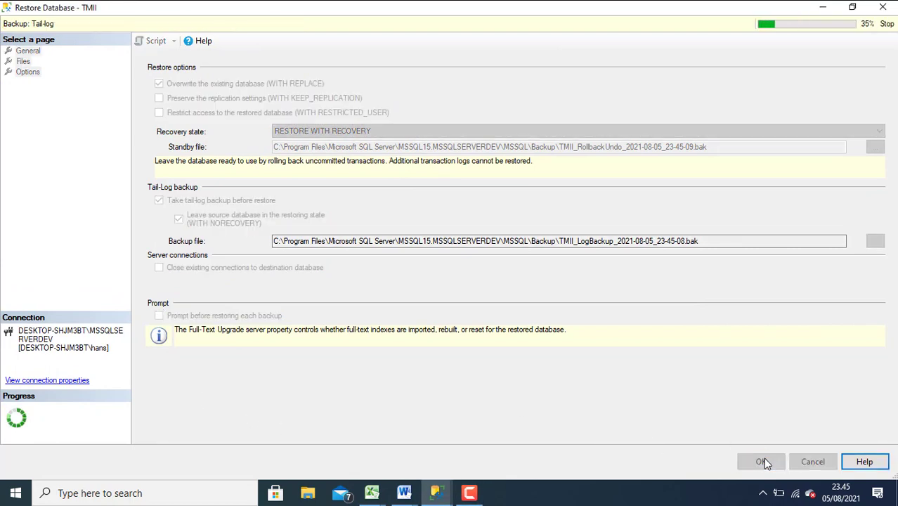
pyautogui.click(761, 461)
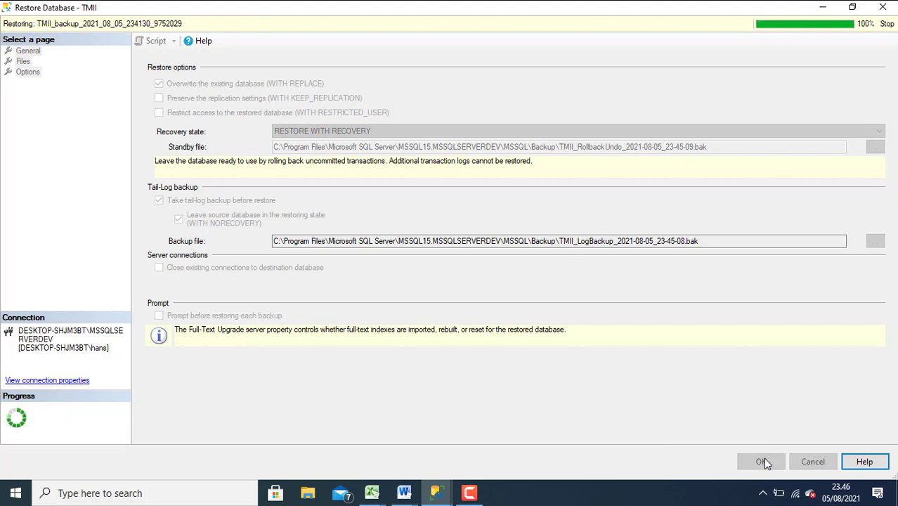
pyautogui.click(762, 461)
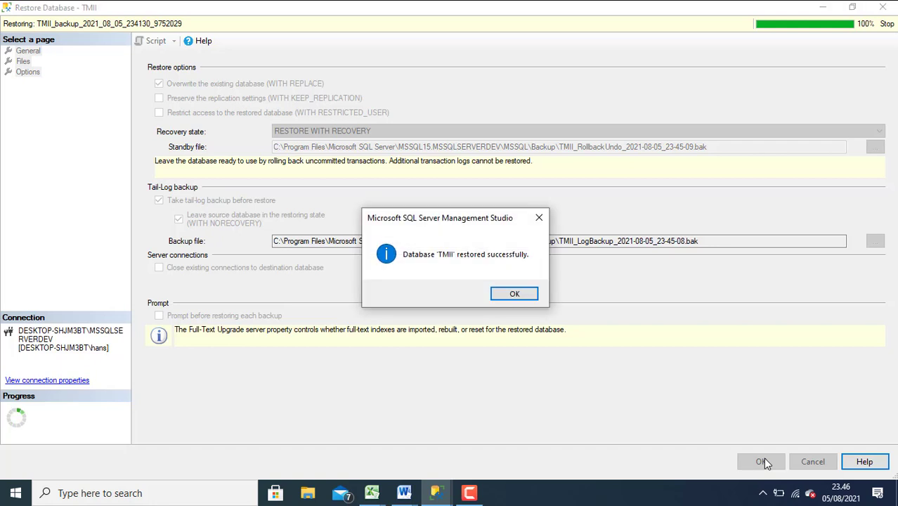
pyautogui.moveTo(441, 284)
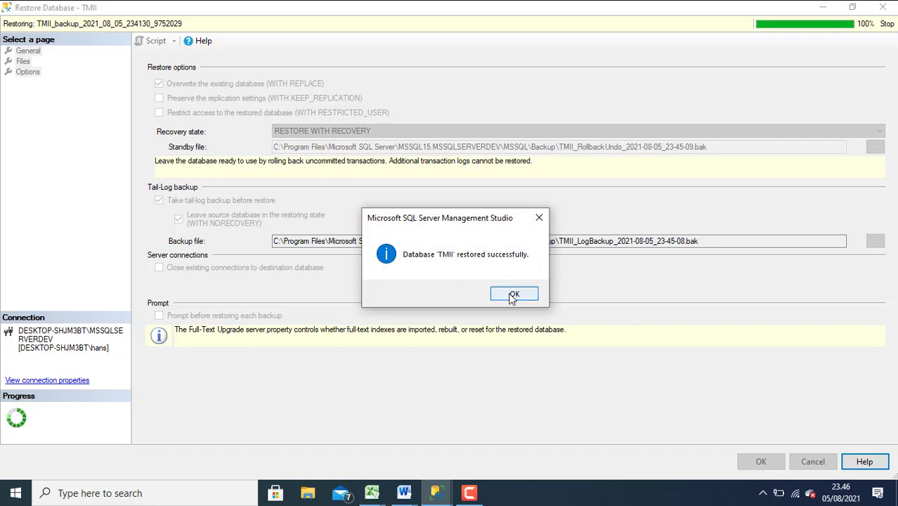
pyautogui.click(514, 293)
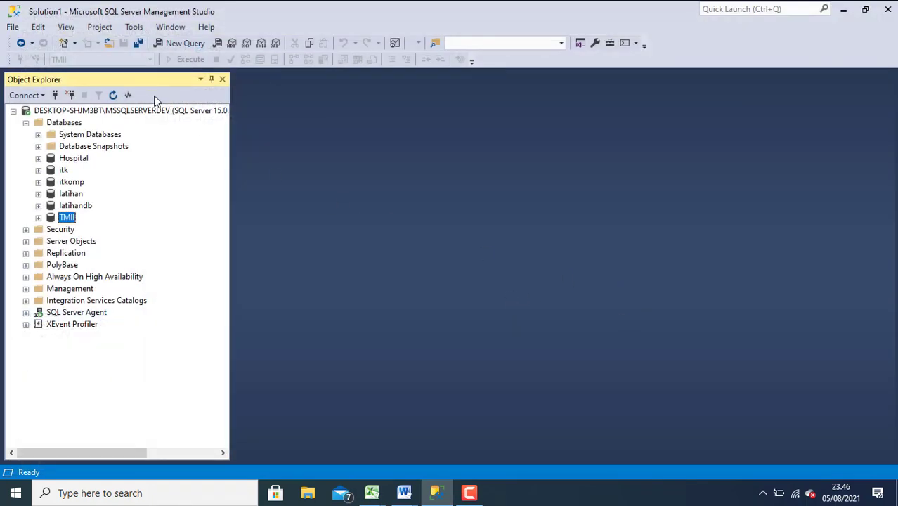
# Start a new query window targeting the restored TMII database
pyautogui.click(64, 122)
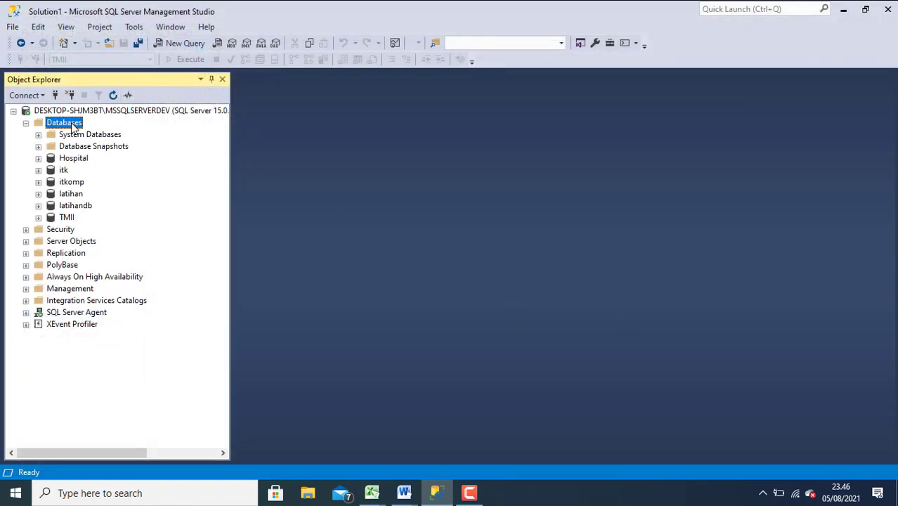
pyautogui.click(186, 42)
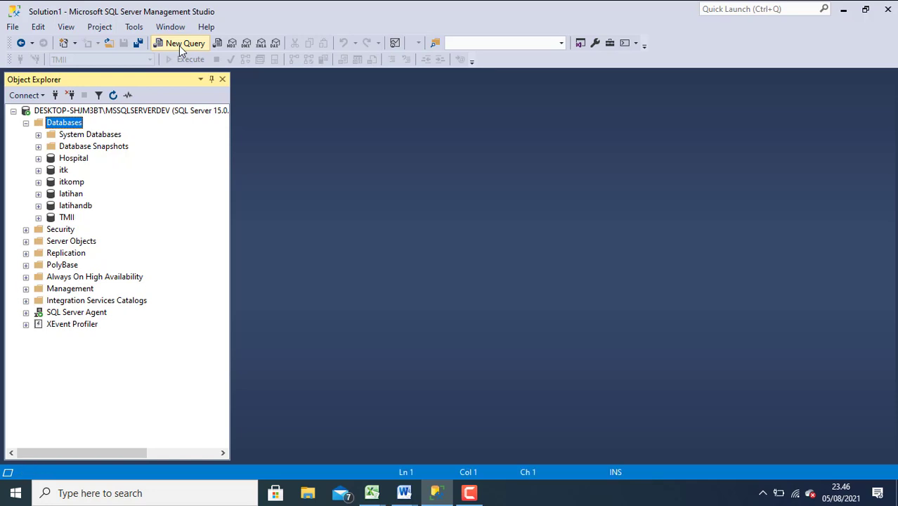
pyautogui.click(185, 42)
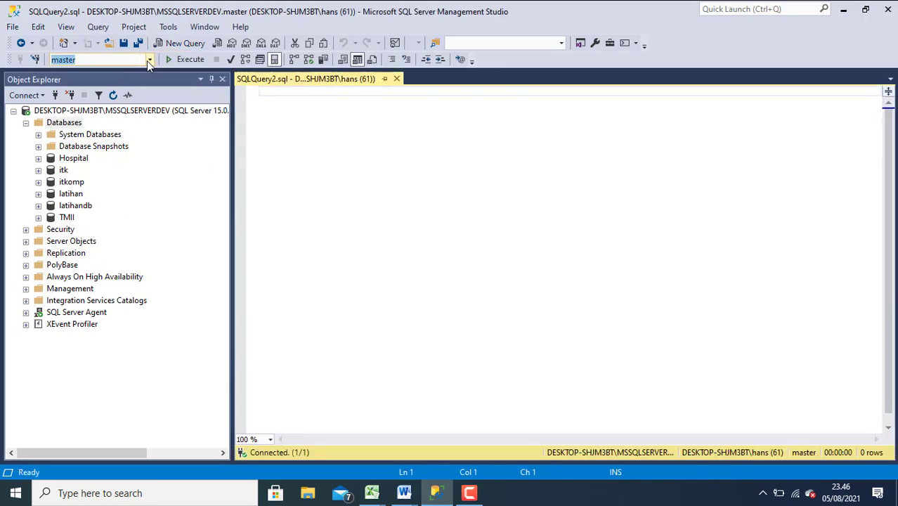
pyautogui.click(149, 59)
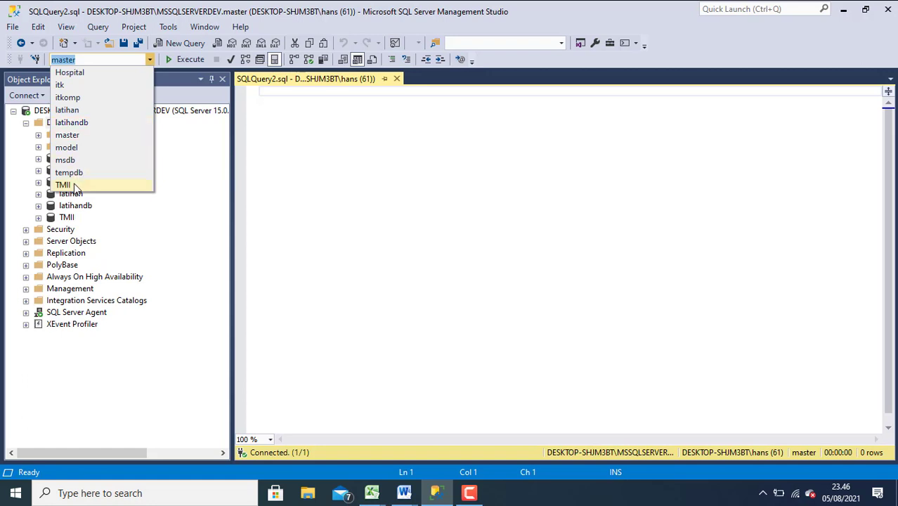
pyautogui.click(63, 184)
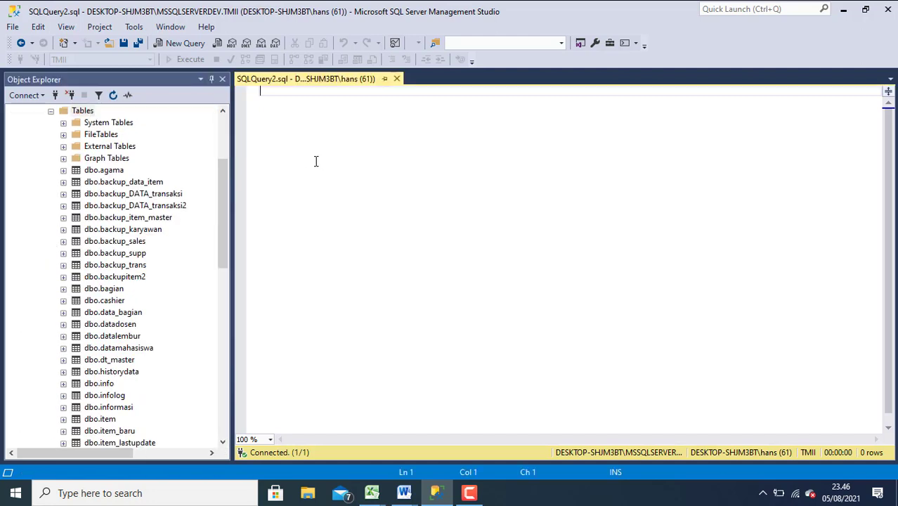
# Write SELECT * FROM [dbo].[backup_sales] in the query editor
pyautogui.write('s')
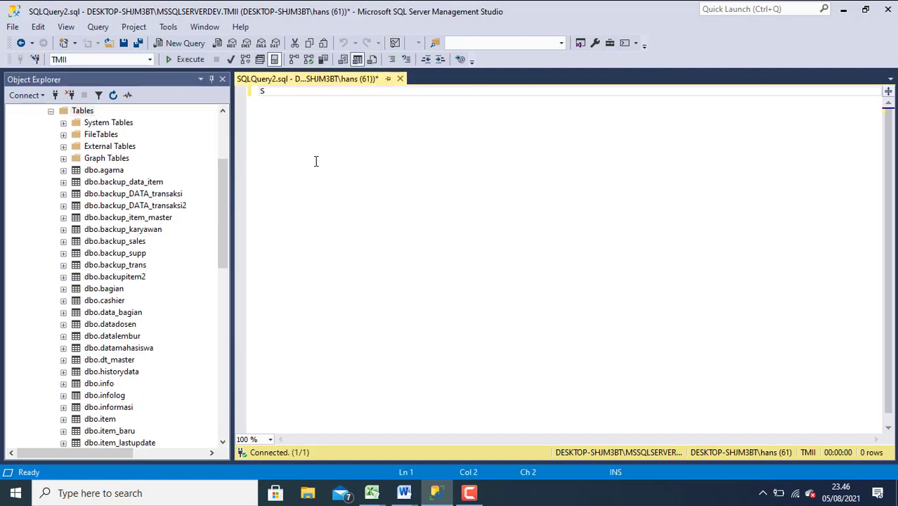
pyautogui.write('ELECT')
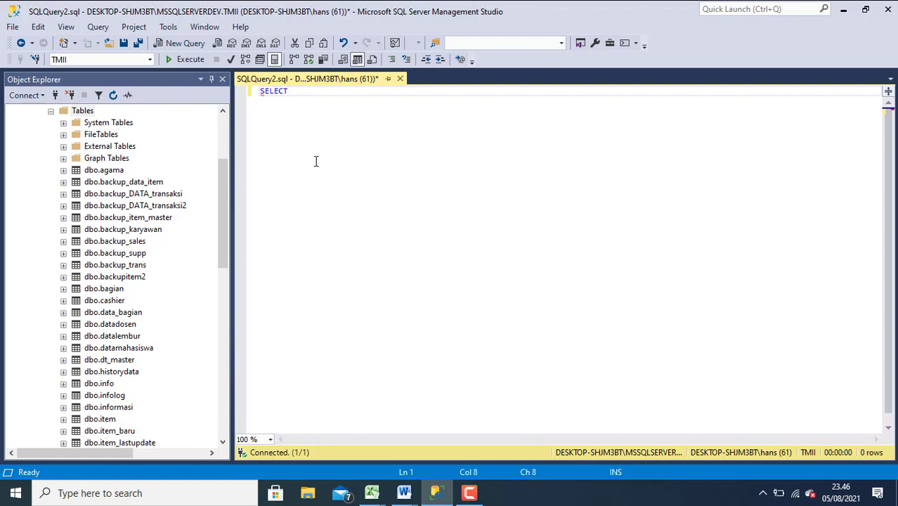
pyautogui.write('* FRO')
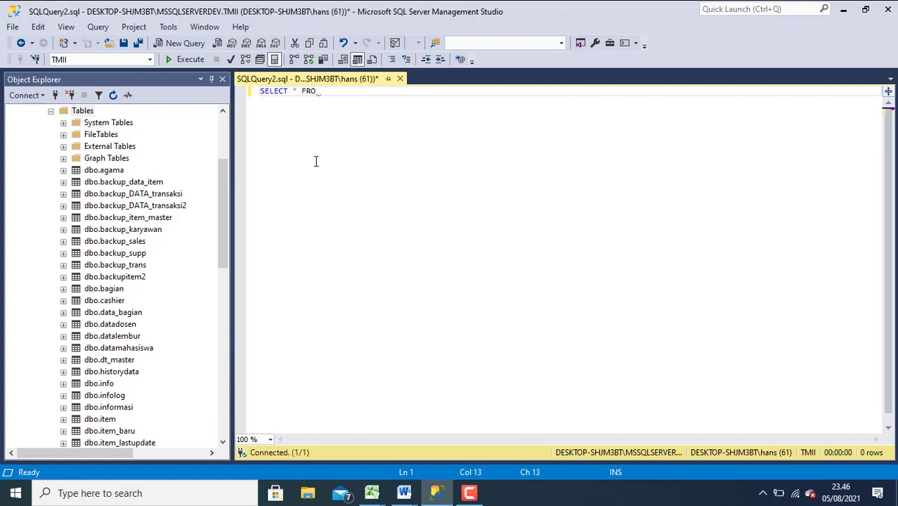
pyautogui.write('M')
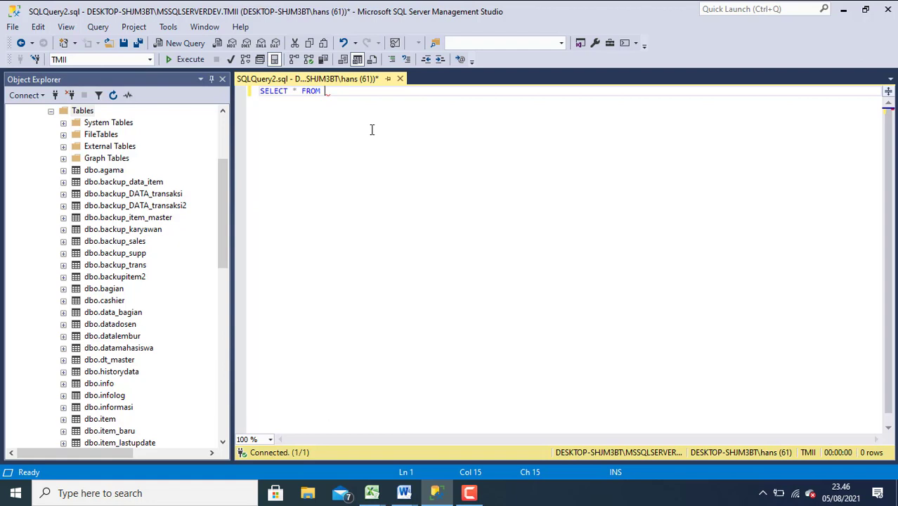
pyautogui.moveTo(222, 208)
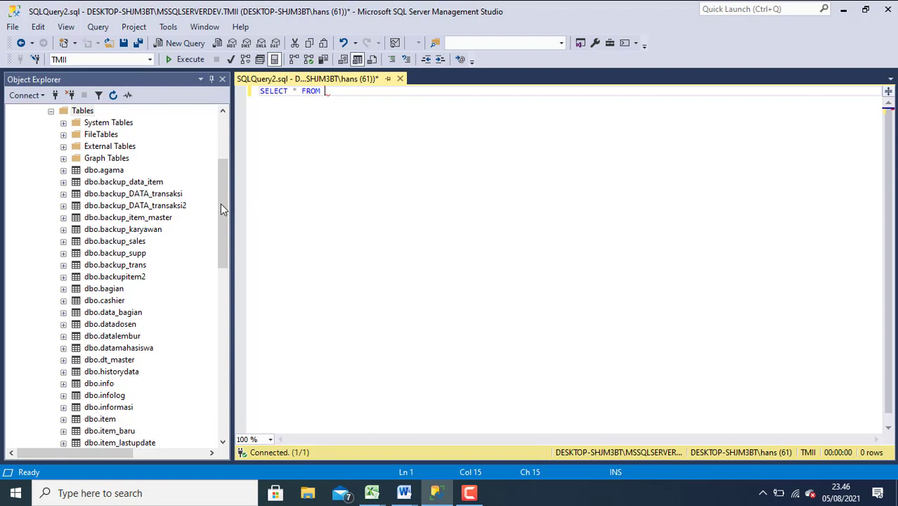
pyautogui.moveTo(135, 244)
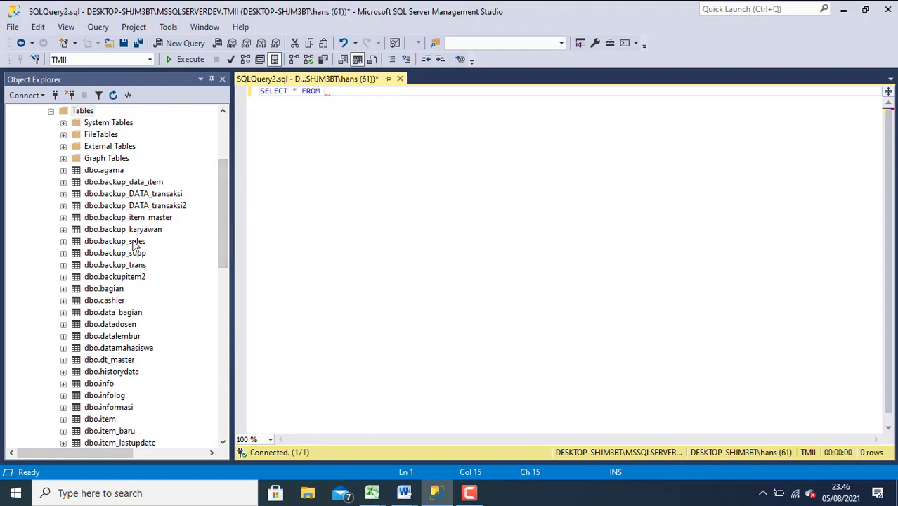
pyautogui.click(115, 242)
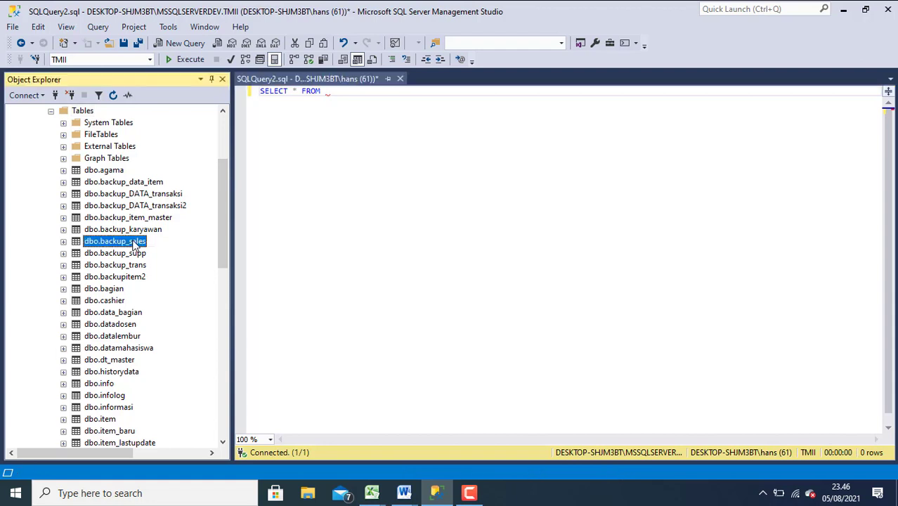
pyautogui.moveTo(242, 189)
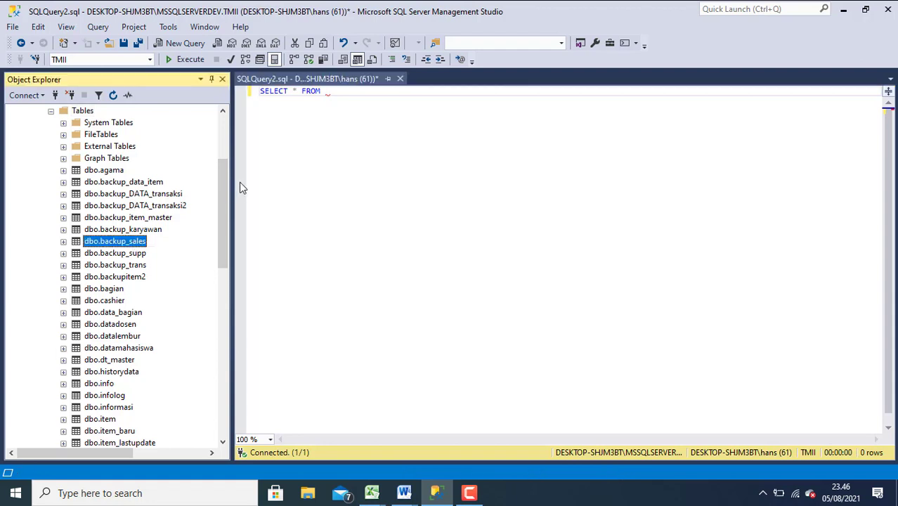
pyautogui.write('[dbo].[backup_sales]')
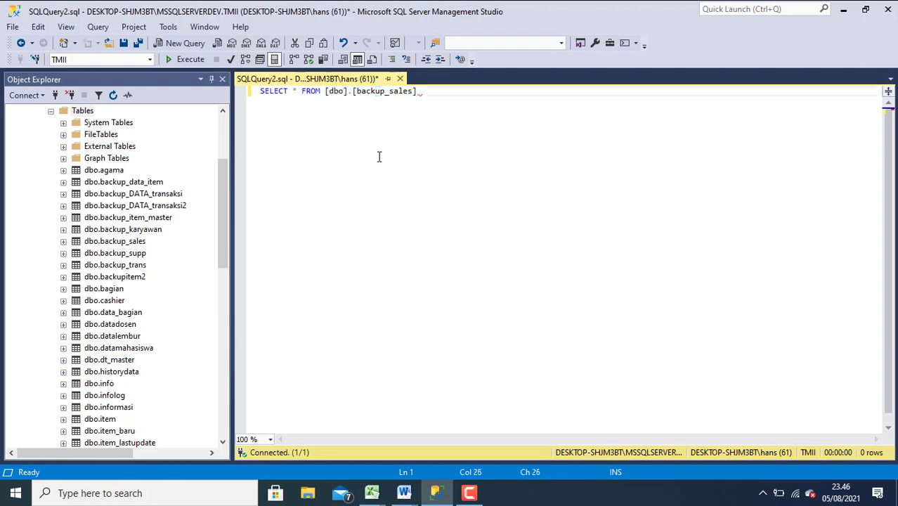
# Execute the query and confirm backup_sales returns all 19,185 rows again
pyautogui.press('ctrl+a')
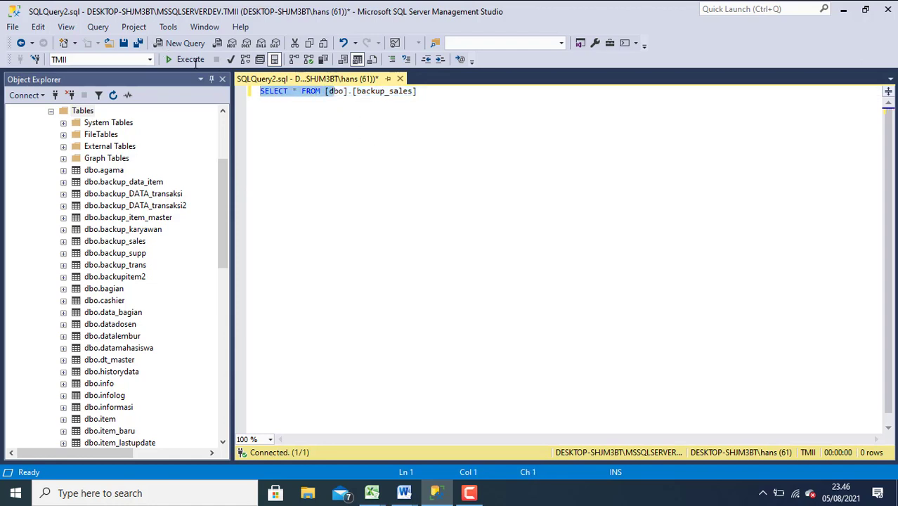
pyautogui.click(186, 59)
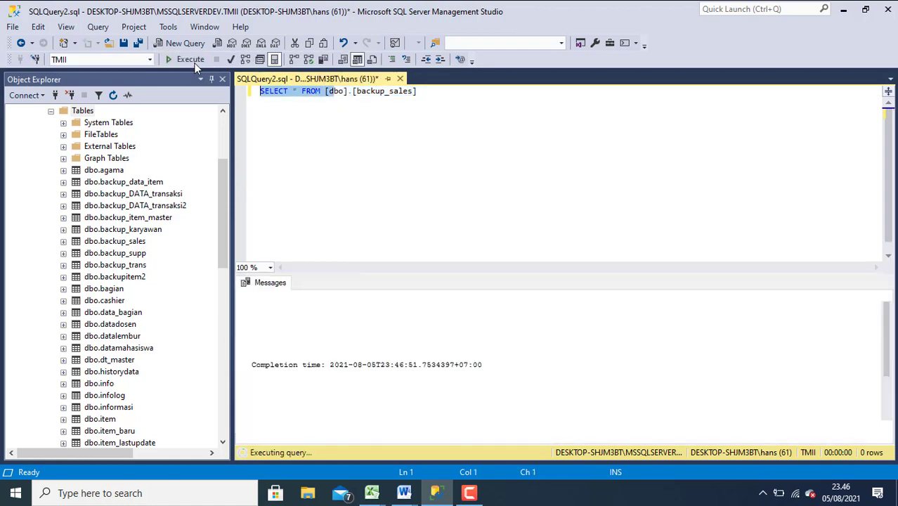
pyautogui.click(186, 59)
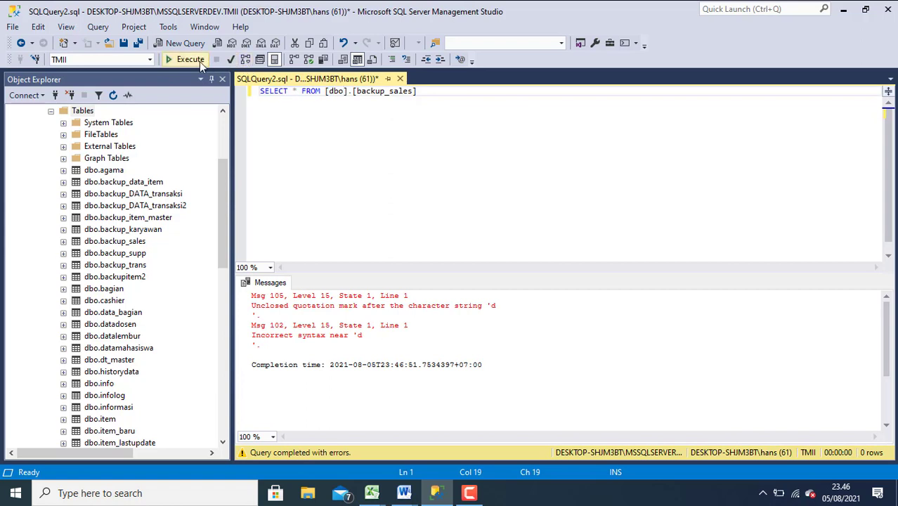
pyautogui.click(189, 59)
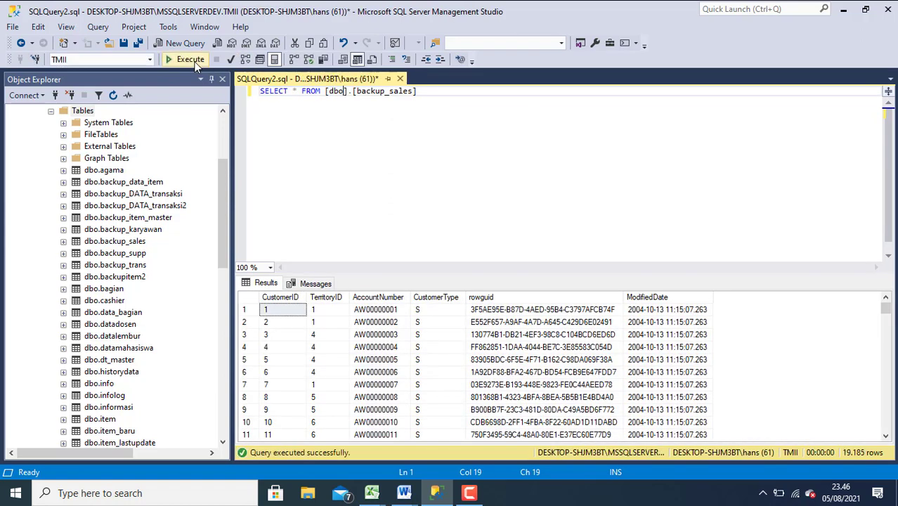
pyautogui.click(278, 143)
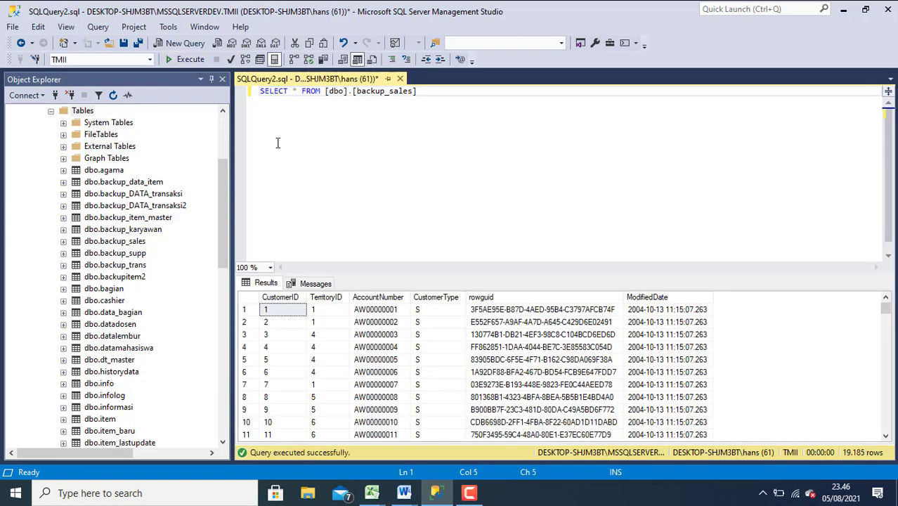